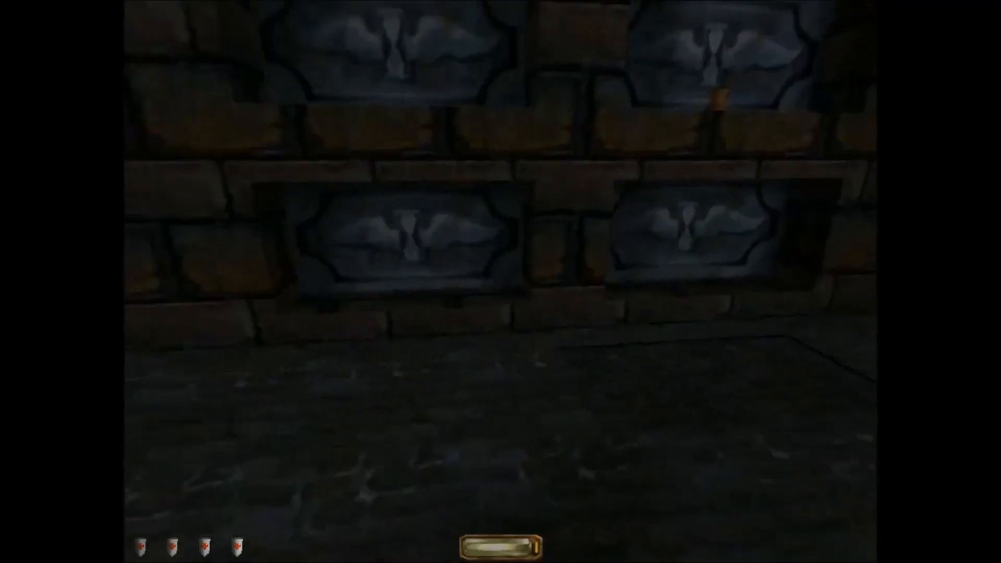
Give the framed wall fixture the pipe_kit02_mount02.lwo ring model, then deselect it
key(w)
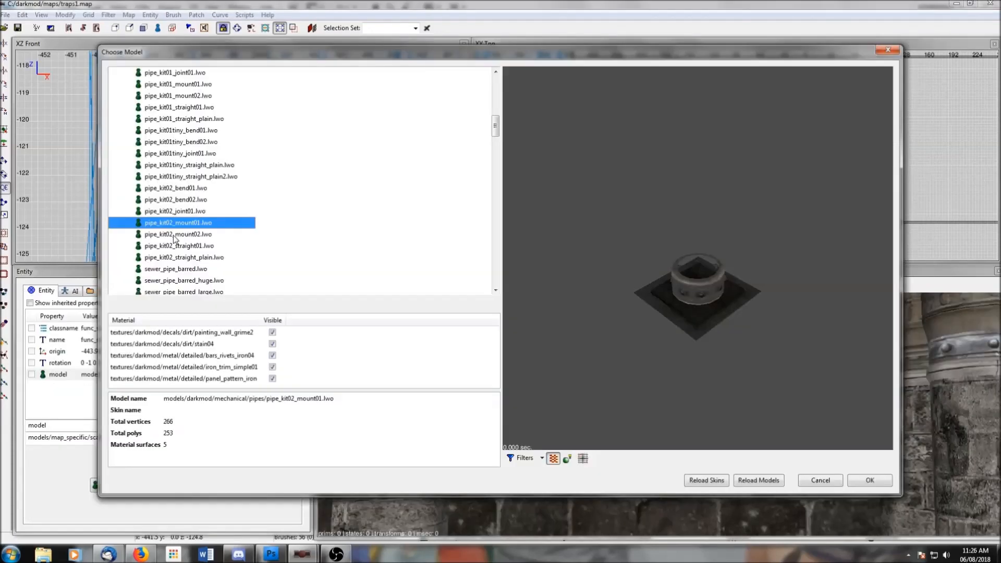
click(178, 234)
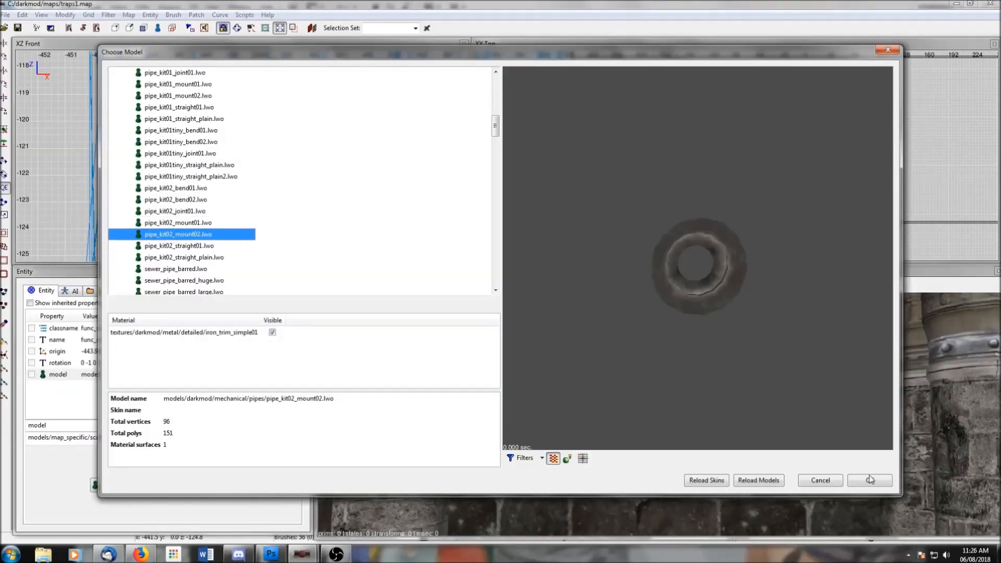
click(870, 480)
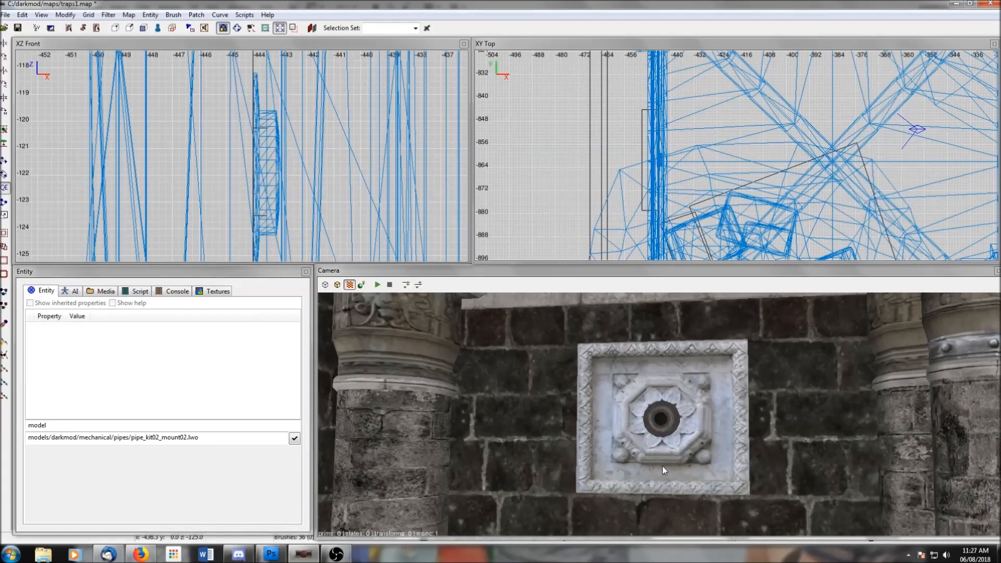
click(661, 422)
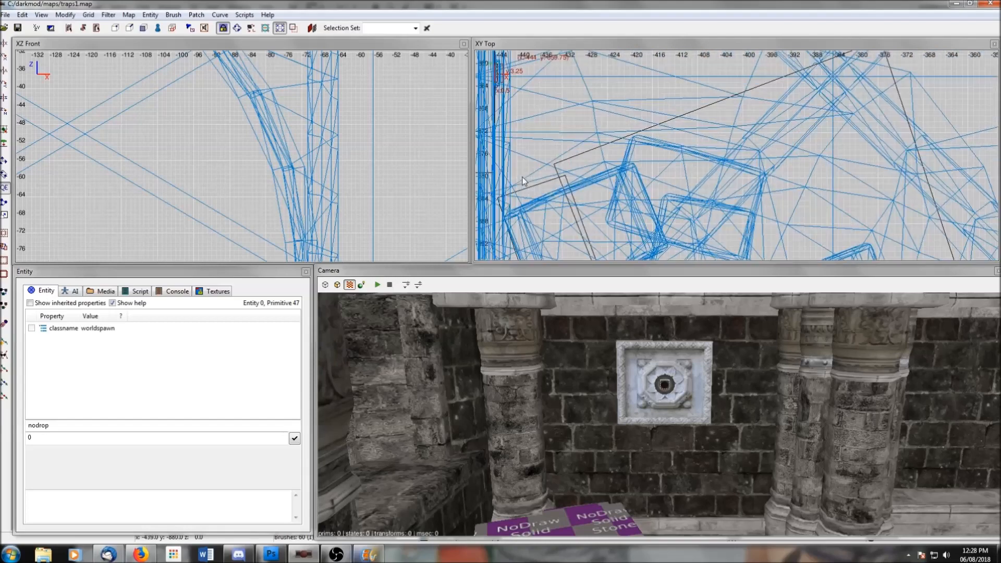
Add an atdm:func_shooter entity from the Func category at the ring mount
right_click(523, 181)
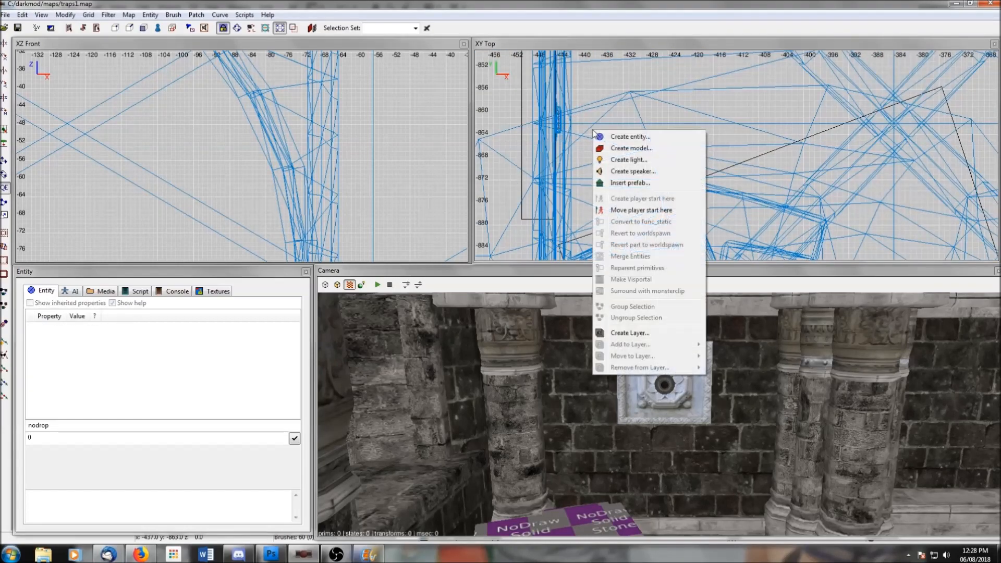
click(629, 136)
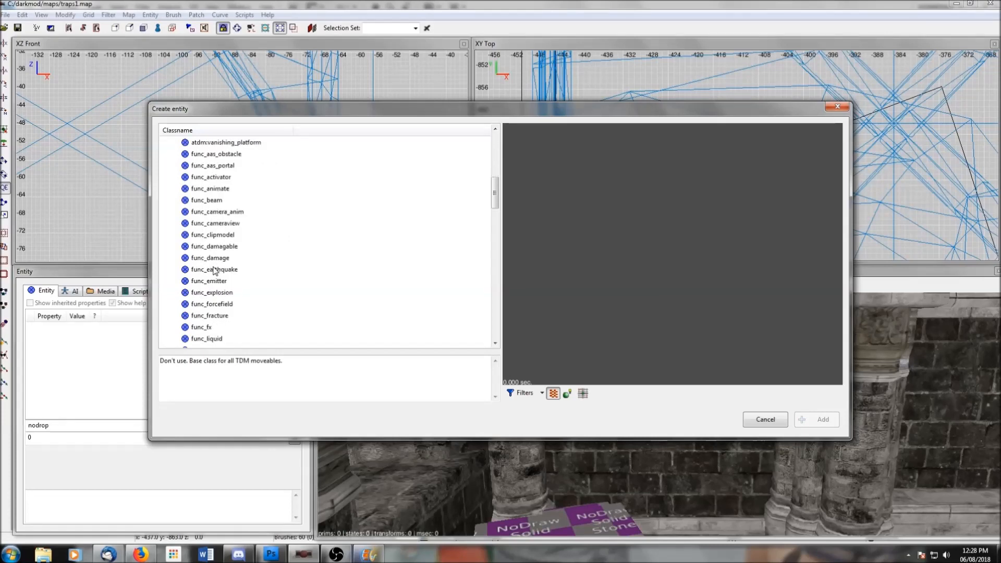
scroll(down, 3)
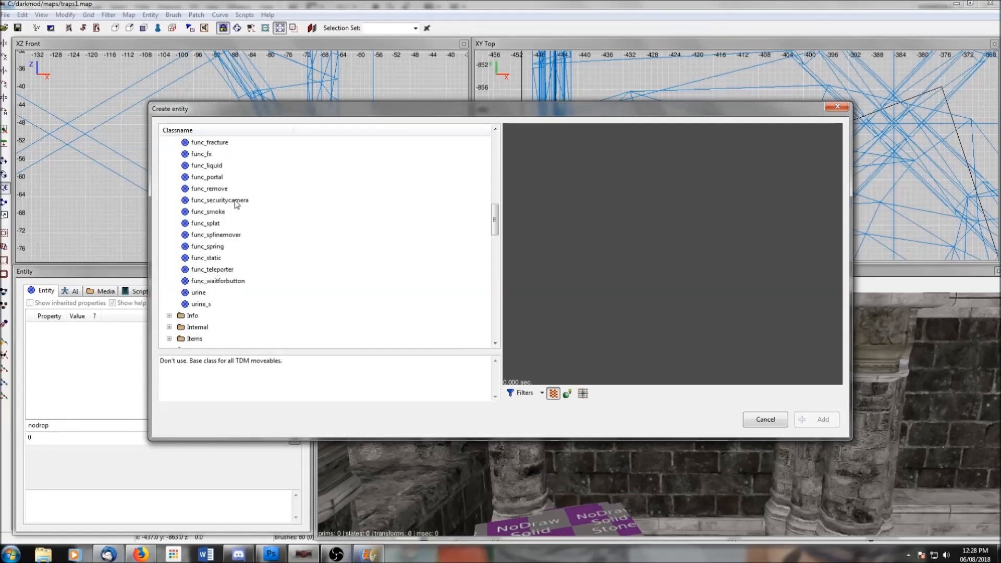
mouse_move(232, 248)
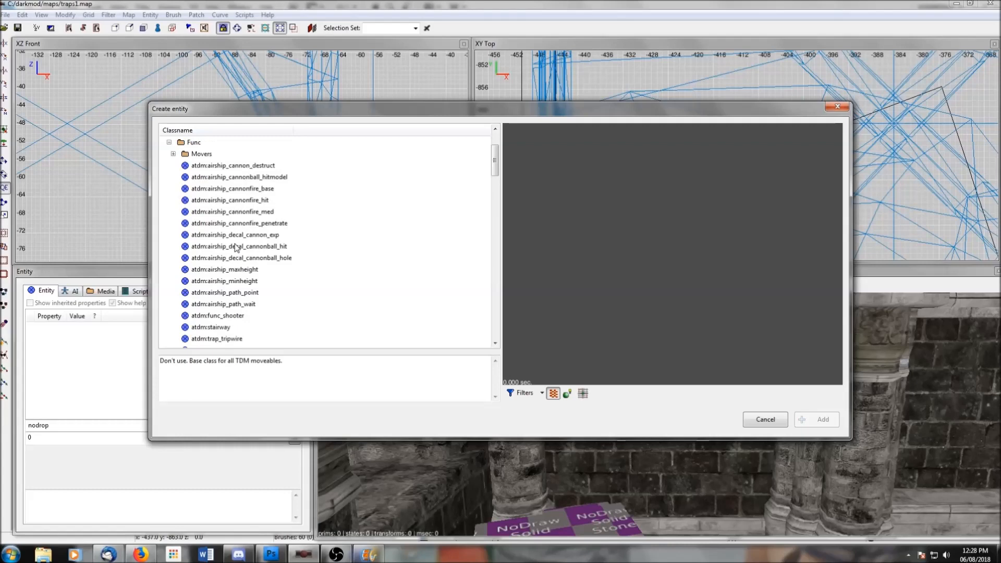
click(217, 315)
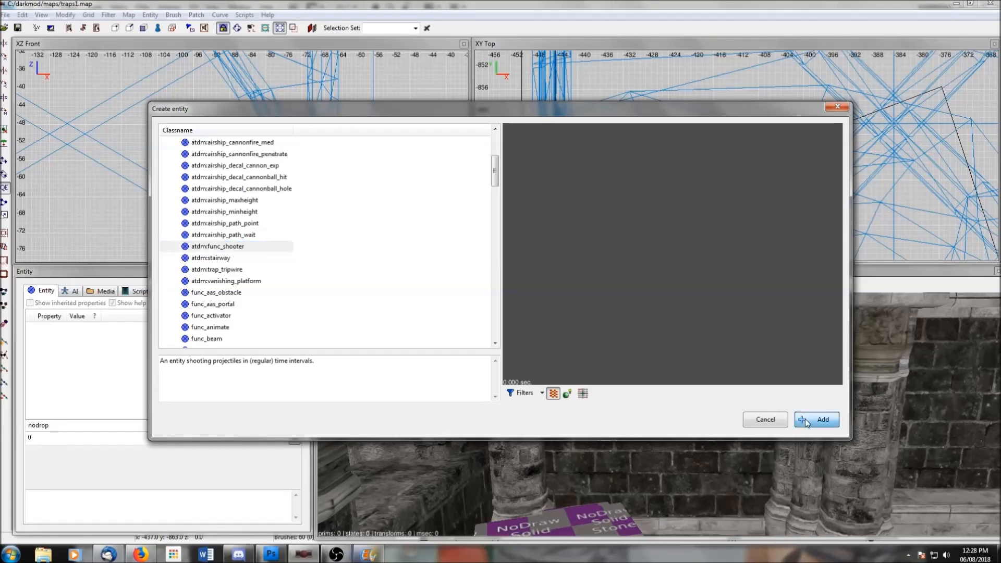
click(816, 419)
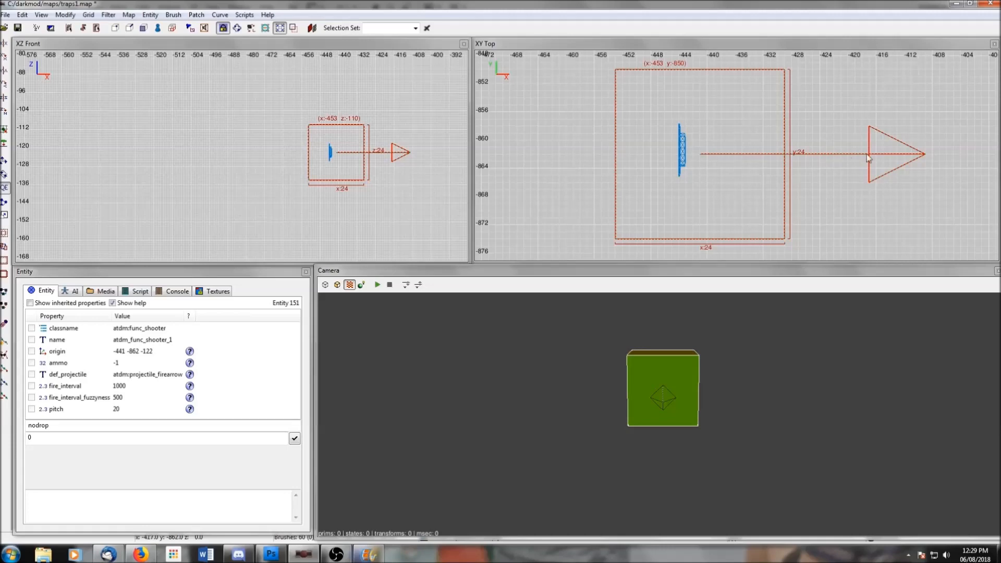
mouse_move(359, 163)
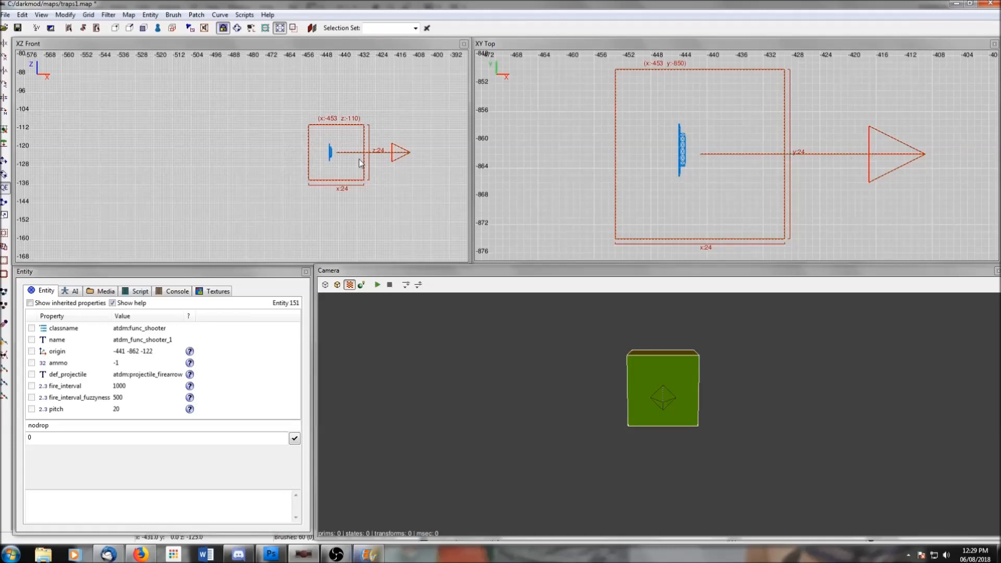
Set the shooter's fire_interval_fuzzyness and pitch properties both to 0
click(79, 397)
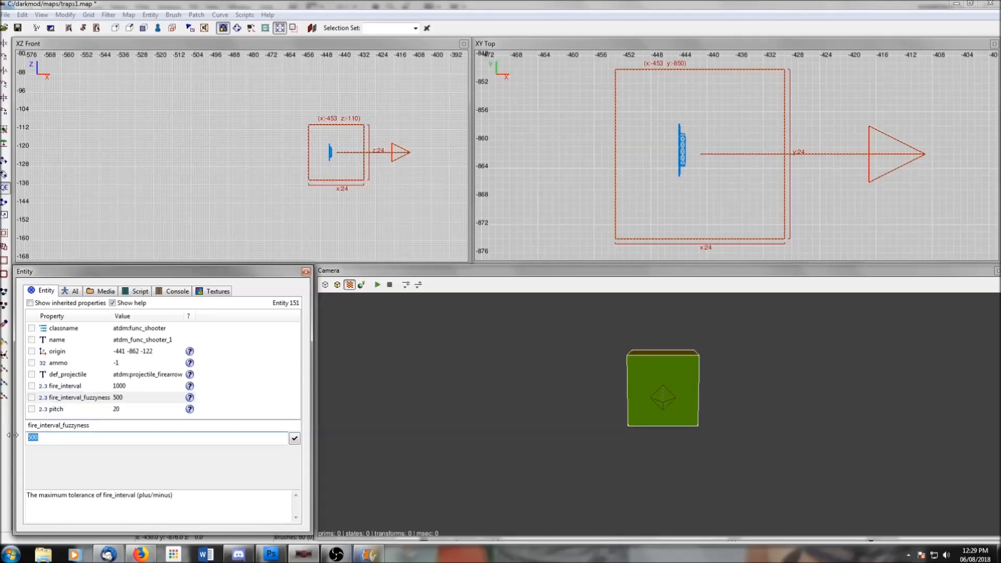
text(0)
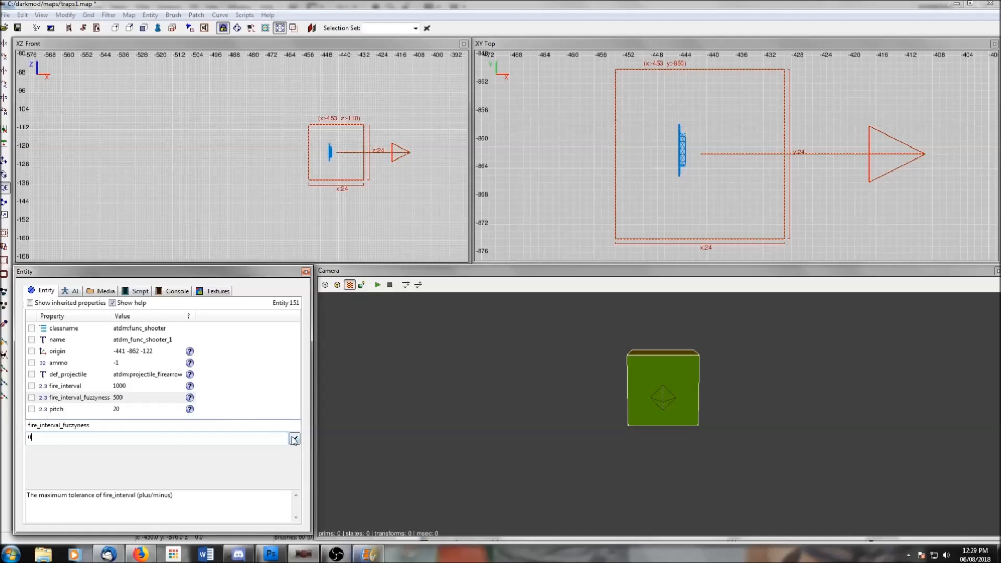
click(294, 438)
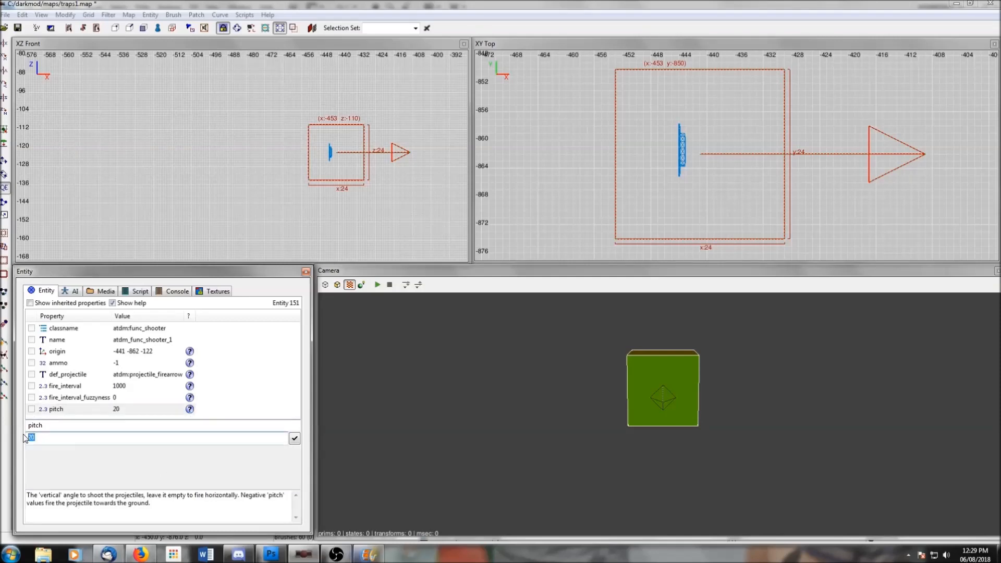
text(0)
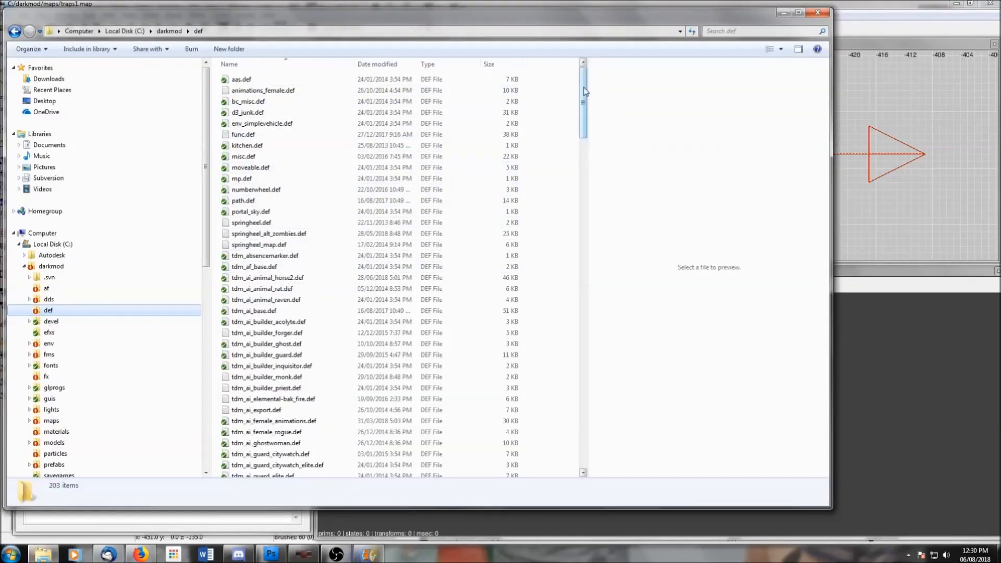
Scroll the darkmod def folder and select tdm_projectiles.def to preview it
scroll(down, 3)
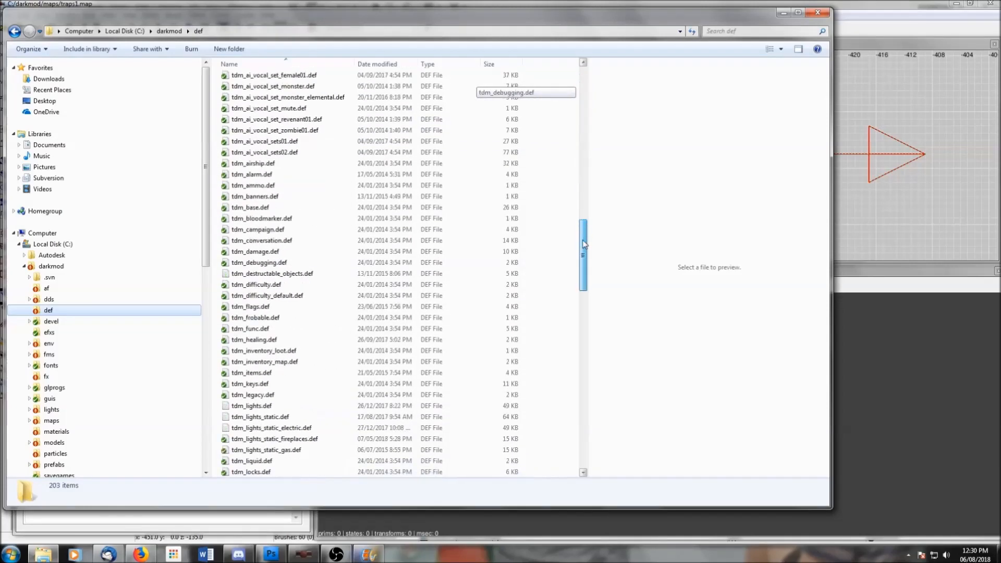
scroll(down, 3)
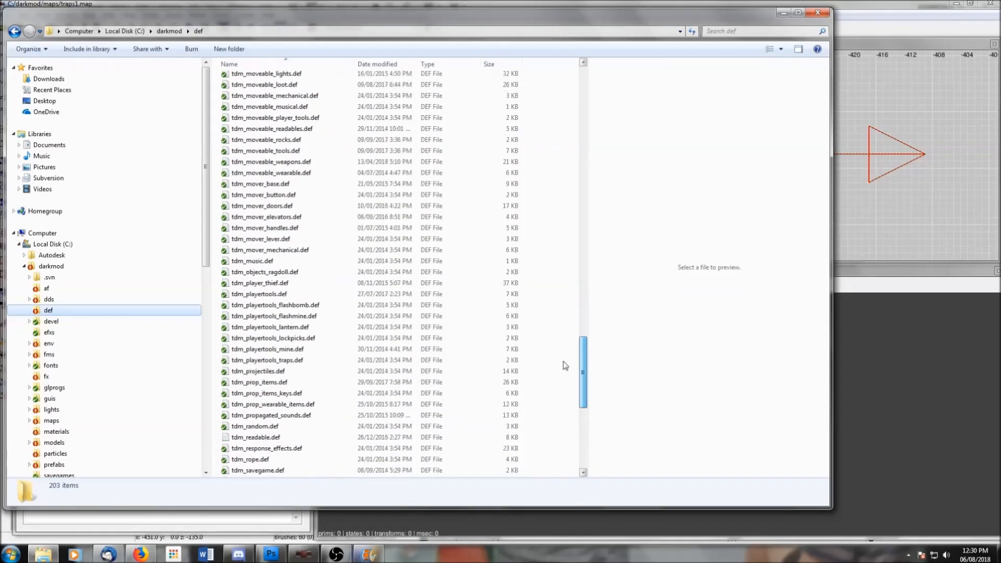
click(259, 371)
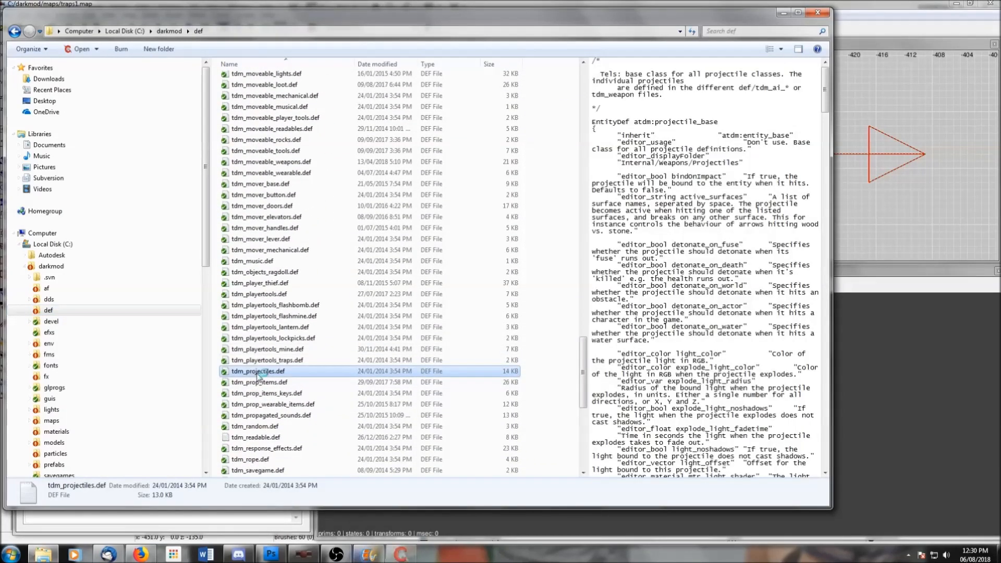
Open tdm_projectiles.def in ConTEXT and highlight the projectile_fireball entityDef name
double_click(258, 371)
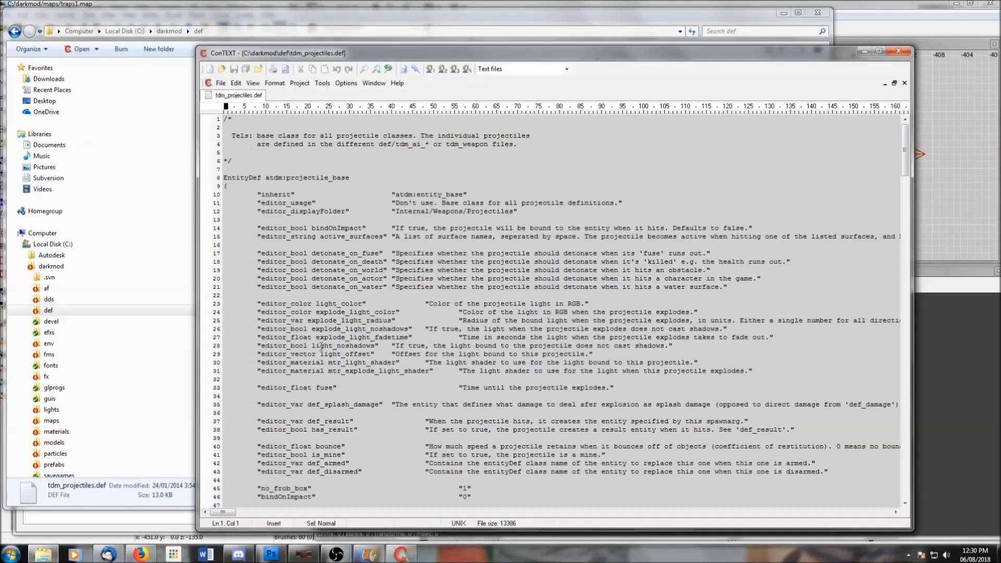
scroll(down, 3)
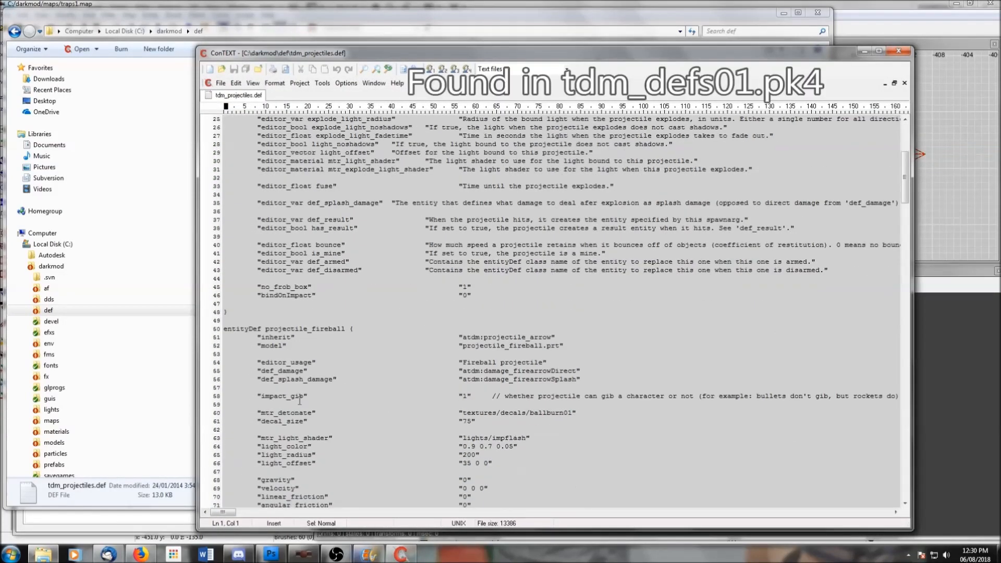
scroll(down, 3)
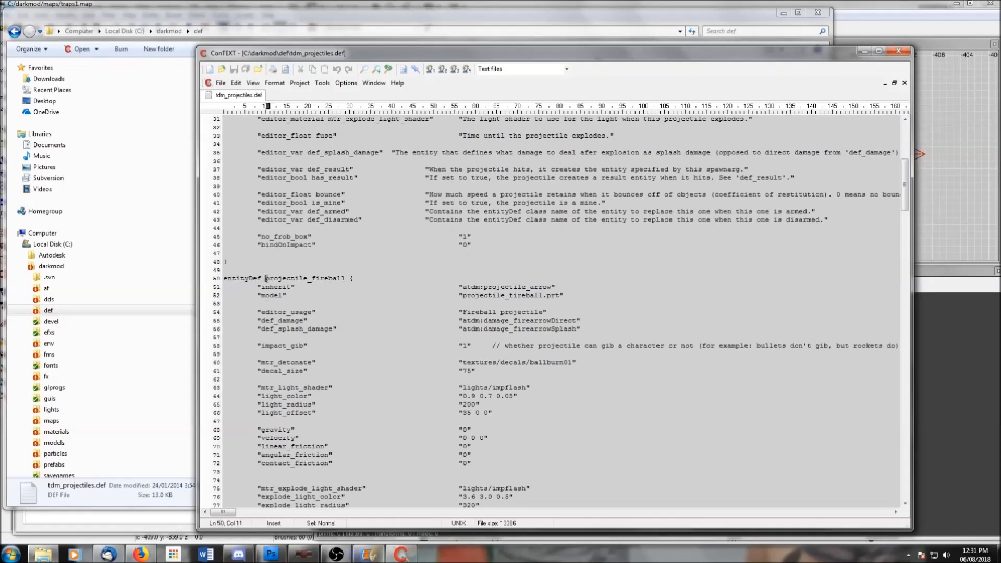
double_click(304, 278)
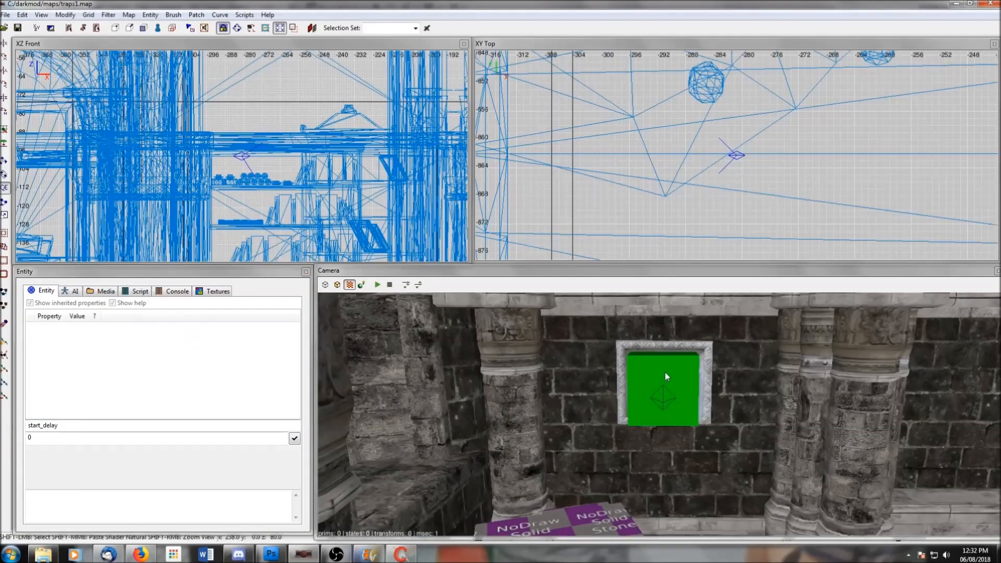
Set the shooter's start_off to 1 and rename it fireball
click(663, 389)
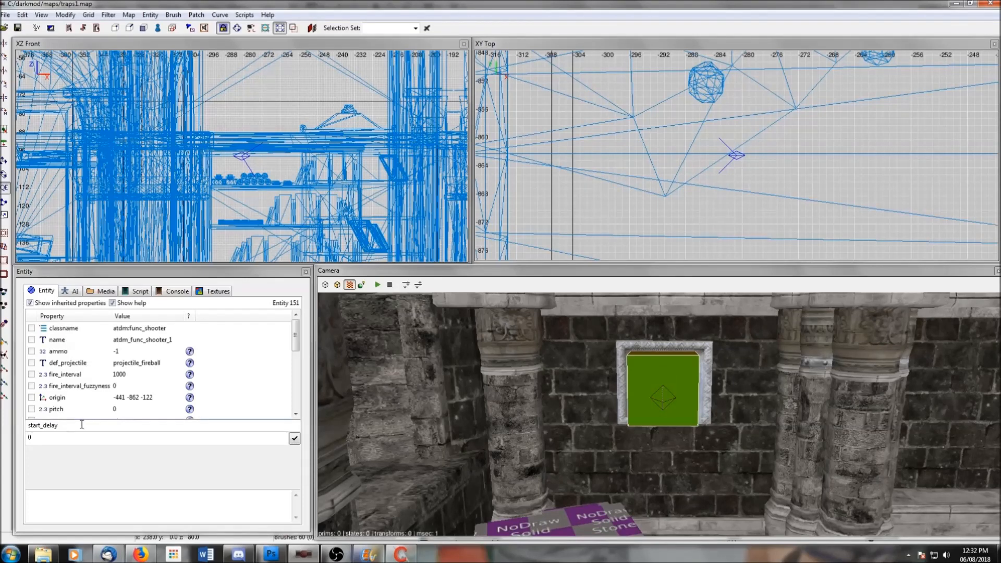
double_click(43, 425)
text(off)
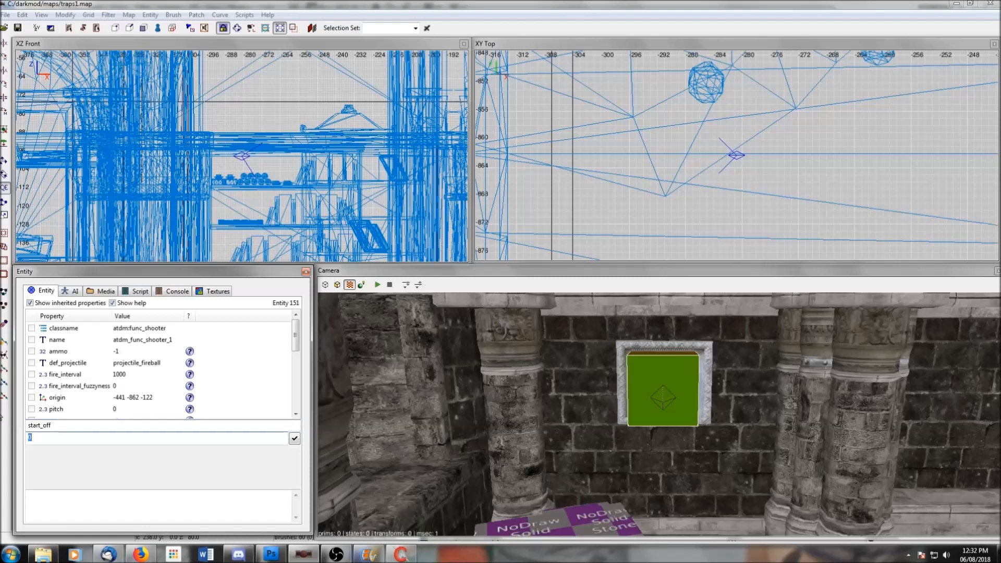
text(1)
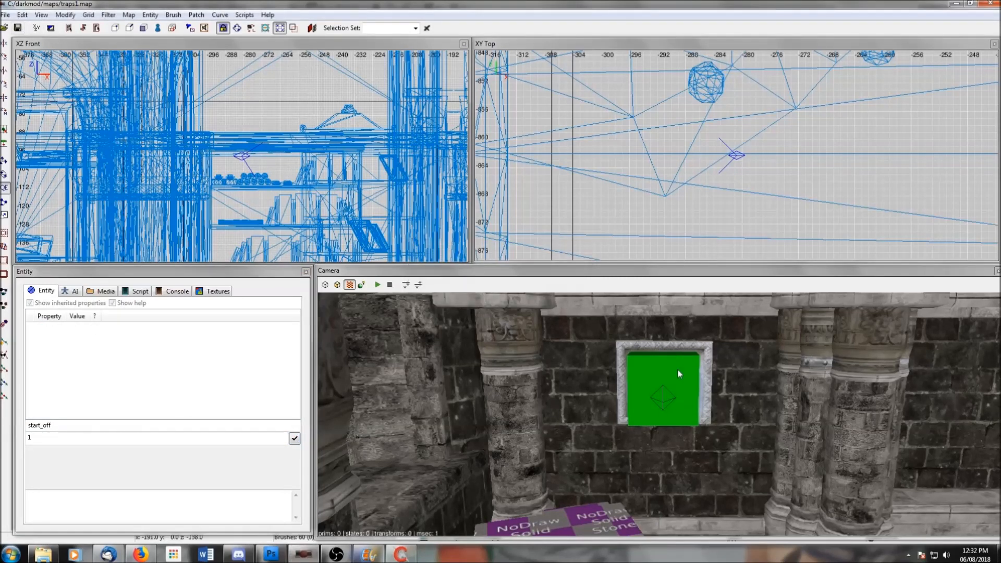
click(663, 389)
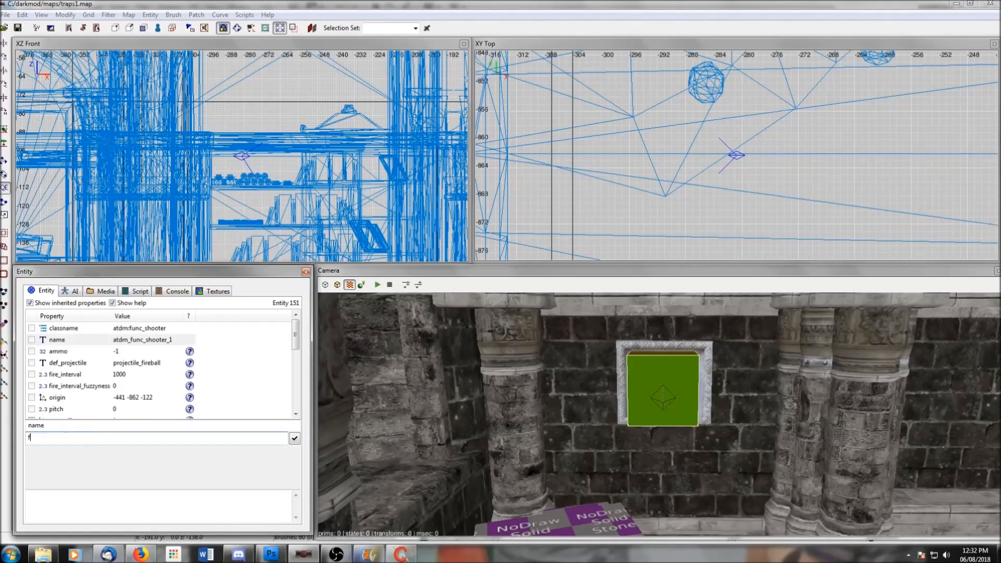
text(ireball)
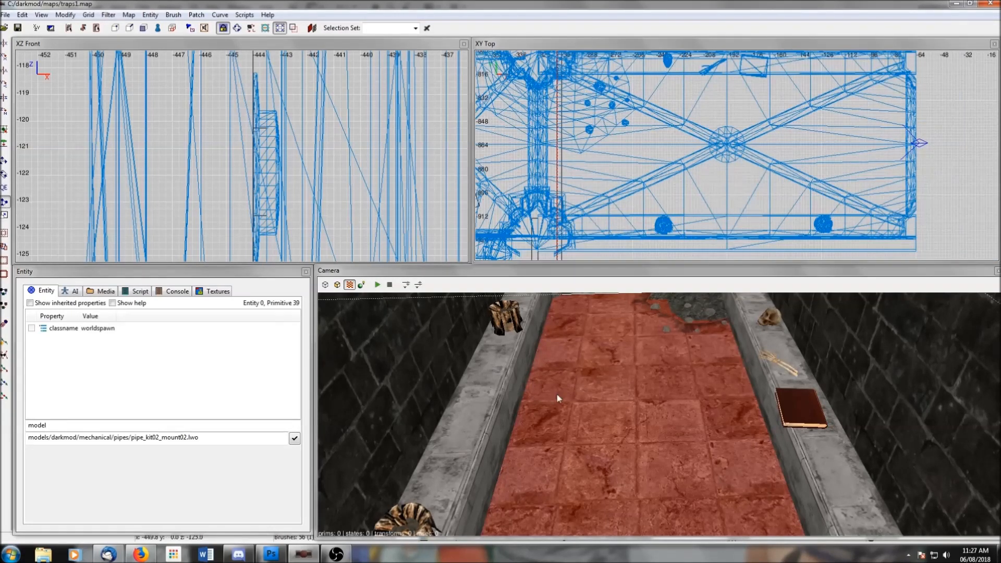
mouse_move(562, 494)
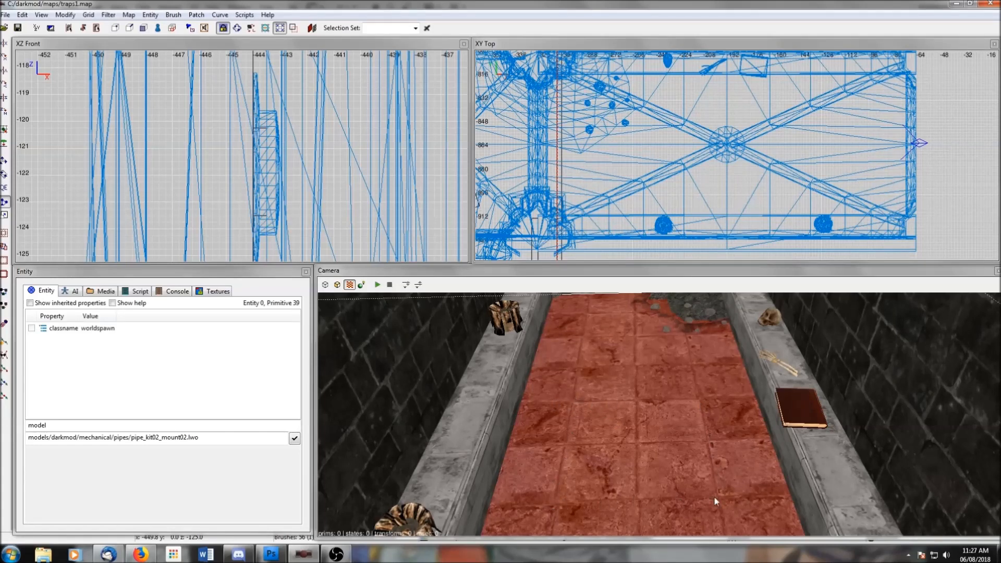
mouse_move(702, 409)
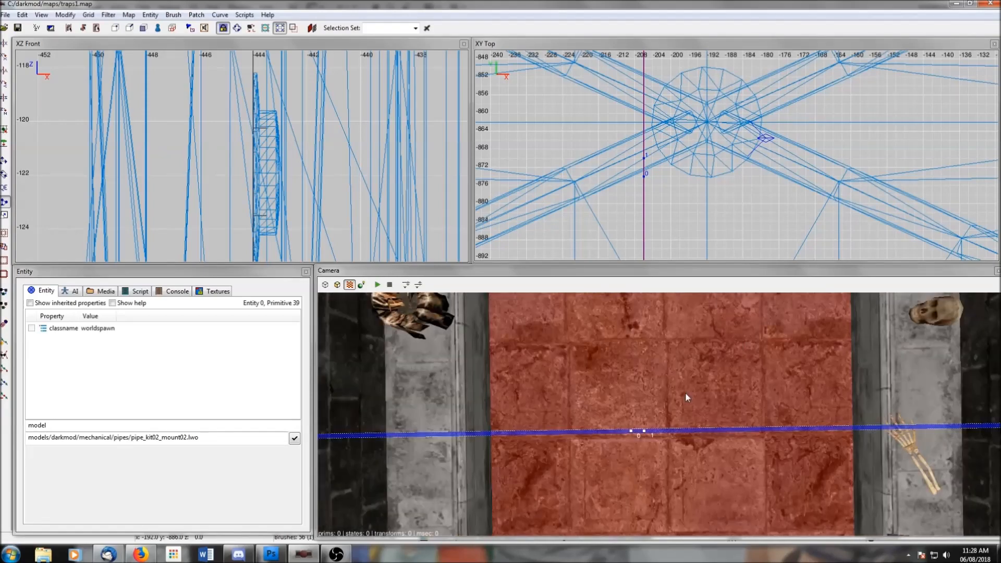
Centre the views on the red corridor floor, looking straight down
click(87, 14)
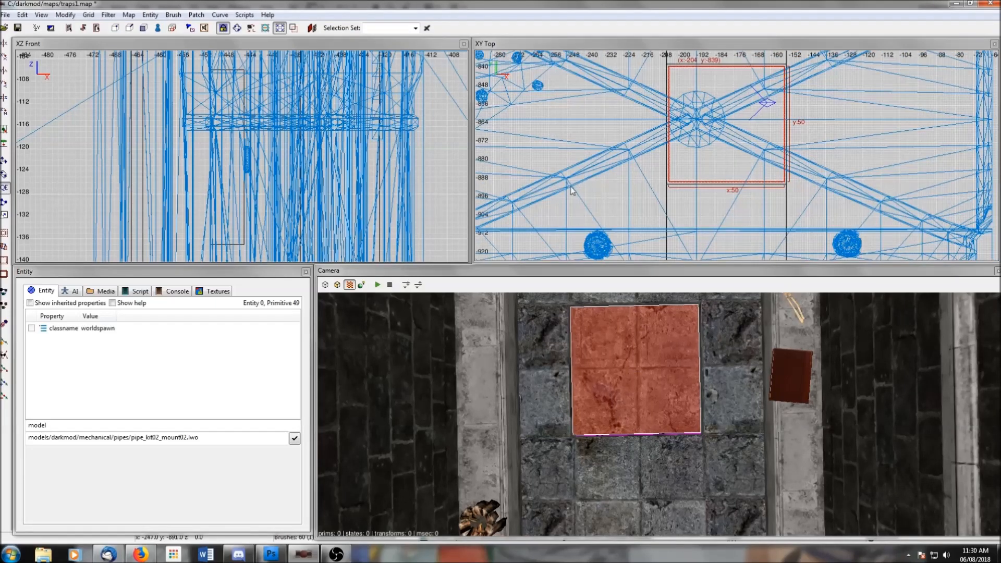
mouse_move(609, 356)
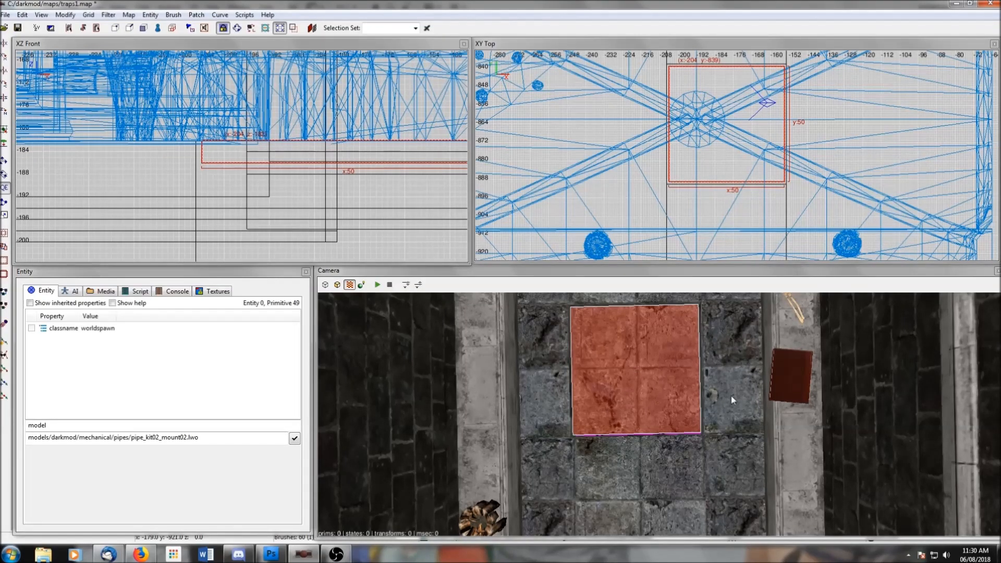
Turn the red square plate into an atdm:moveable_base entity from the Misc category
right_click(650, 164)
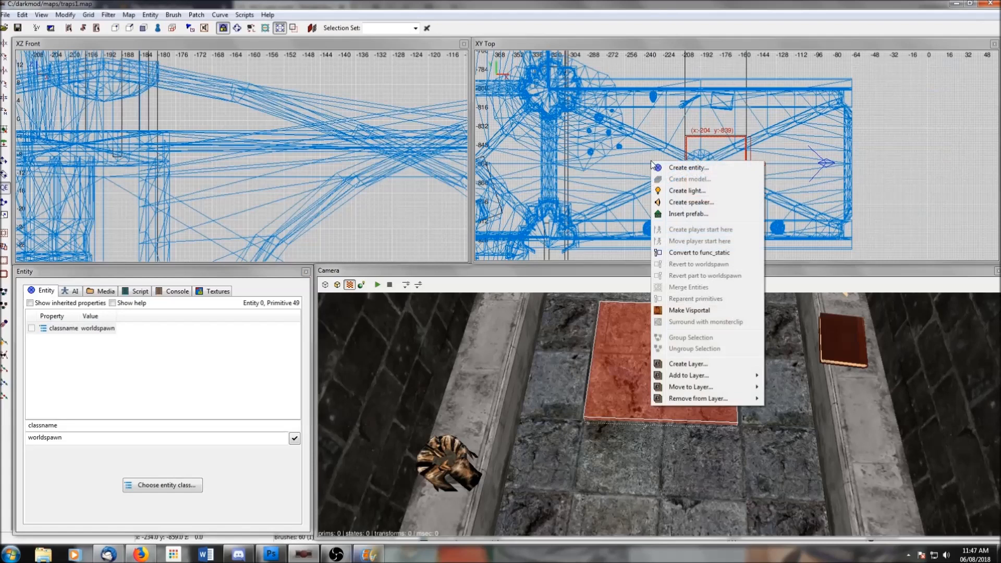
mouse_move(689, 167)
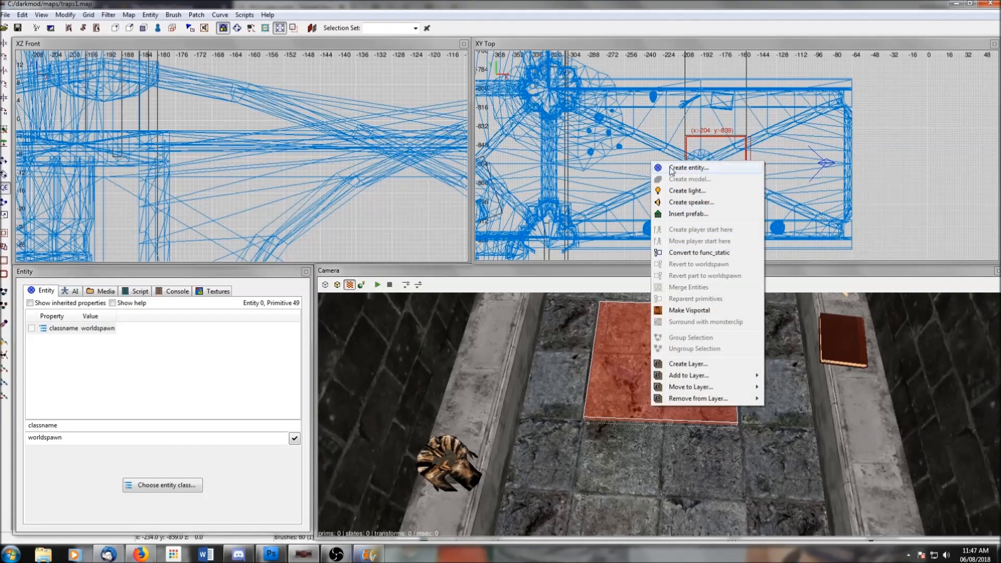
click(688, 167)
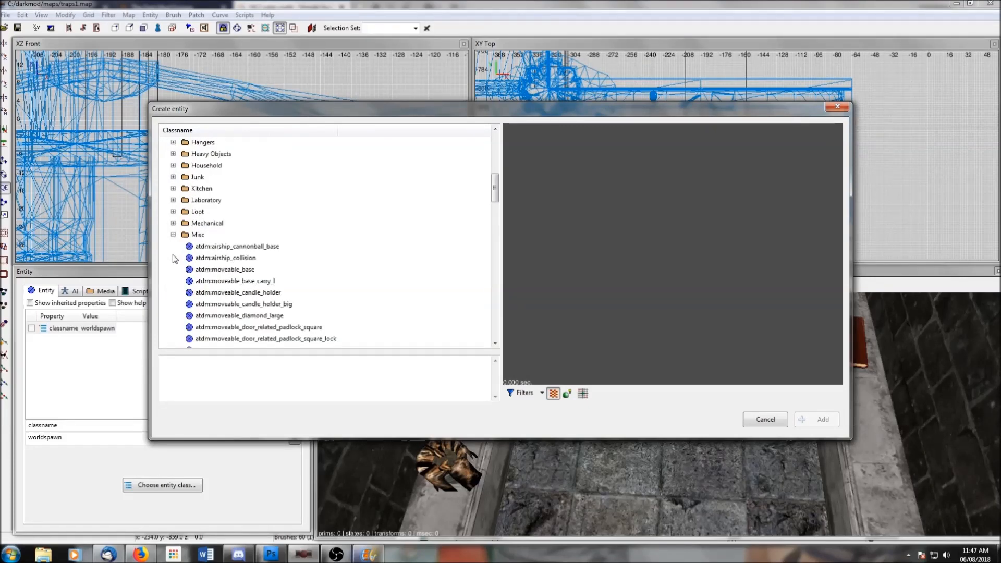
click(224, 234)
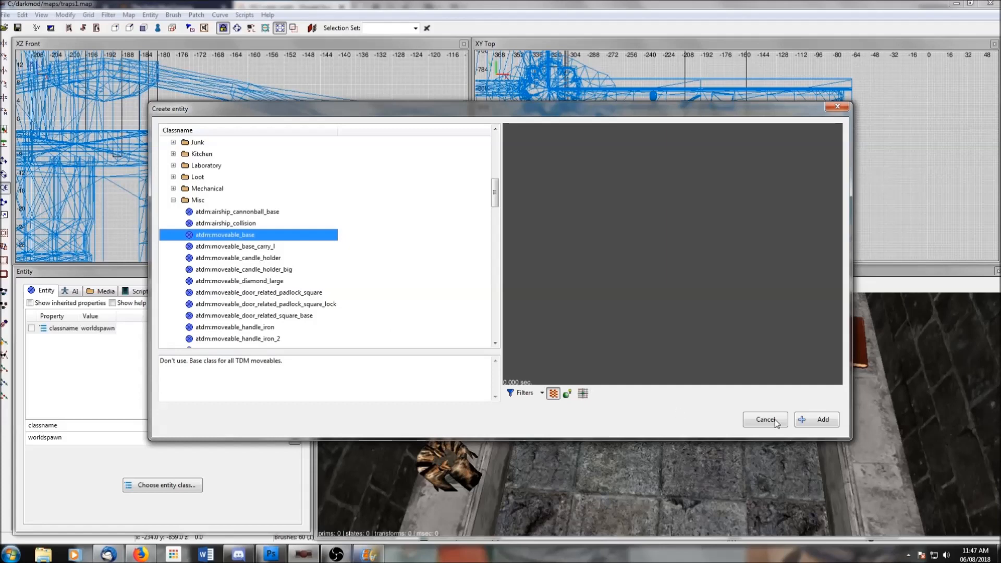
click(822, 419)
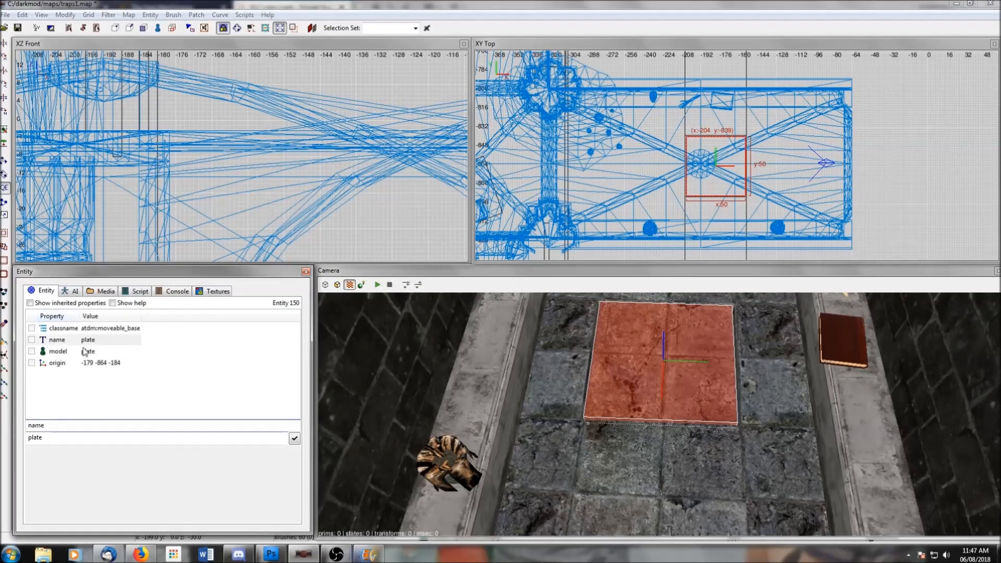
Reveal inherited properties and set the plate's frobable and grabable to 0
click(31, 303)
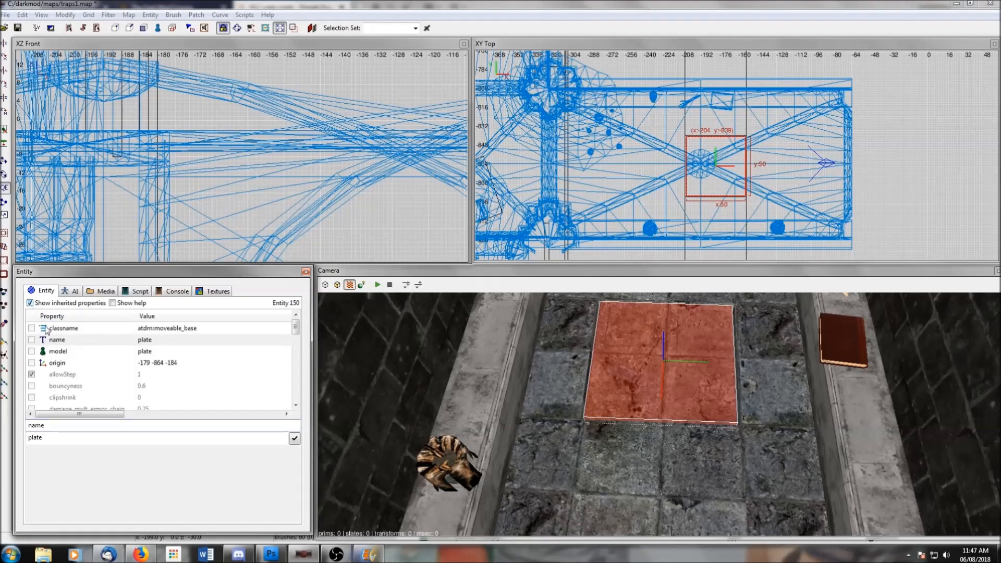
scroll(down, 3)
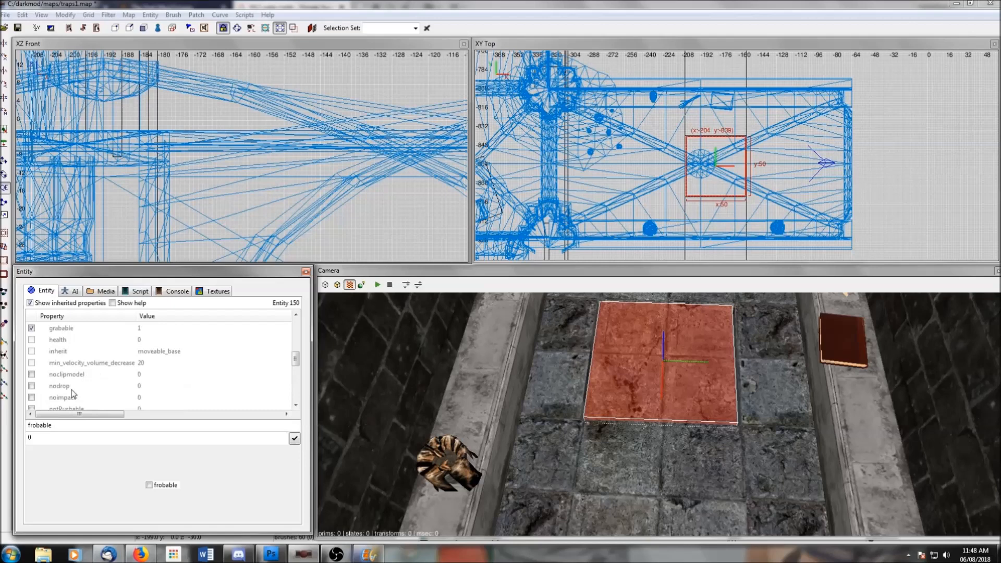
click(59, 386)
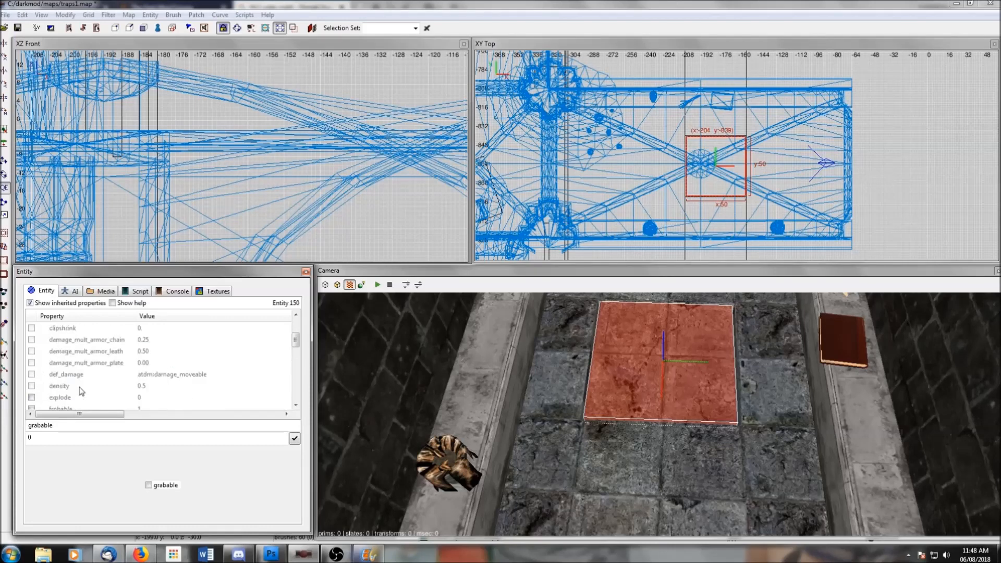
click(59, 339)
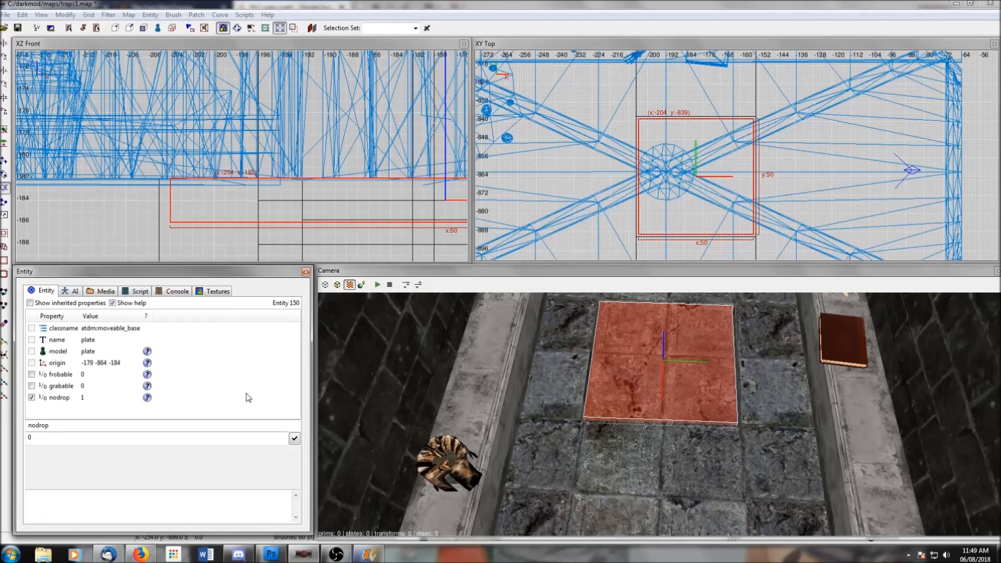
mouse_move(242, 397)
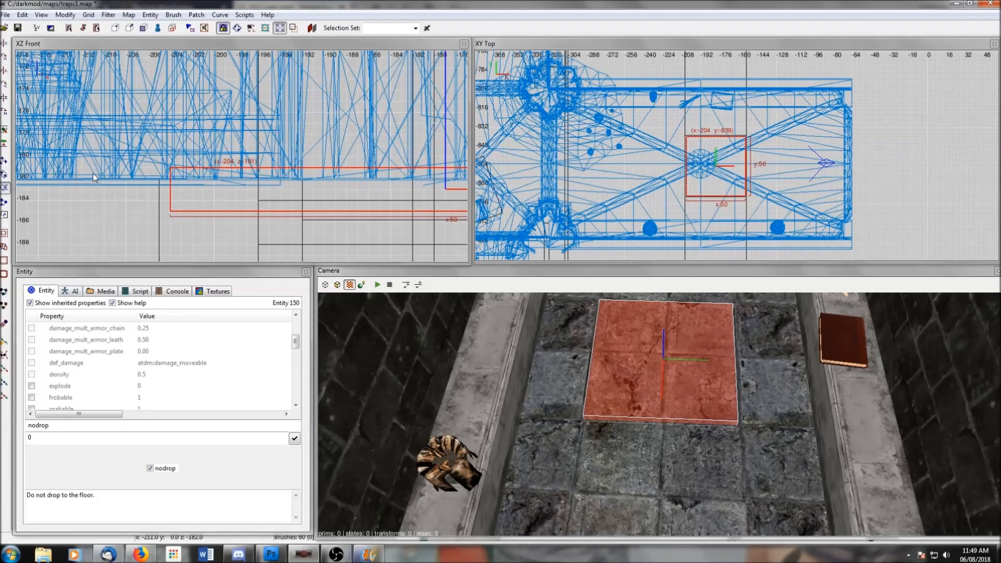
mouse_move(113, 180)
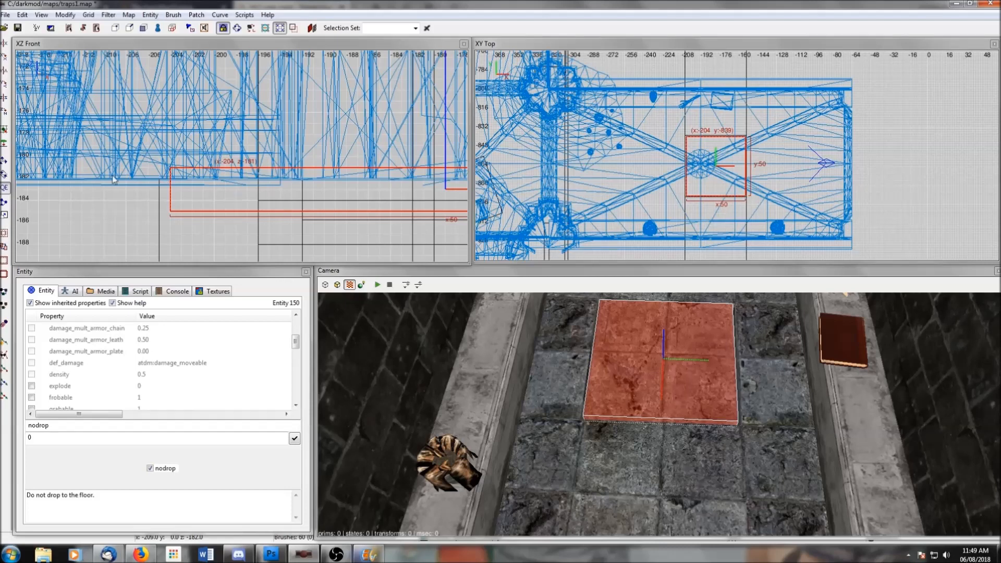
mouse_move(158, 183)
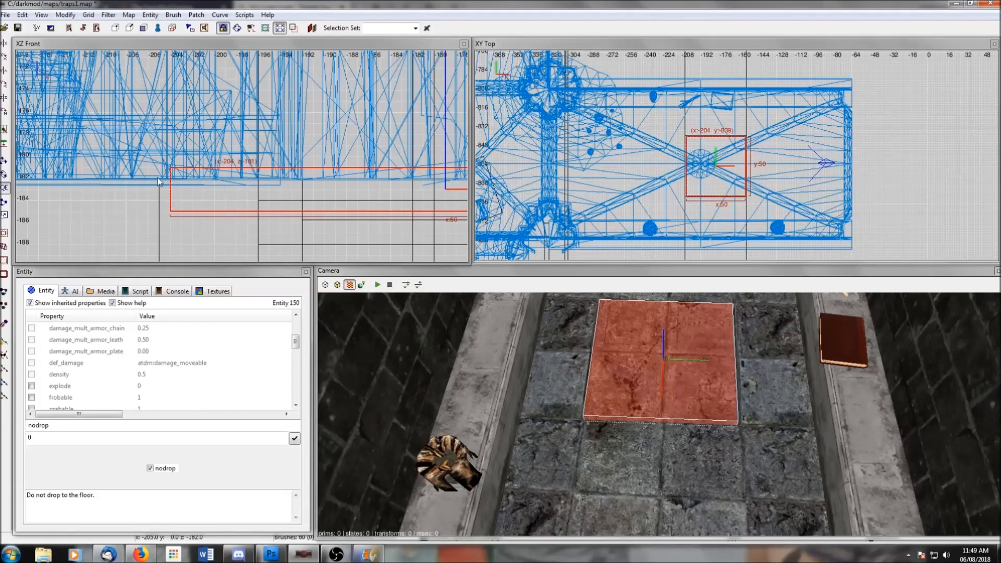
mouse_move(345, 177)
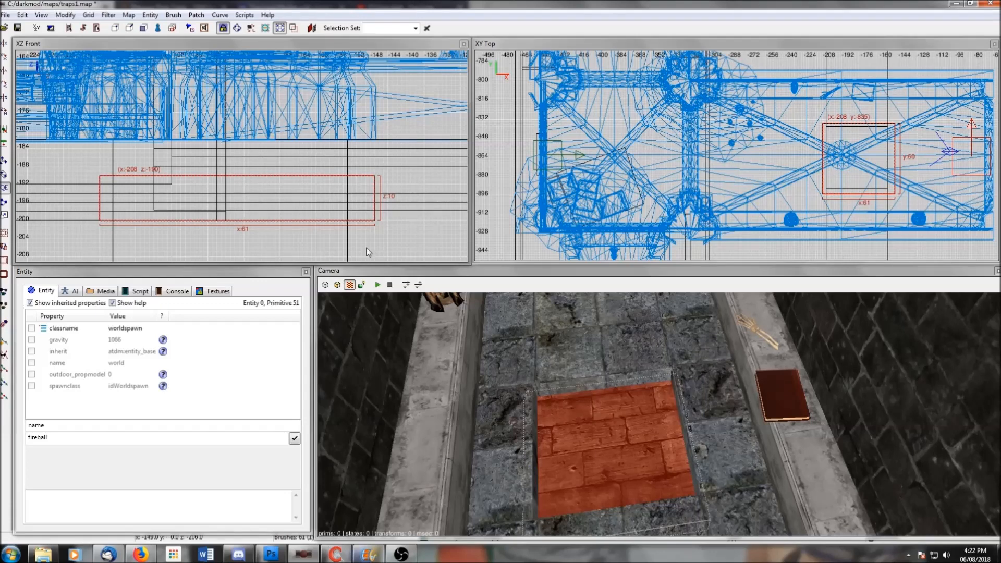
mouse_move(598, 403)
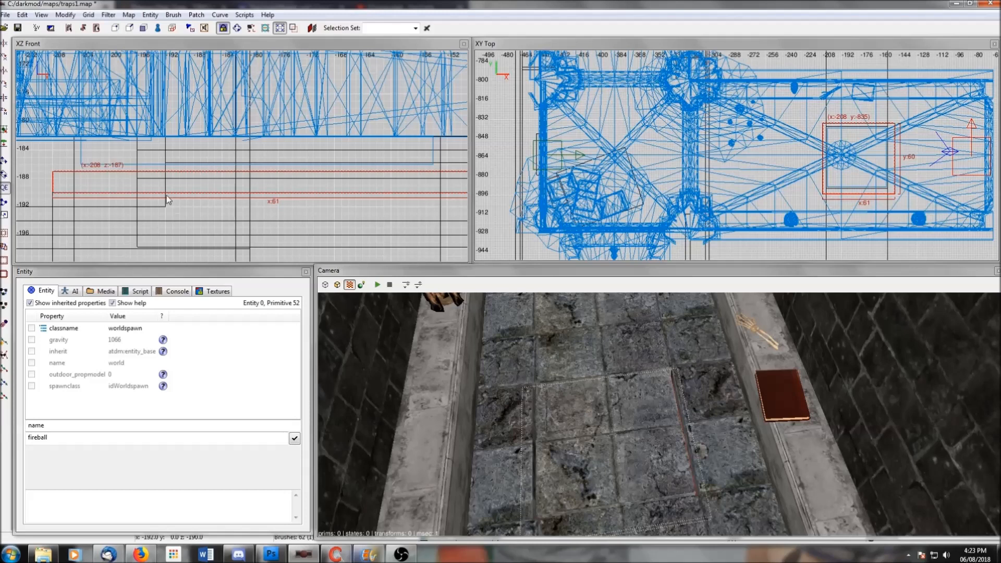
Give the brush under the plate the NoDraw texture and convert it to func_static
click(217, 291)
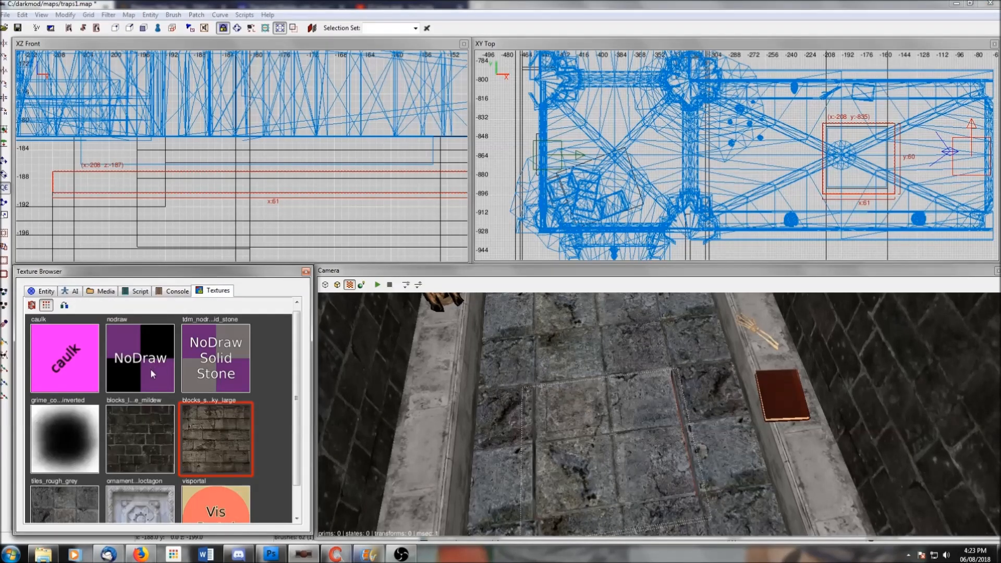
right_click(766, 154)
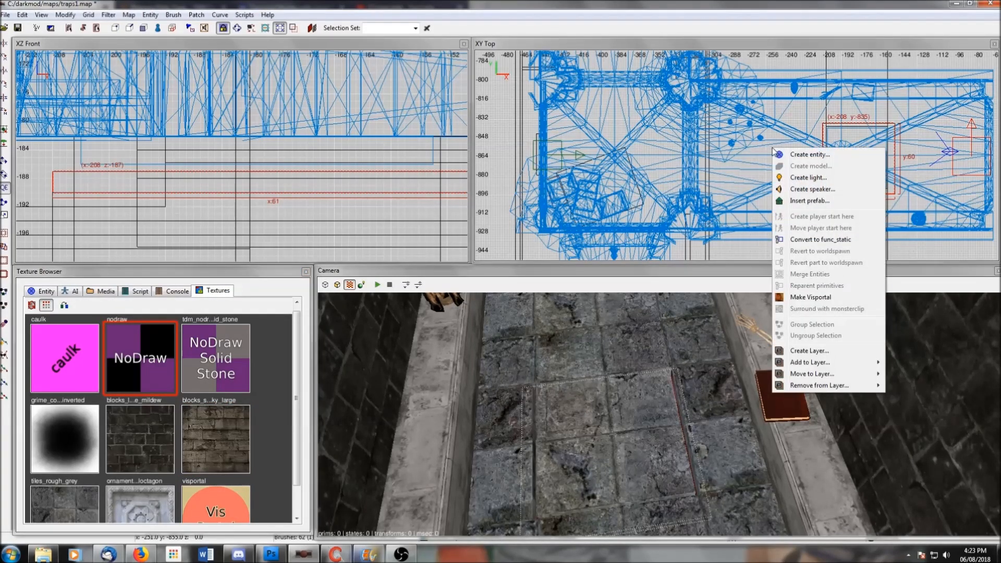
click(820, 239)
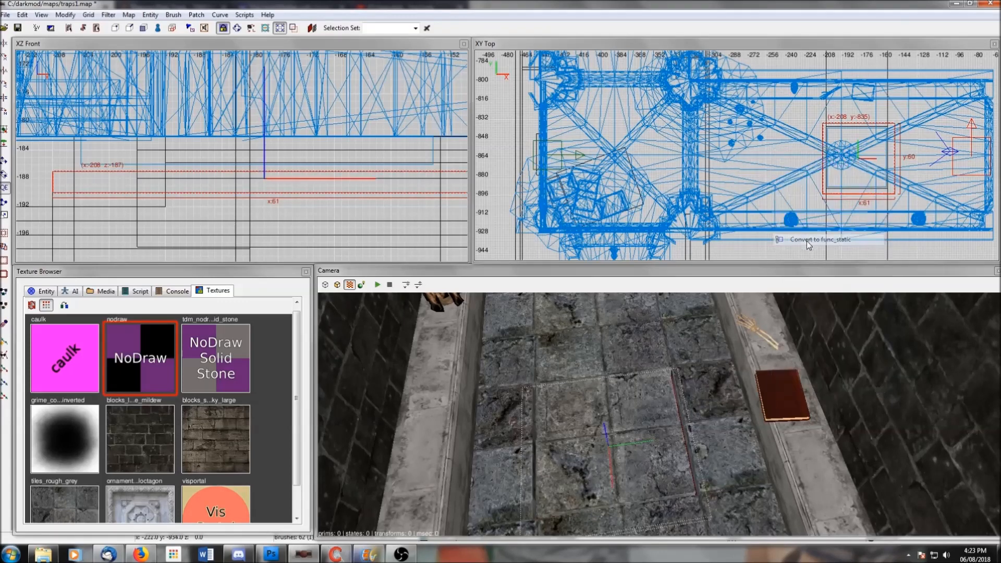
Name the new func_static entity plate_trigger and reselect the brush
click(822, 239)
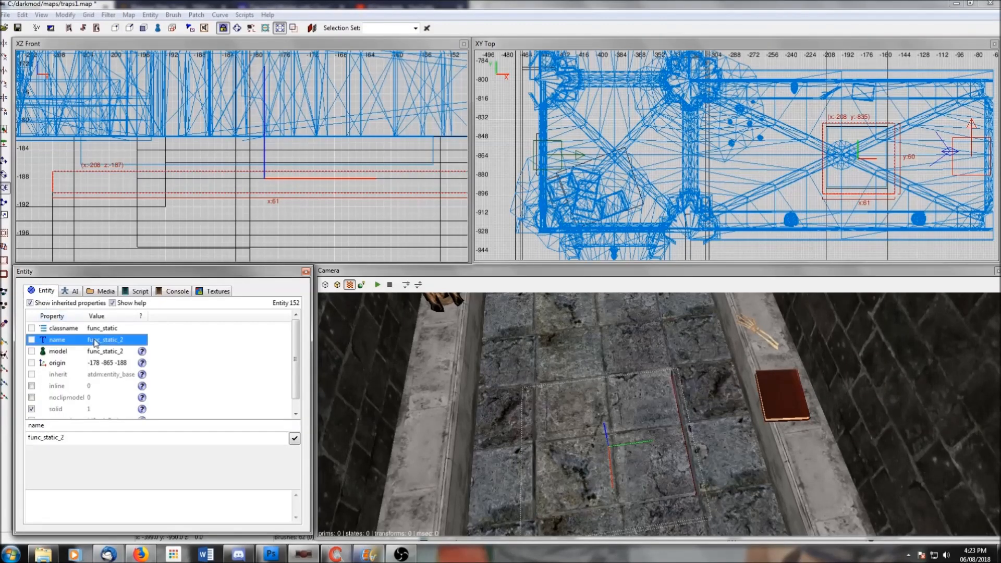
text(plate_trigger)
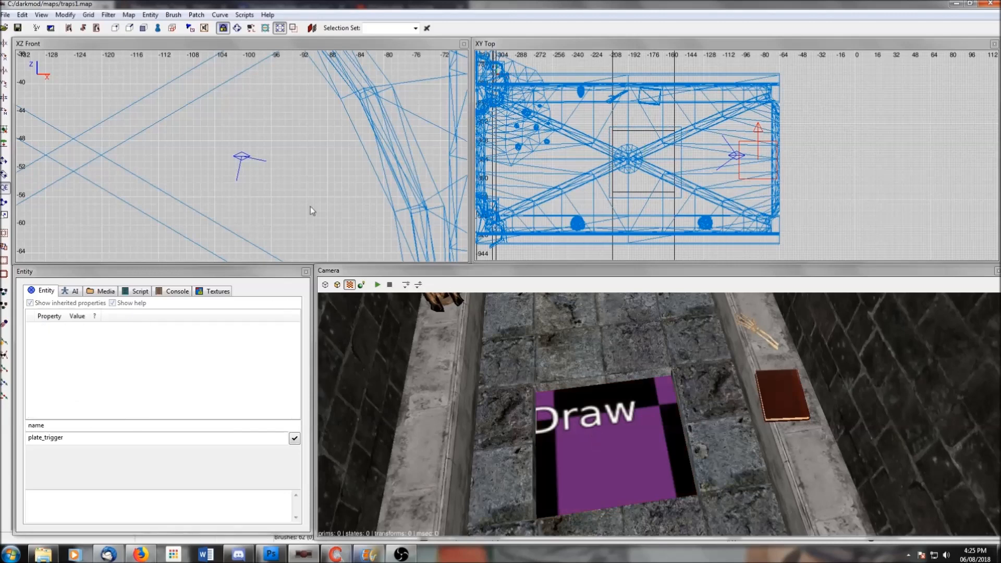
click(108, 15)
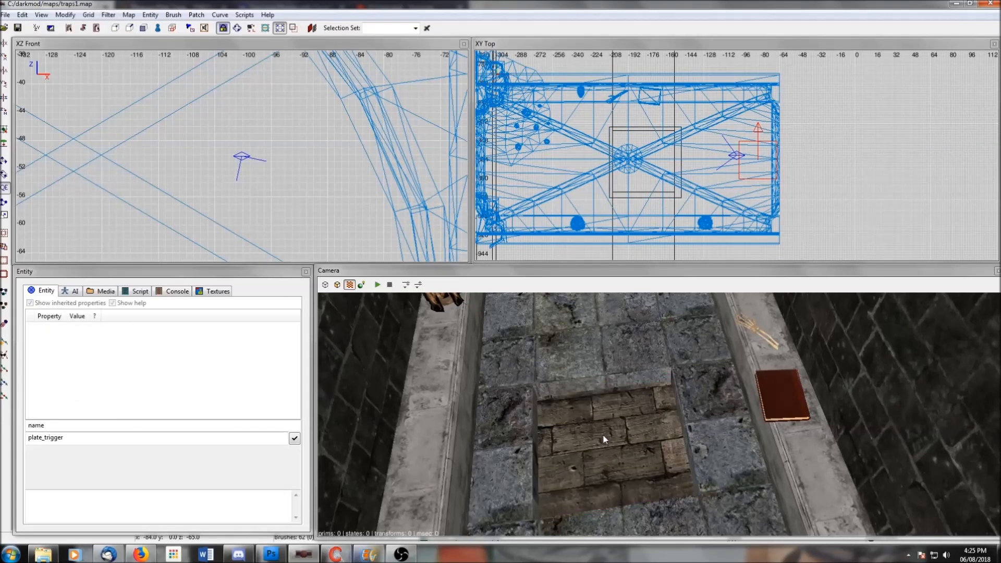
click(107, 15)
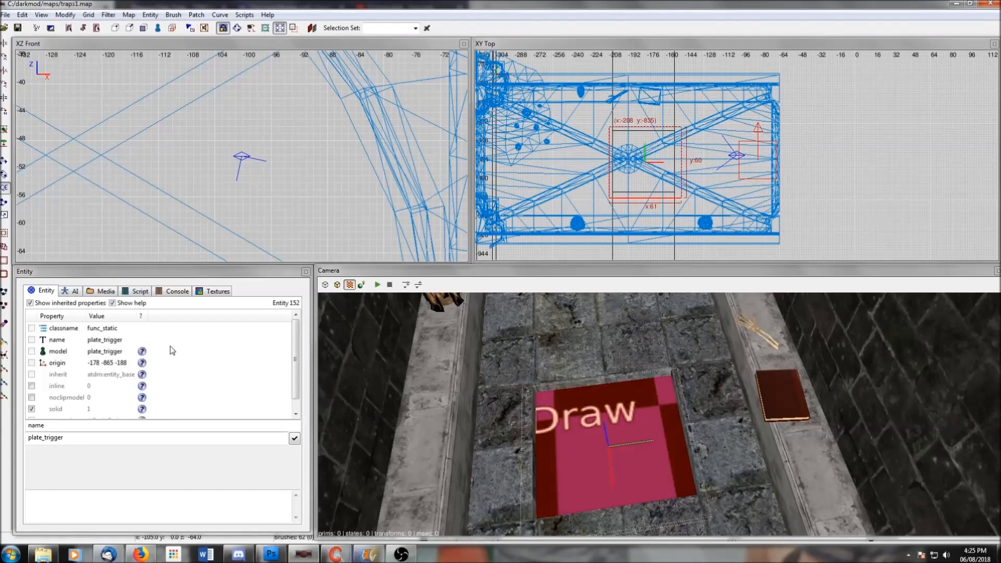
mouse_move(200, 377)
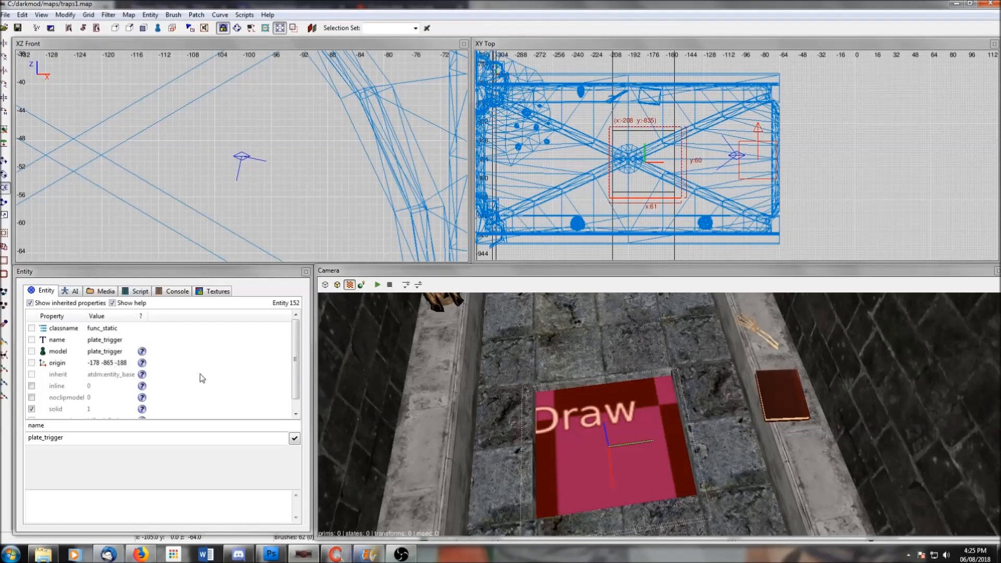
click(150, 15)
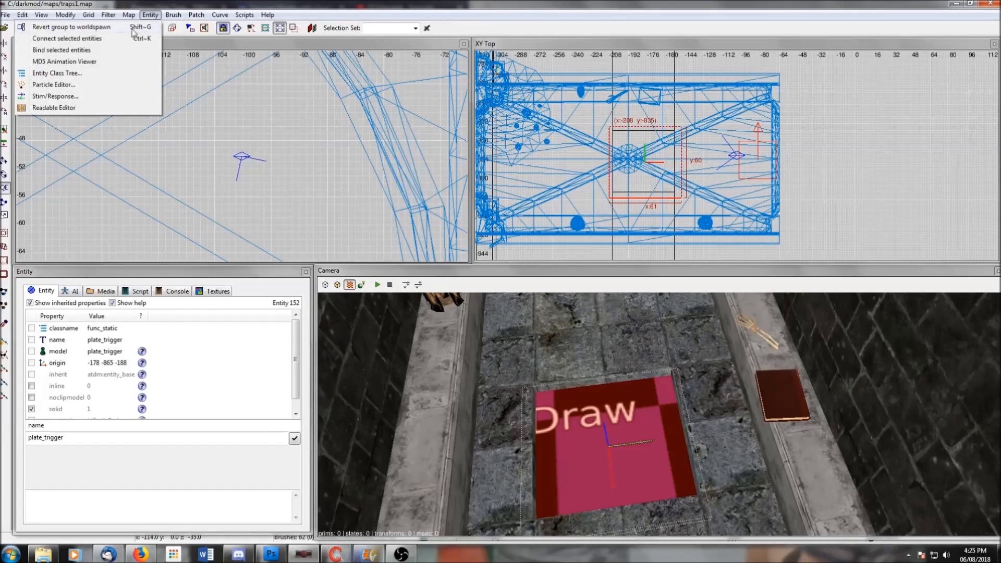
Create a custom stim type named Fireballtrap in plate_trigger's Stim/Response editor
click(55, 97)
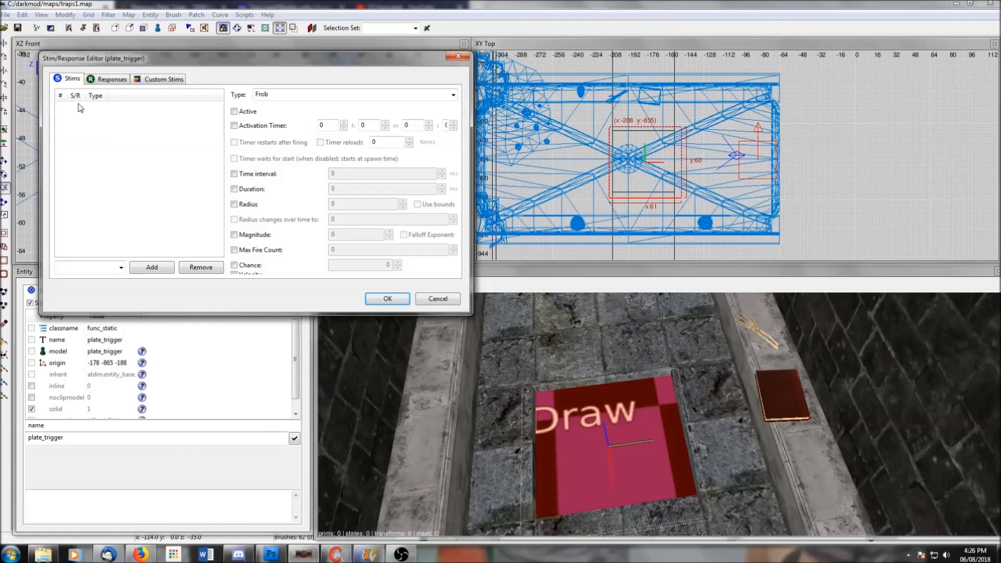
click(161, 79)
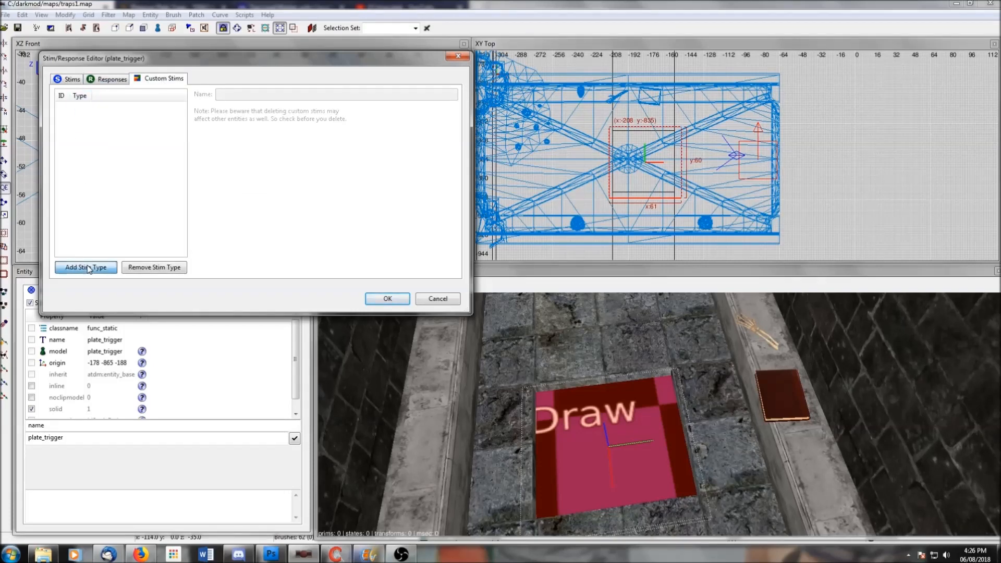
click(85, 267)
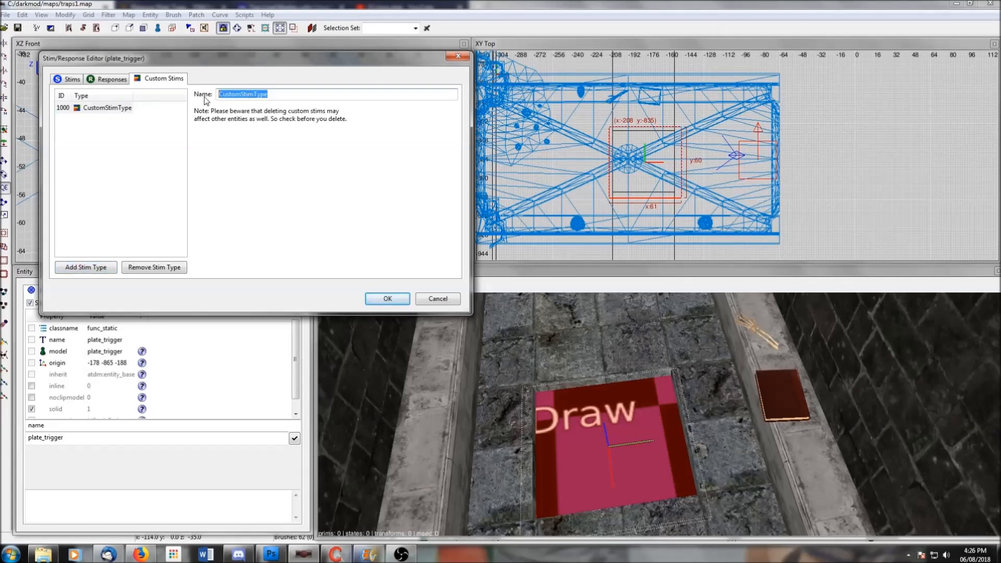
text(Fireballtrap)
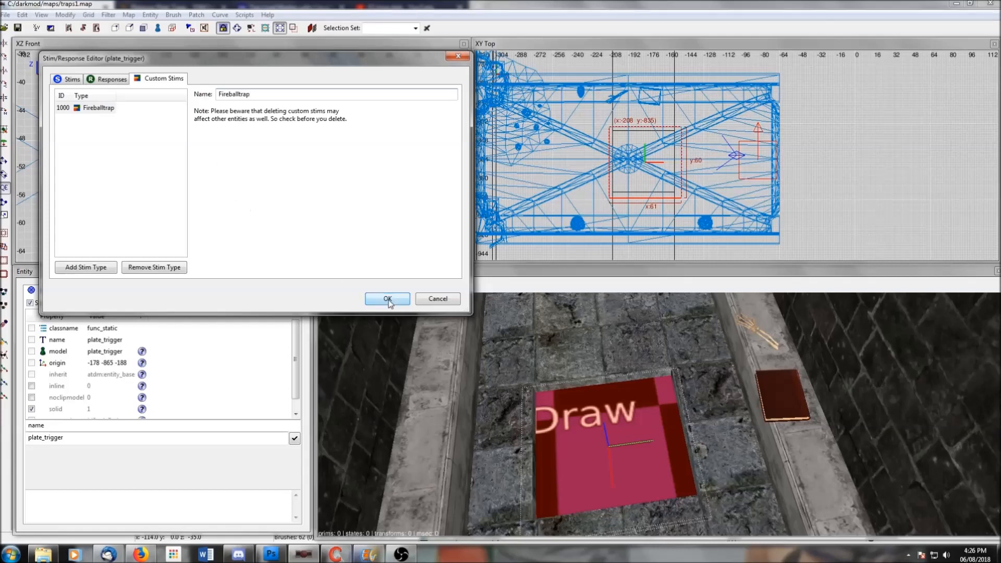
click(386, 299)
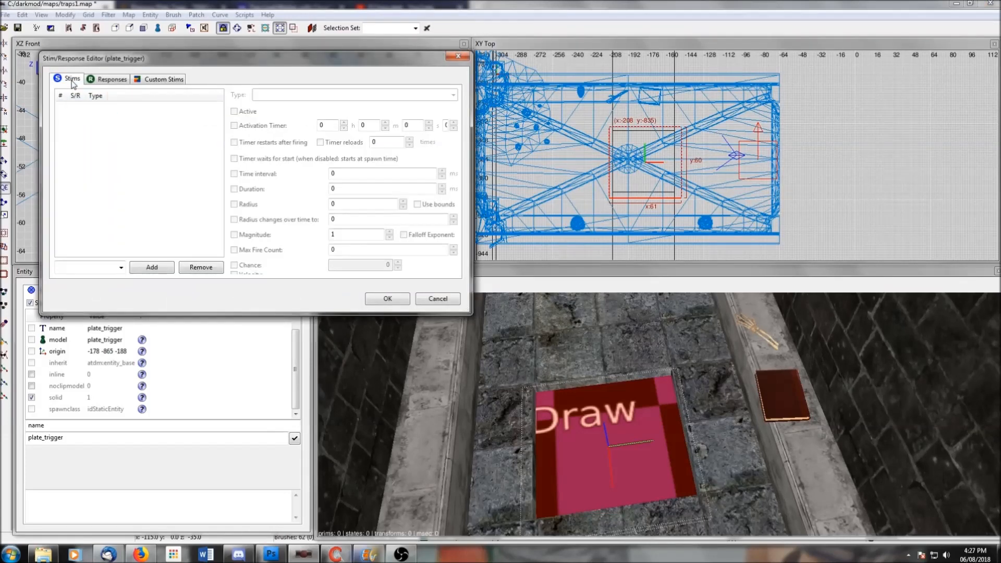
mouse_move(126, 264)
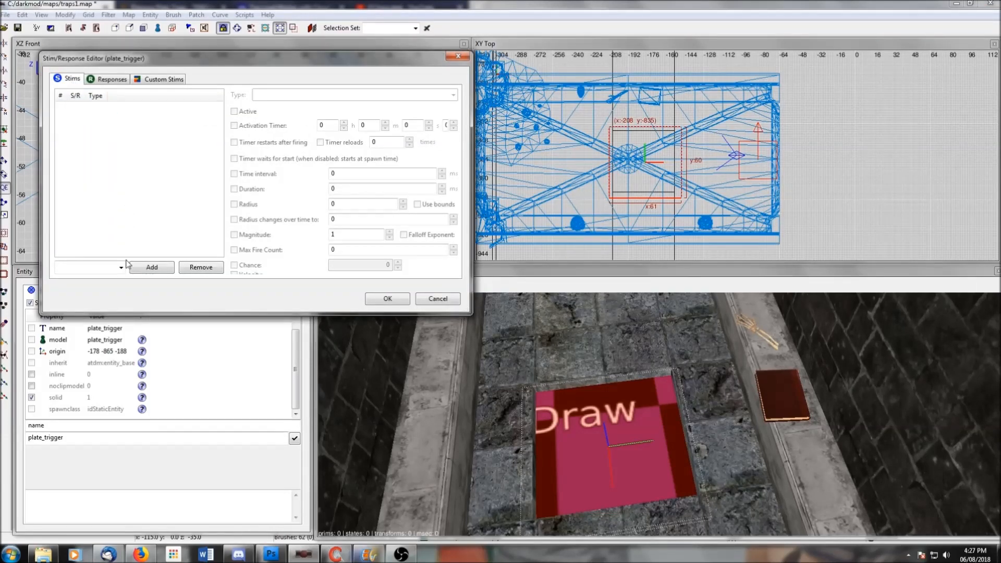
Add a new stim of type Fireballtrap to plate_trigger and confirm it
click(151, 267)
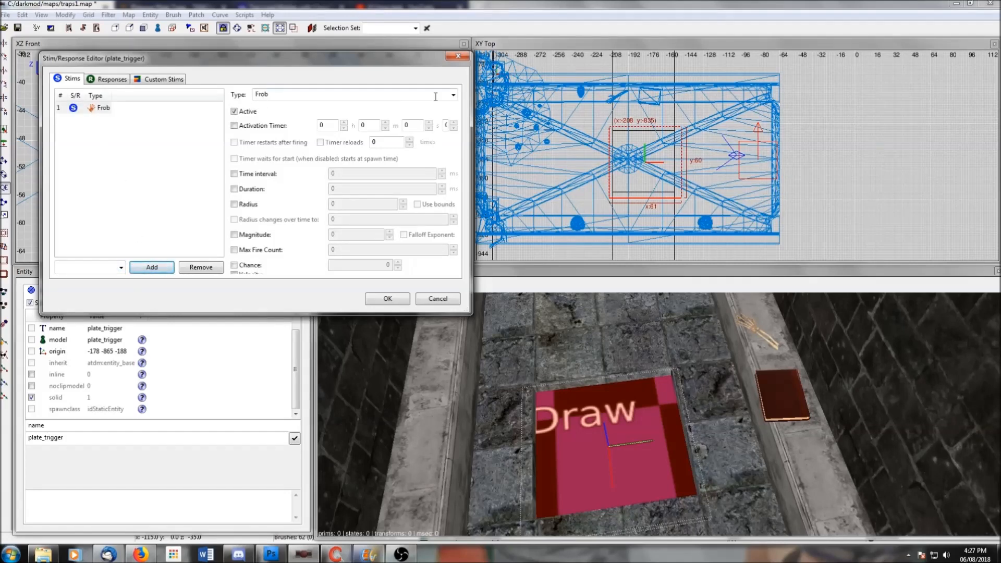
click(452, 94)
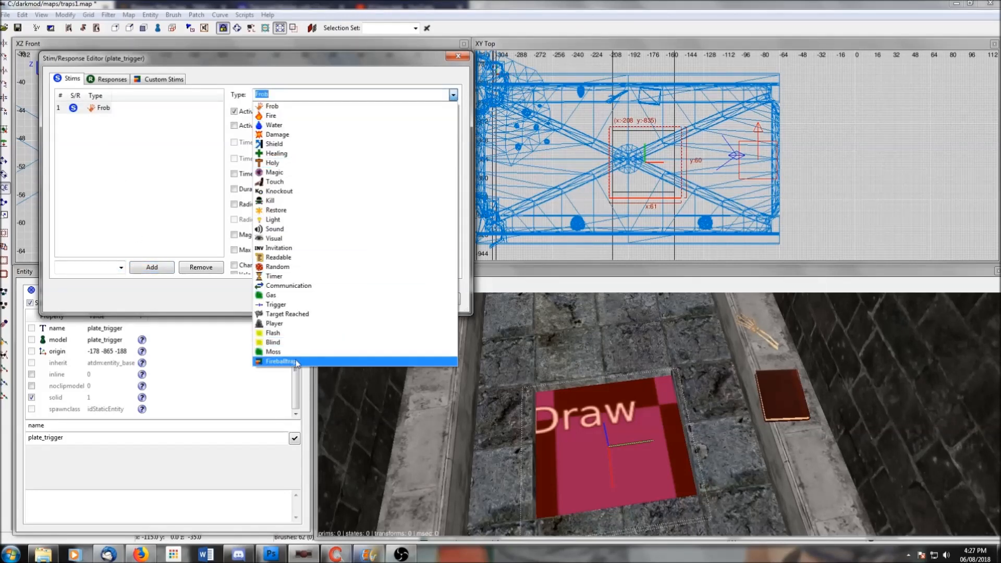
click(278, 362)
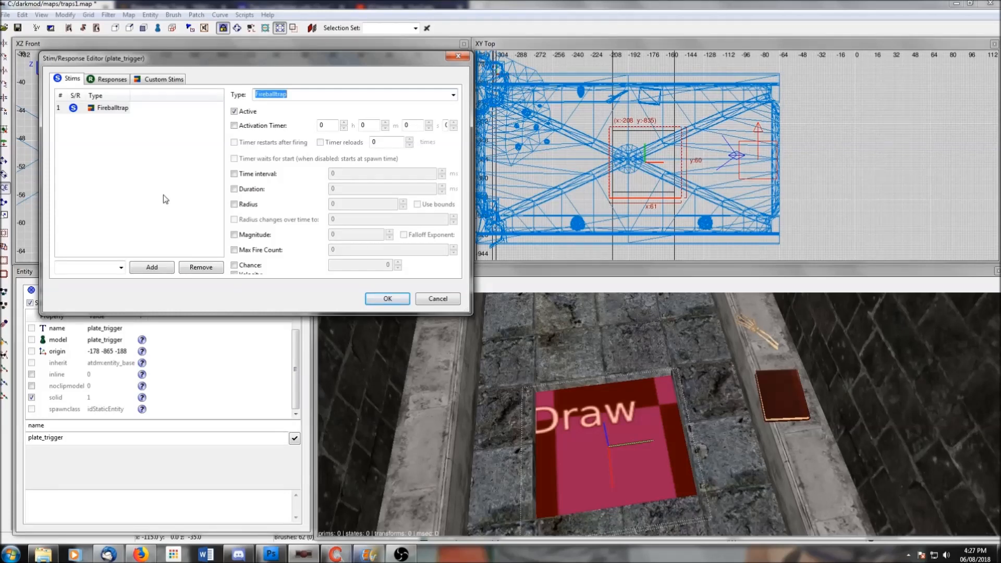
mouse_move(197, 210)
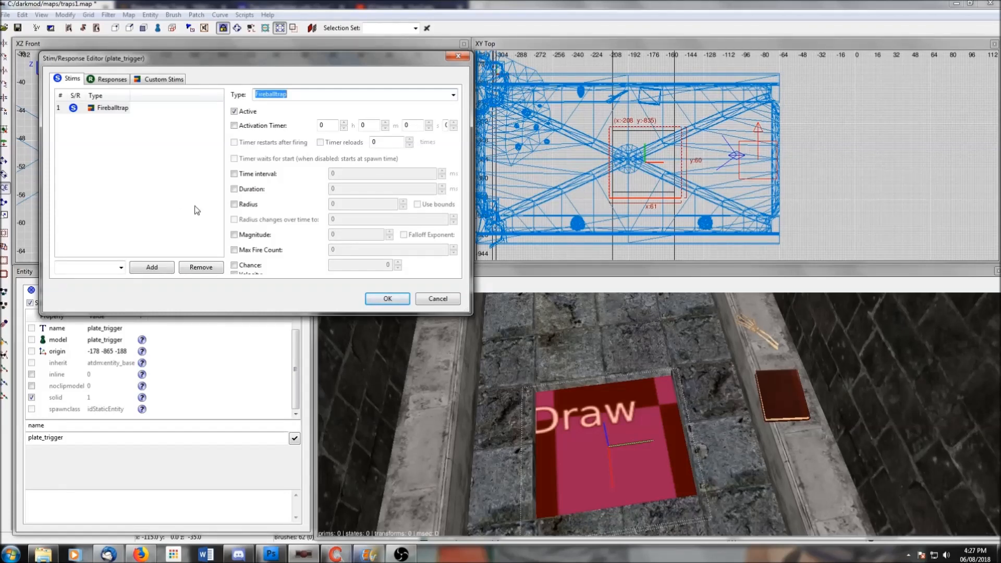
click(234, 204)
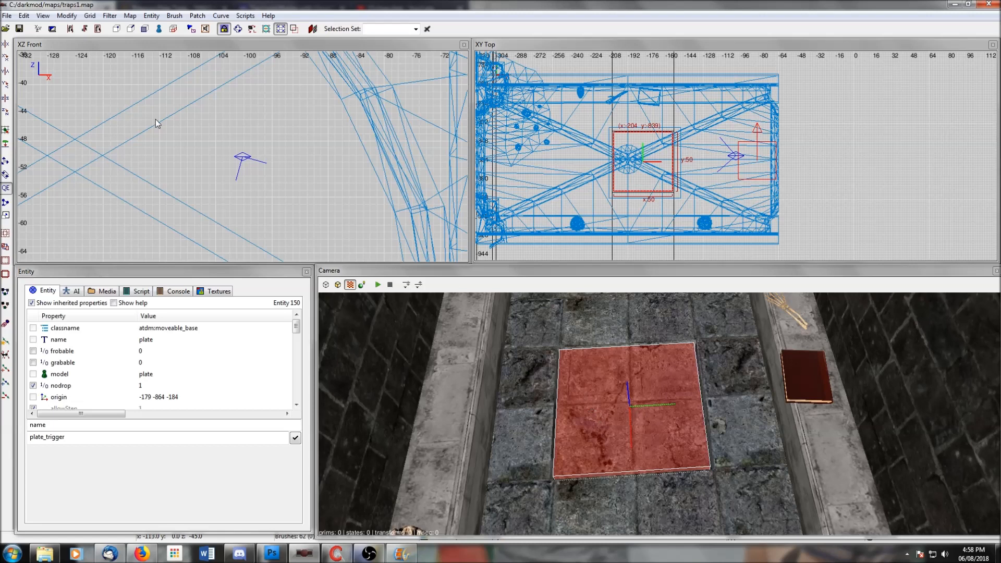
Add a Fireballtrap-type response to the plate entity
click(152, 16)
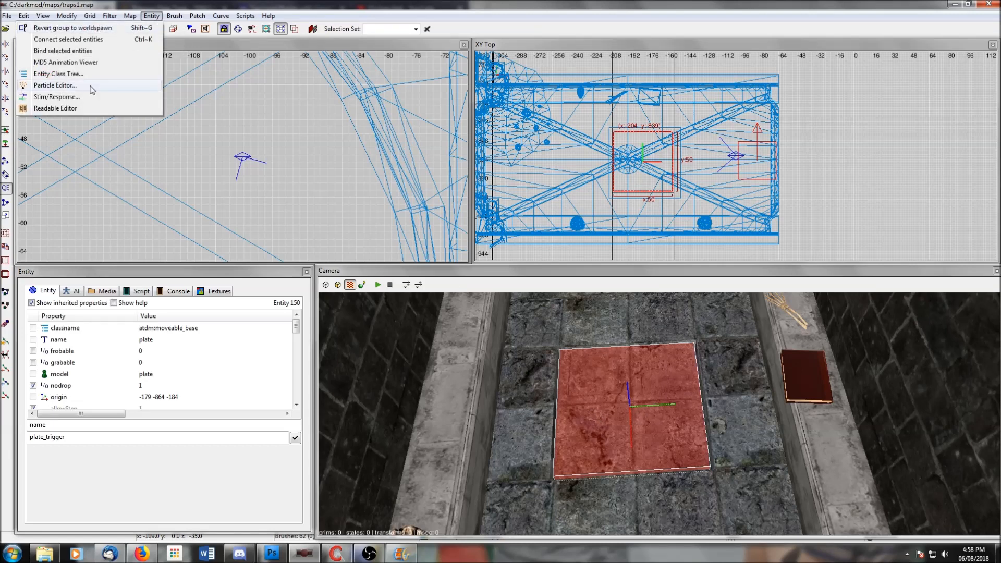
click(57, 97)
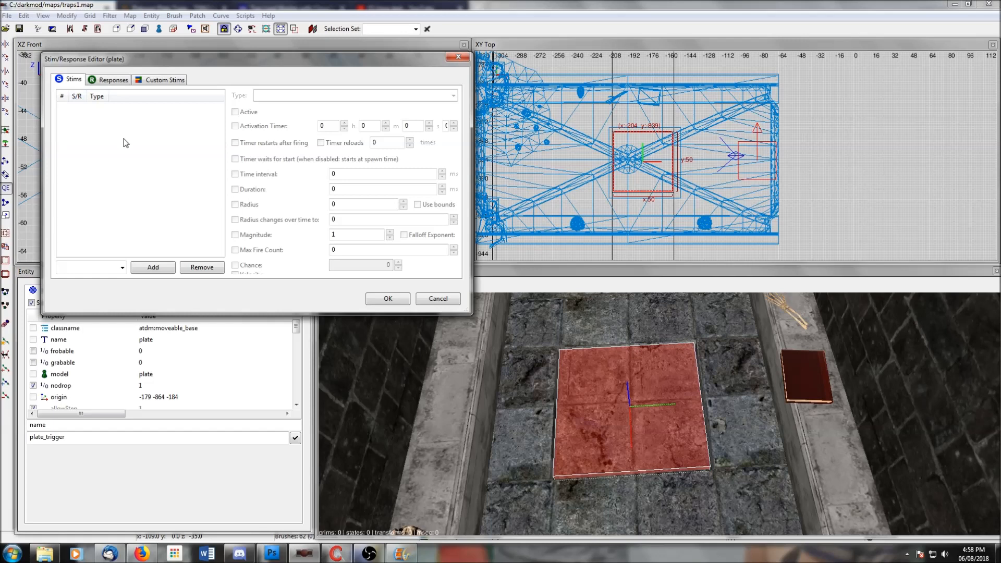
click(114, 79)
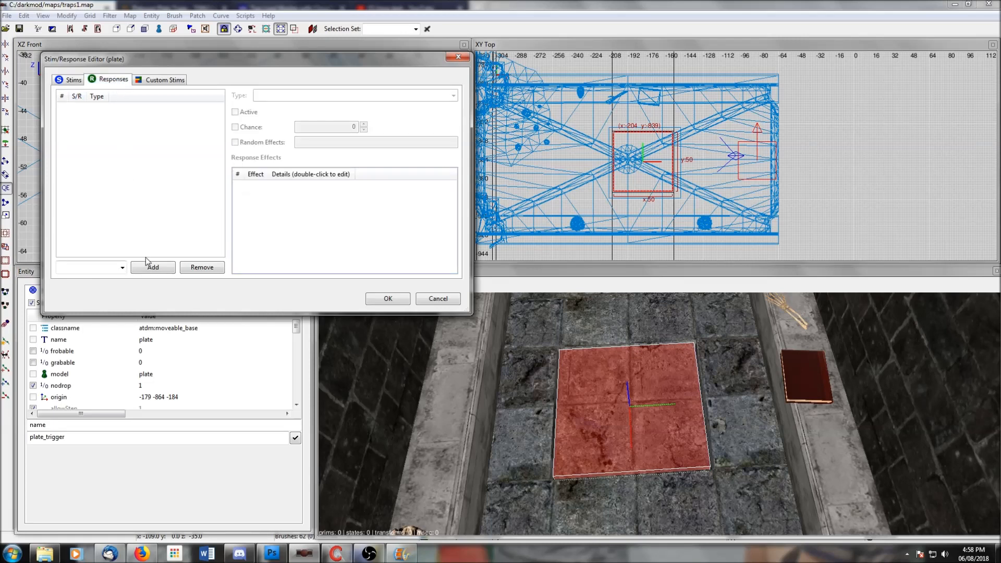
click(152, 266)
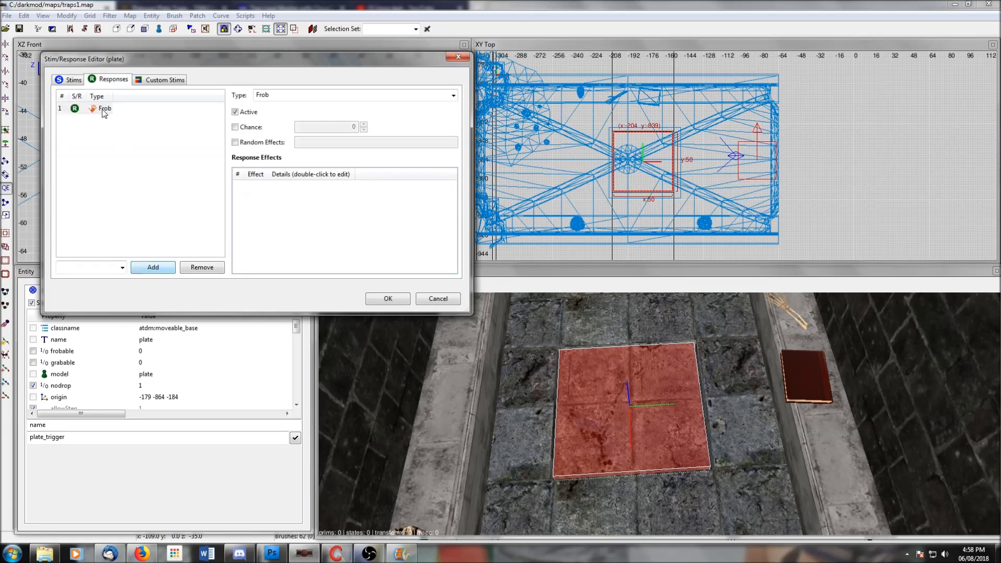
click(452, 94)
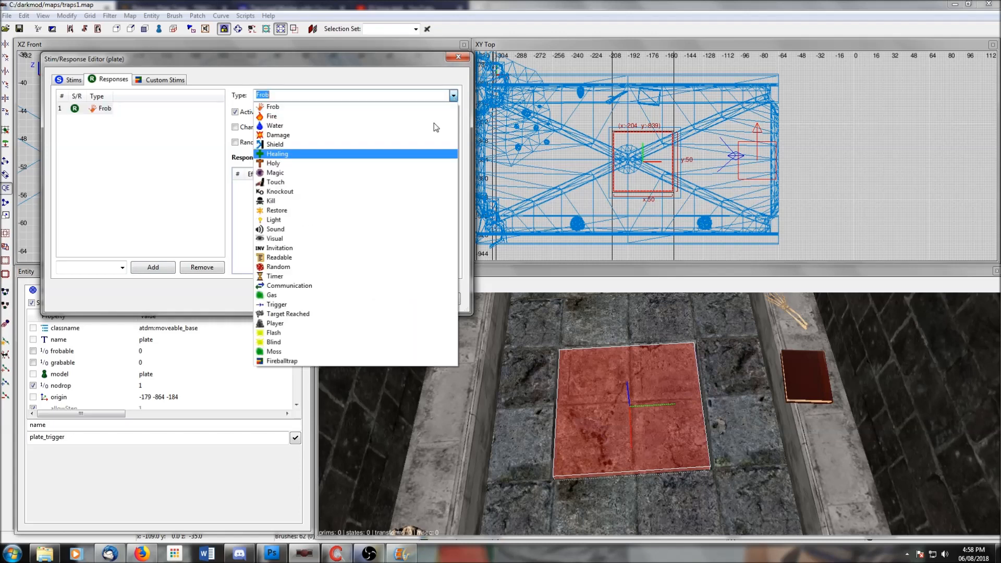
click(281, 360)
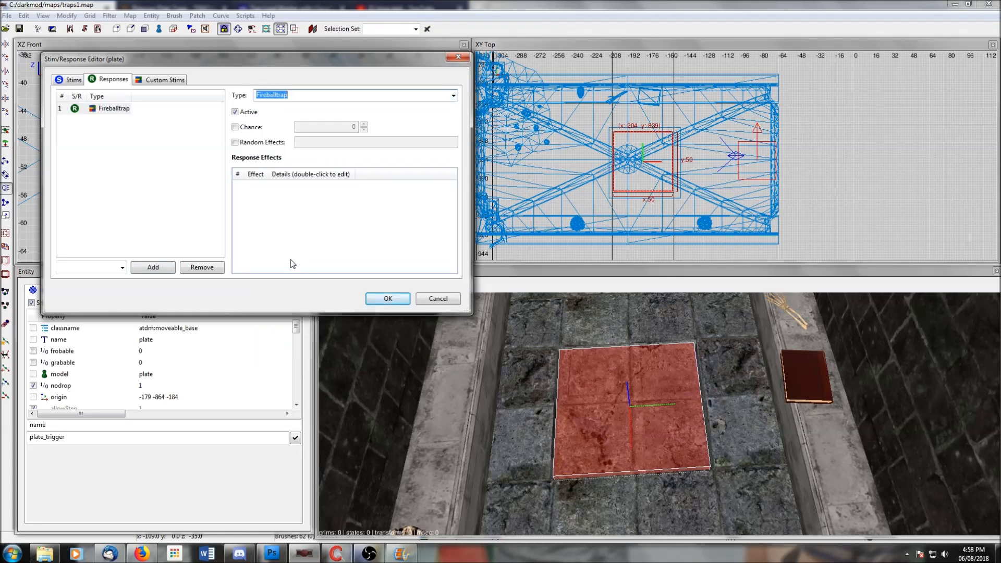
Give the response an Activate Shooter effect targeting the fireball shooter
click(153, 267)
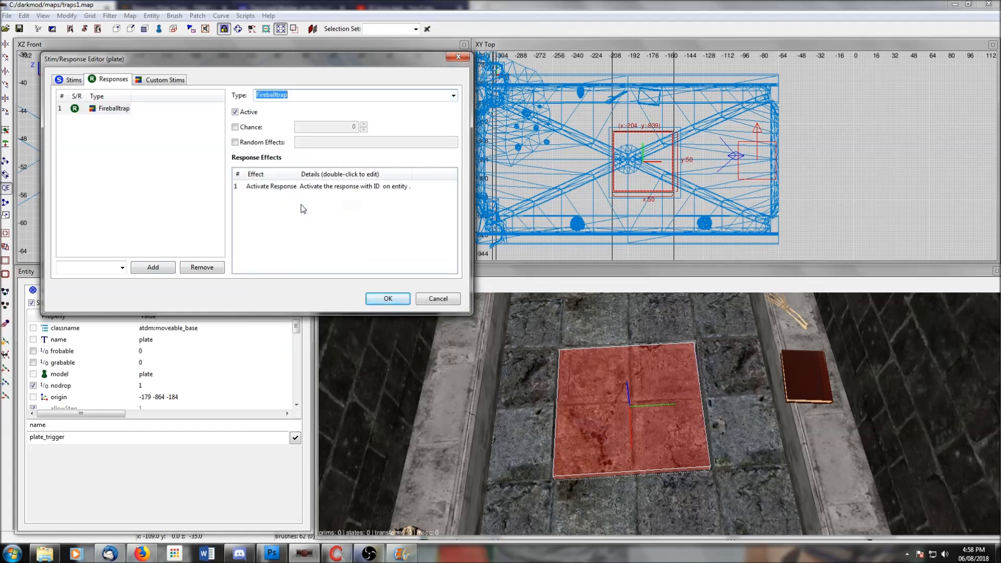
right_click(301, 186)
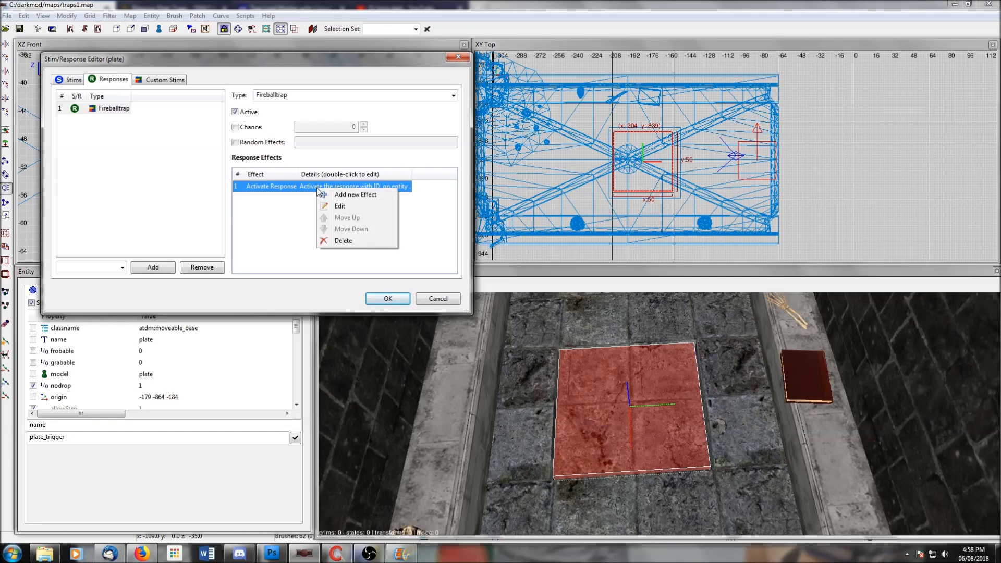
click(341, 205)
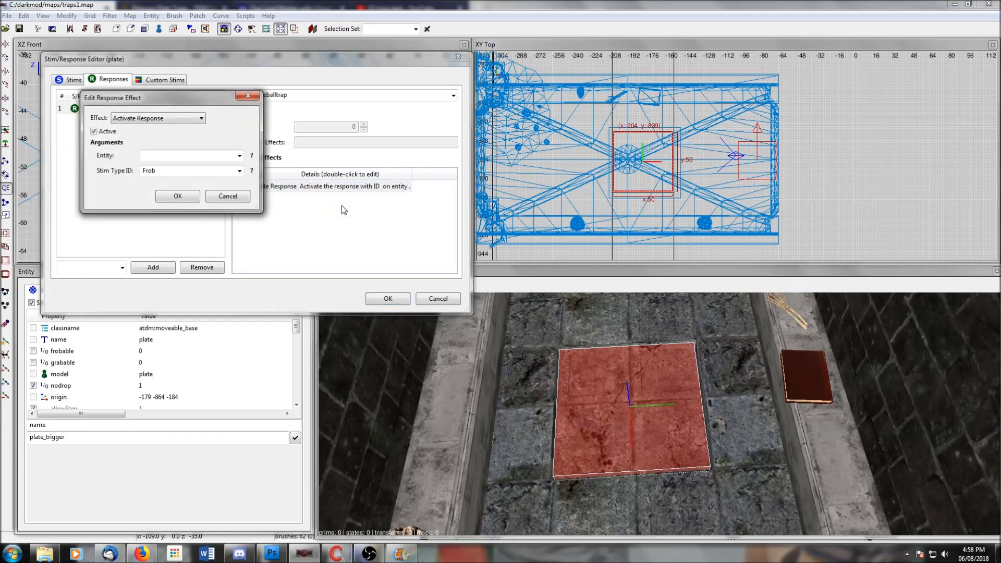
click(201, 118)
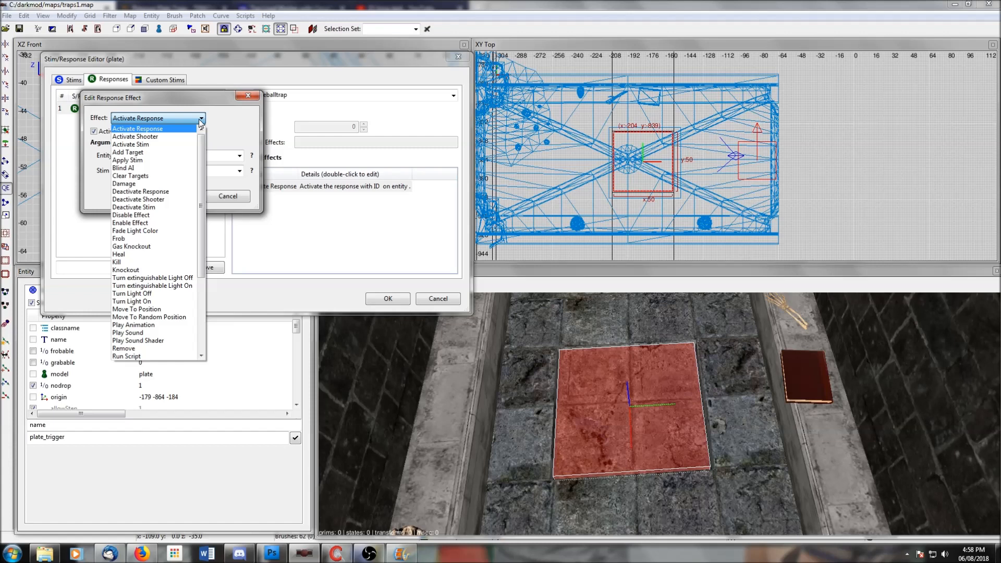
click(134, 137)
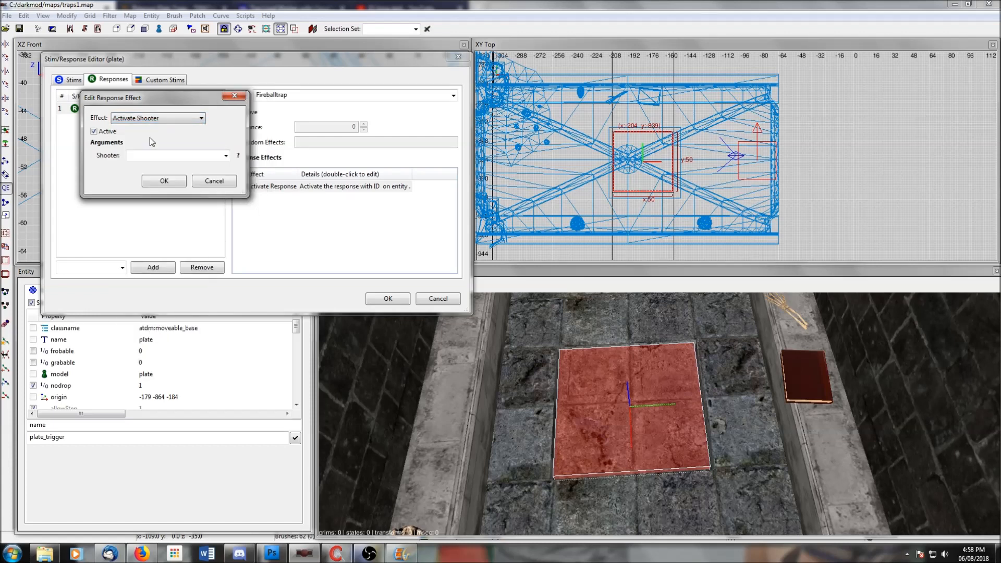
click(176, 155)
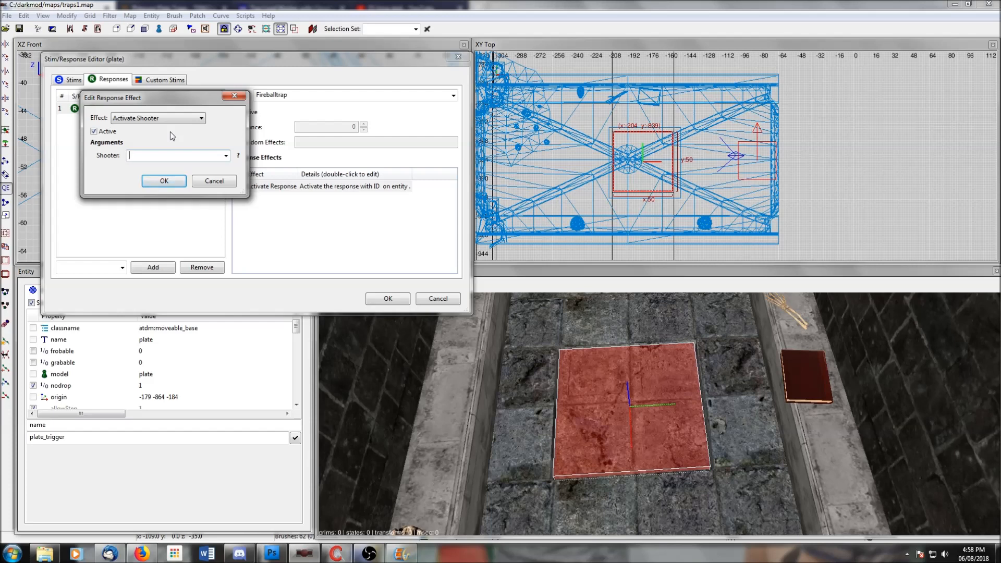
text(fire)
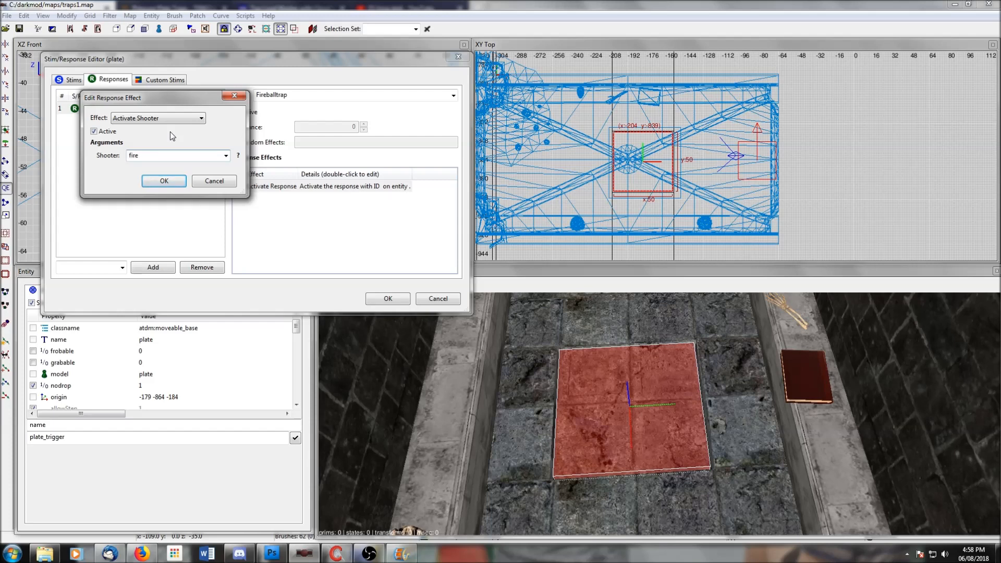
click(226, 156)
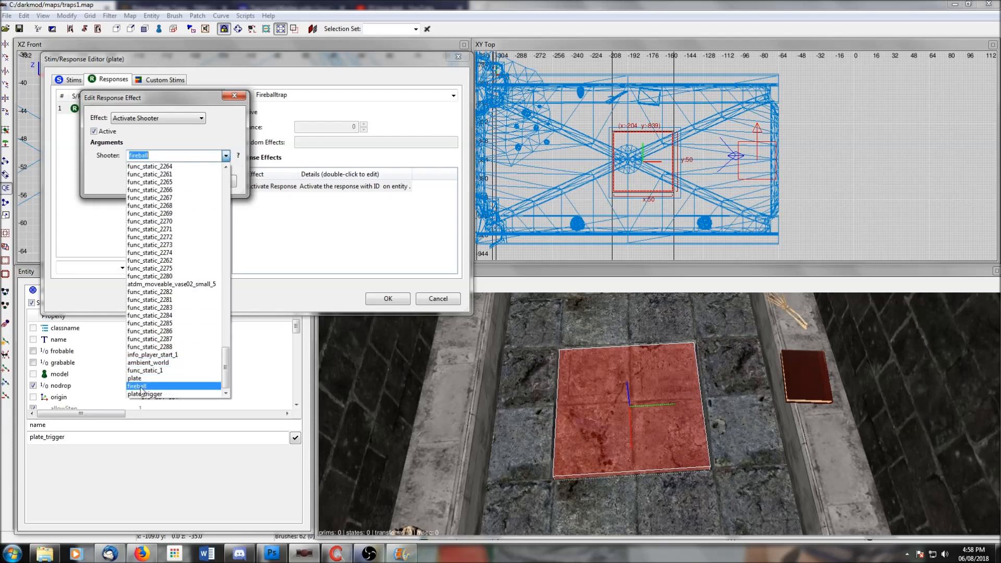
click(387, 298)
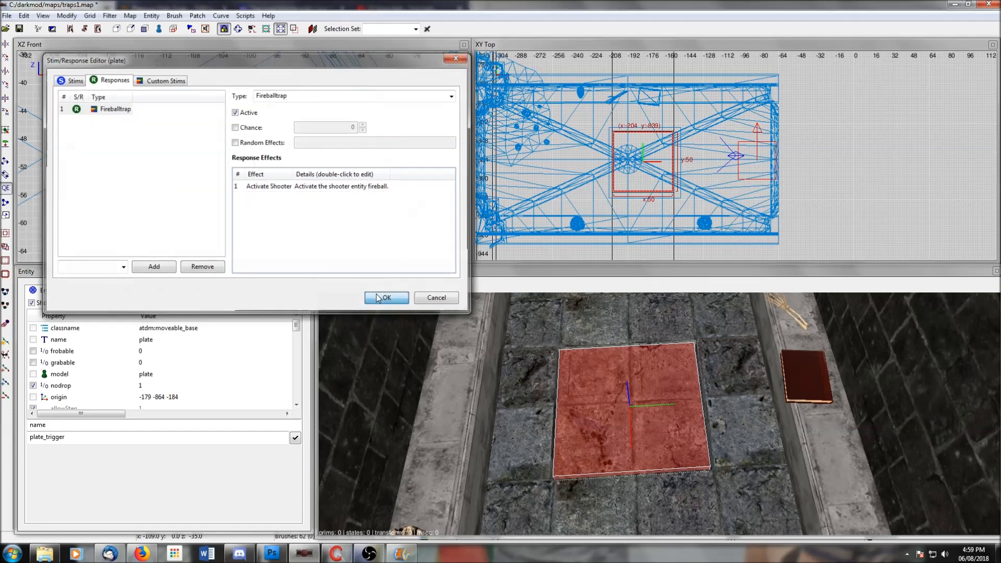
click(386, 297)
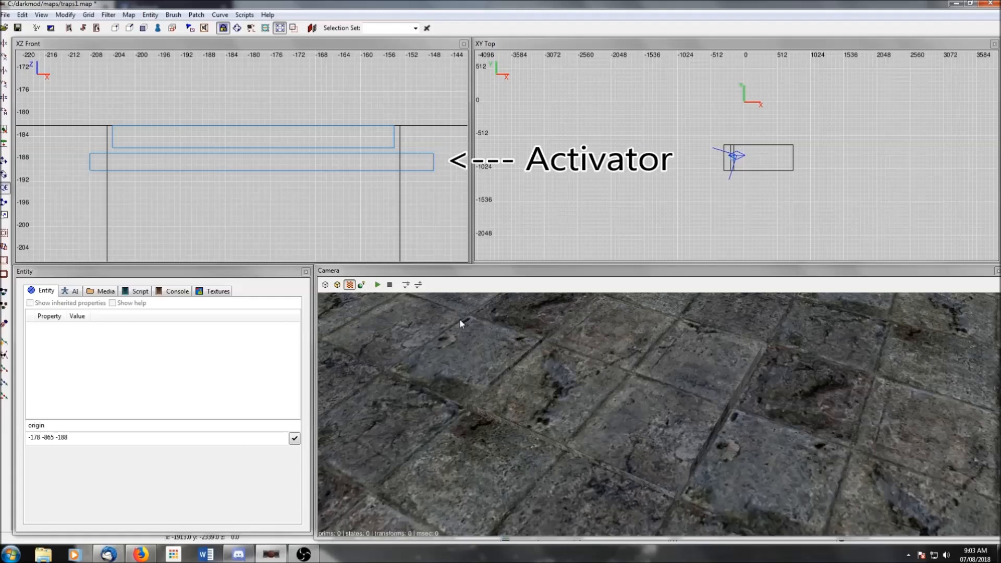
mouse_move(481, 343)
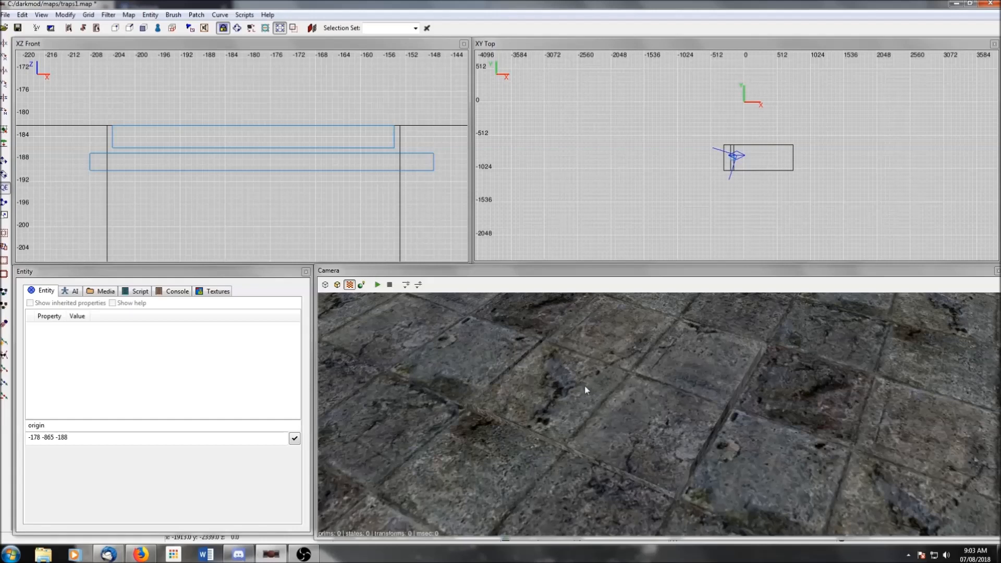
mouse_move(594, 395)
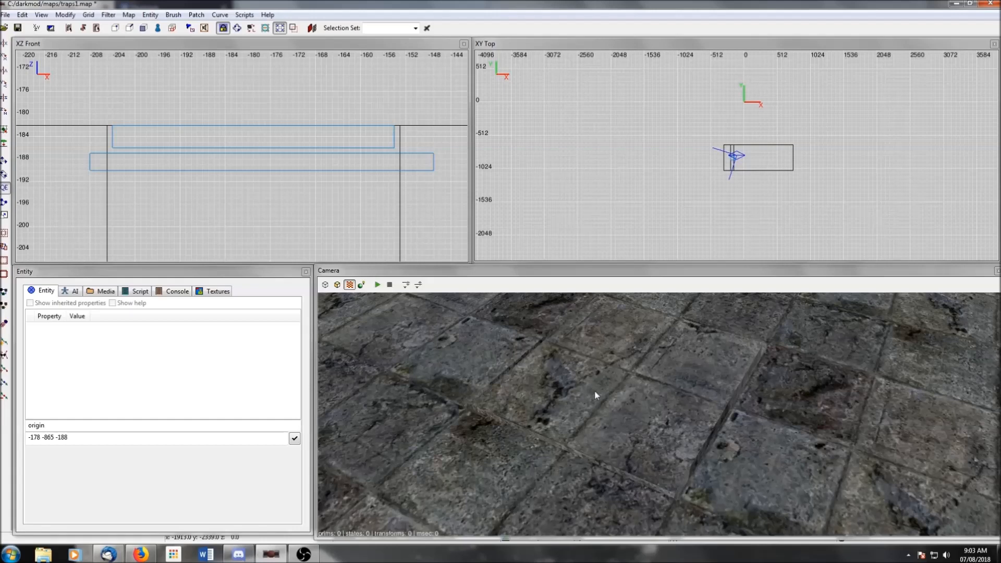
mouse_move(367, 168)
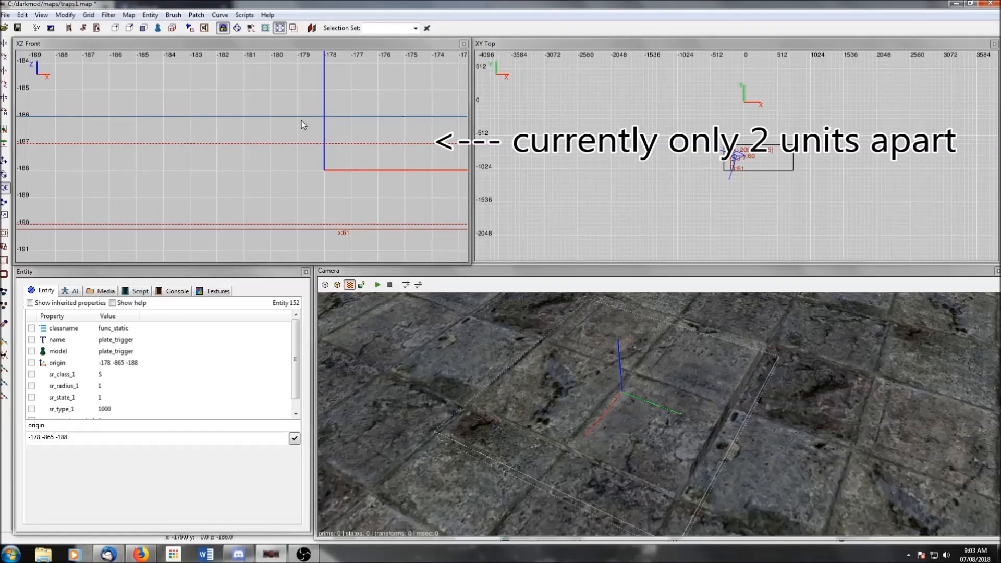
mouse_move(213, 118)
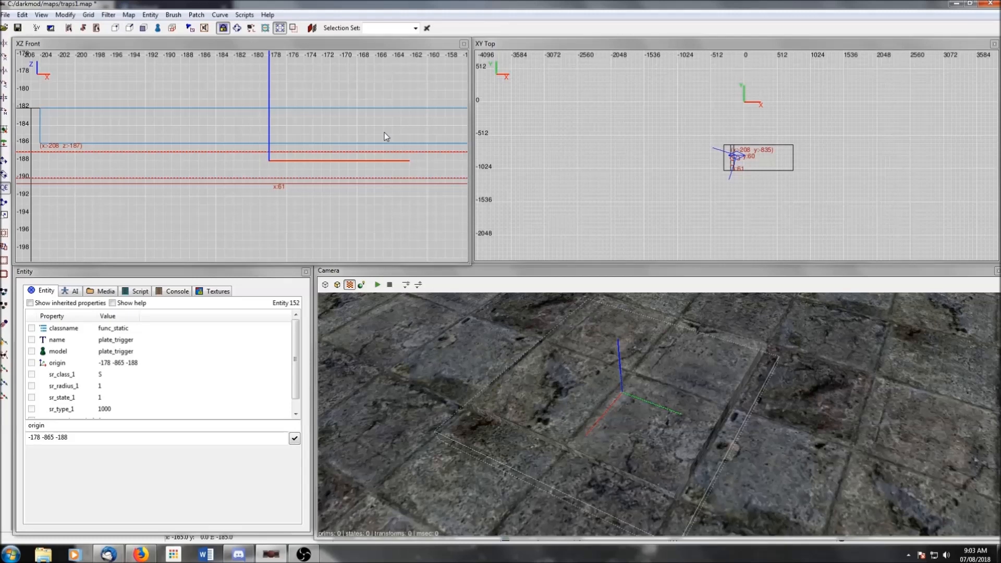
mouse_move(322, 210)
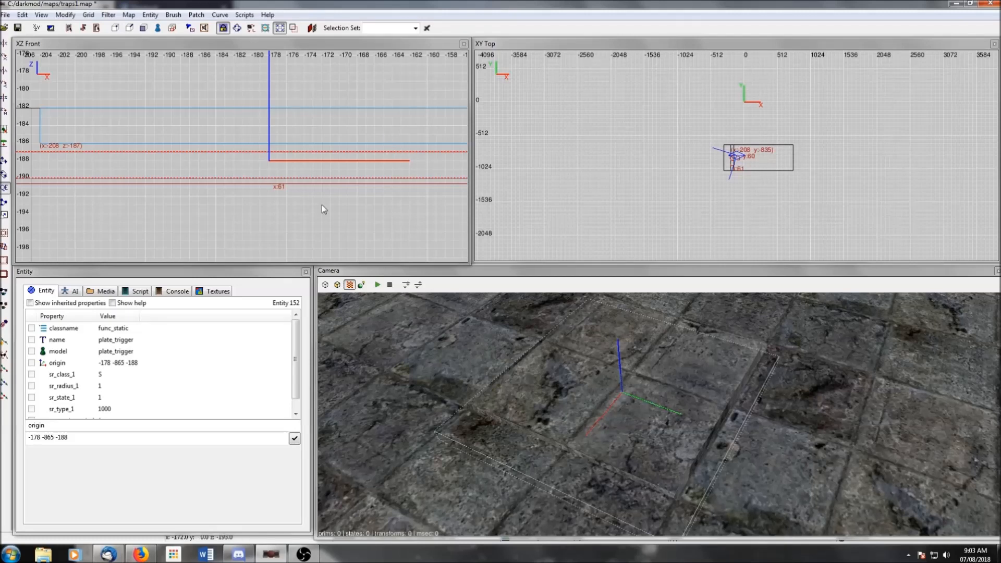
mouse_move(105, 397)
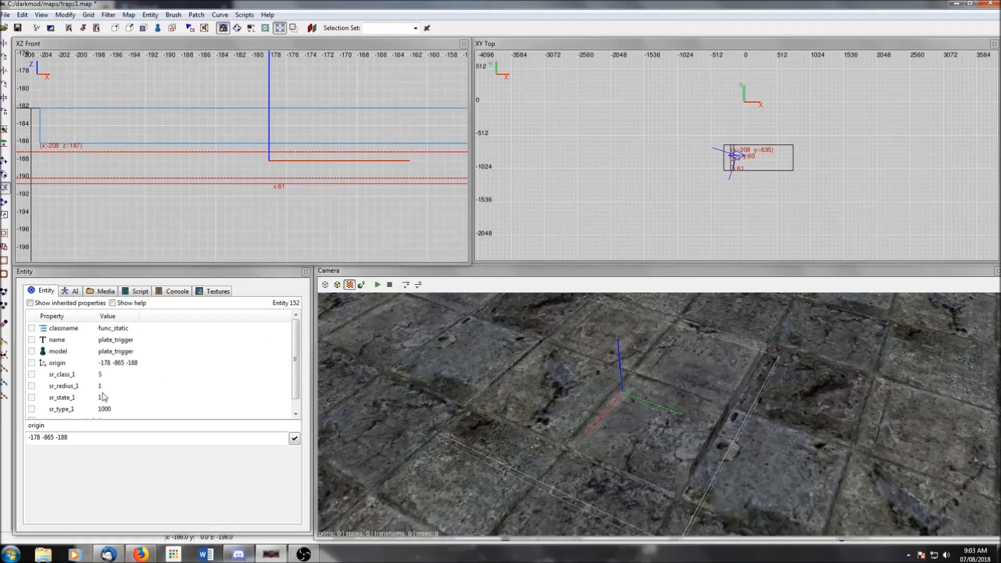
Start editing plate_trigger's origin, currently -178 -865 -188
click(57, 363)
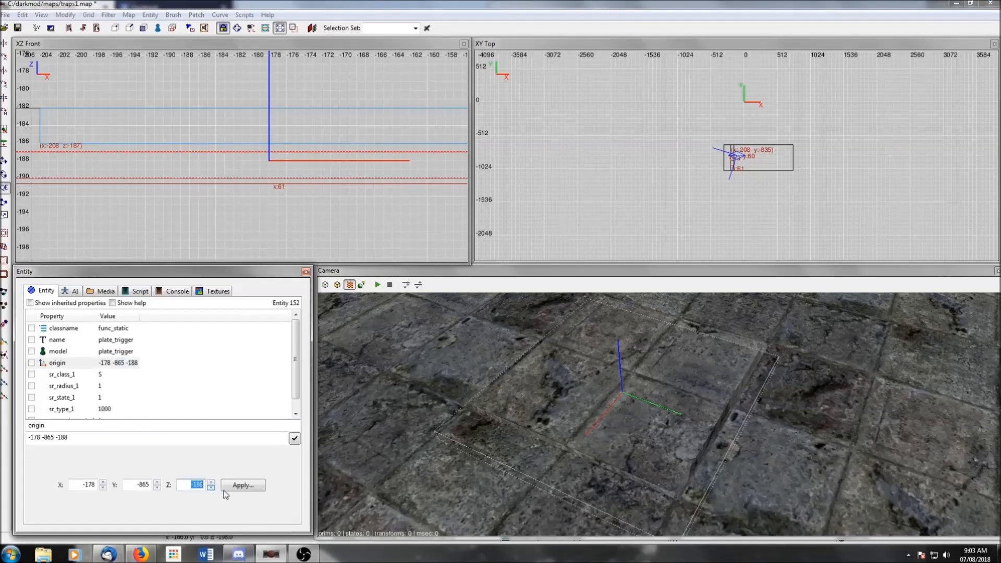
Apply the lowered origin -178 -865 -190 to plate_trigger
click(243, 485)
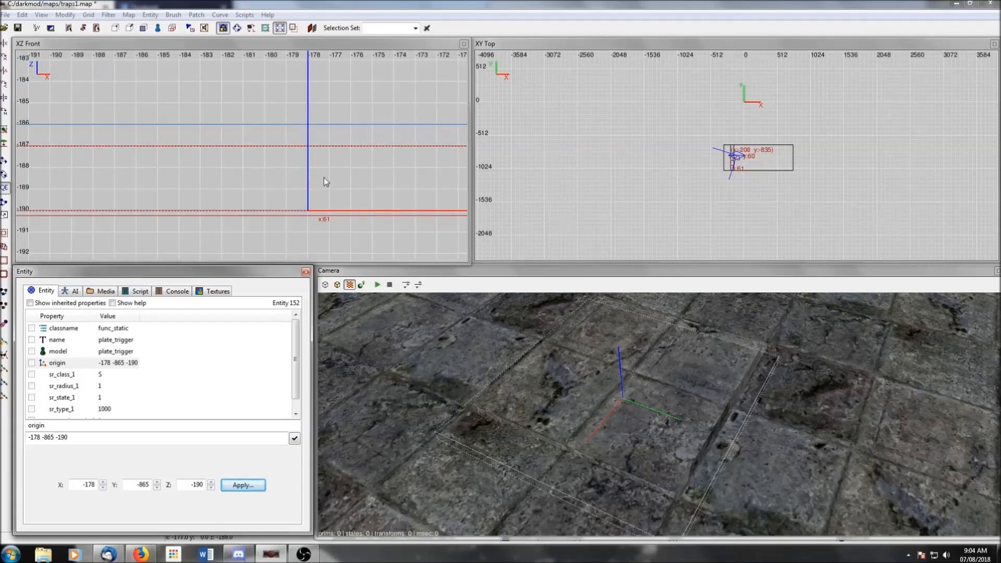
mouse_move(322, 138)
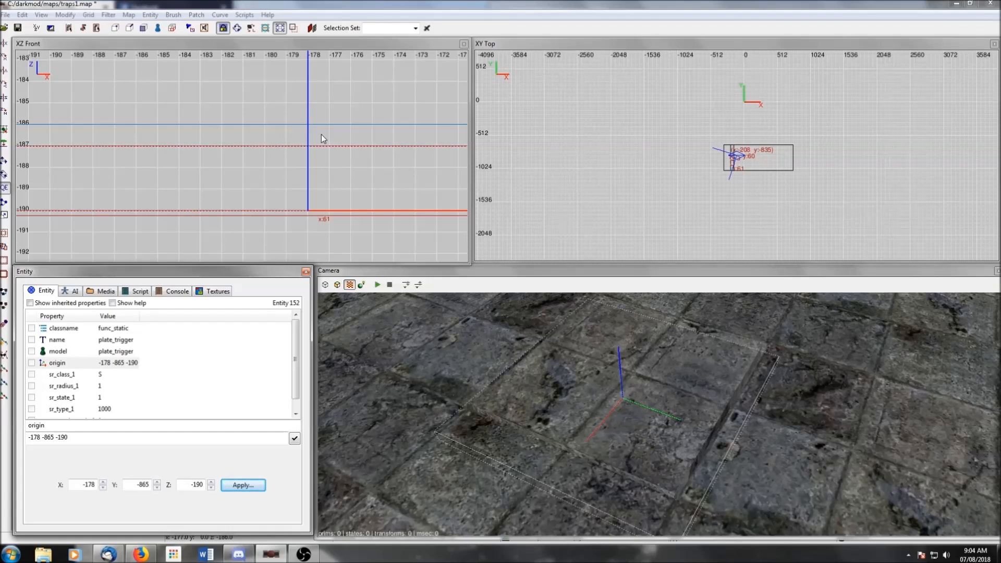
mouse_move(343, 246)
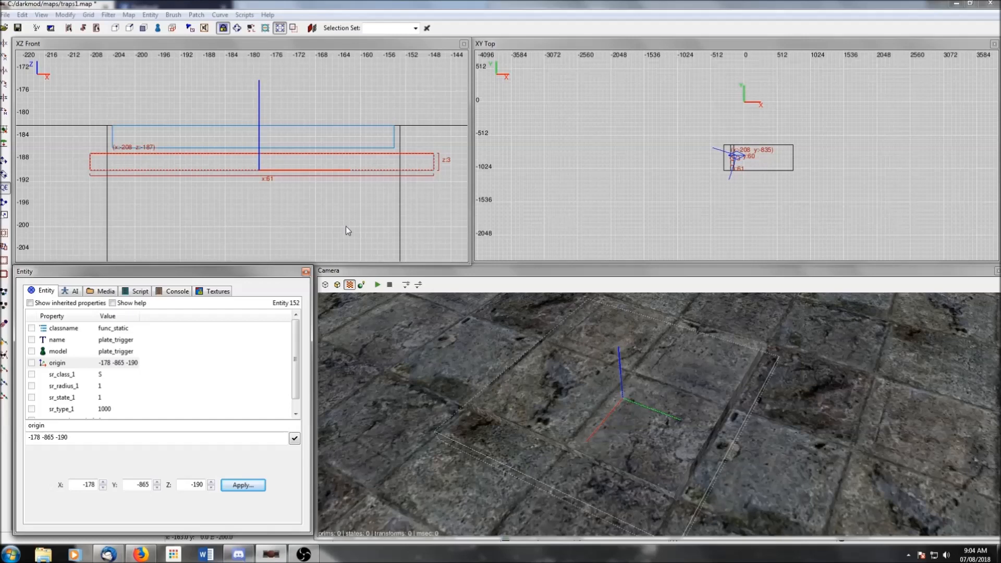
mouse_move(347, 205)
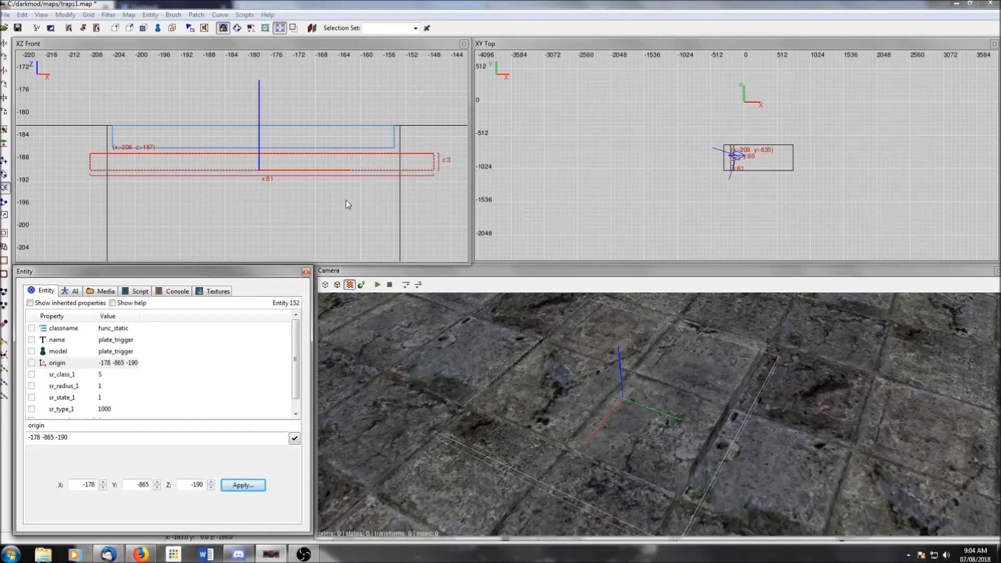
mouse_move(334, 226)
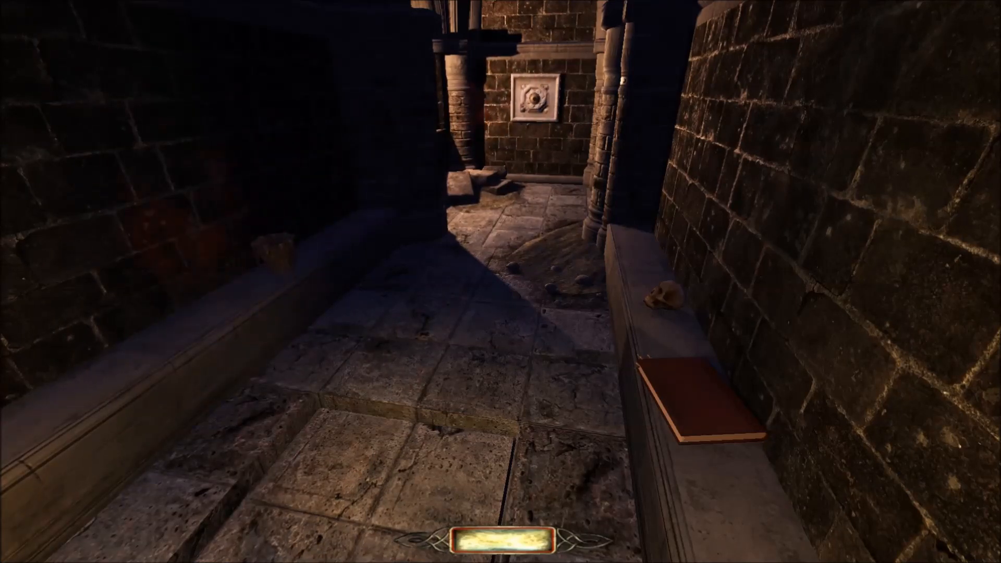
Quit the in-game test of the trap corridor
key(Escape)
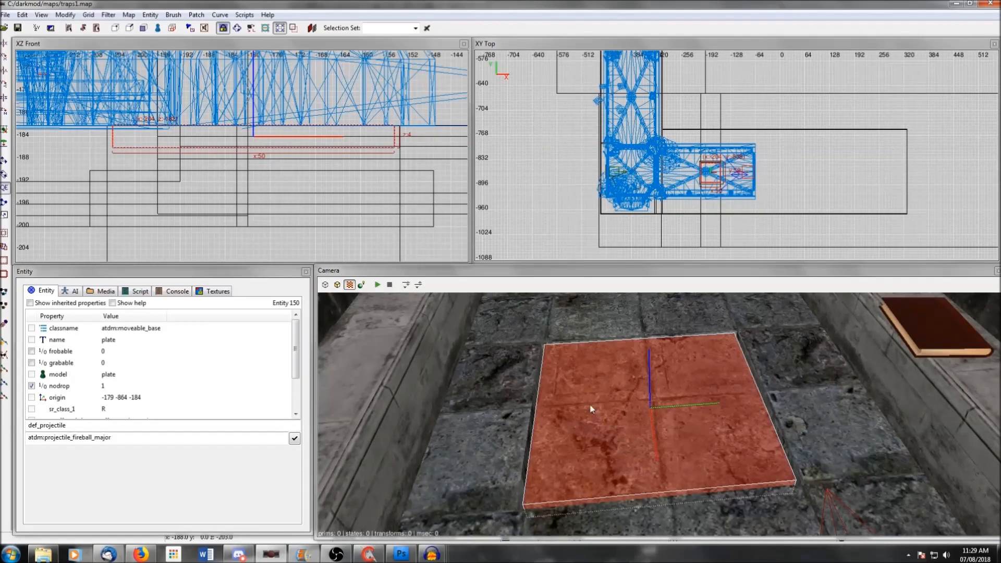
Add a new effect to the plate's Fireballtrap response
click(128, 14)
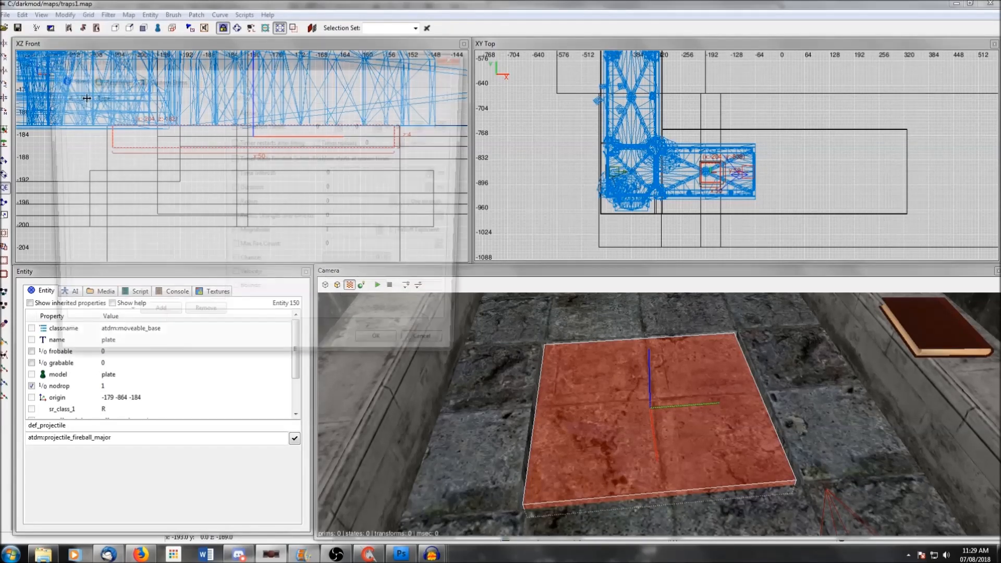
click(111, 79)
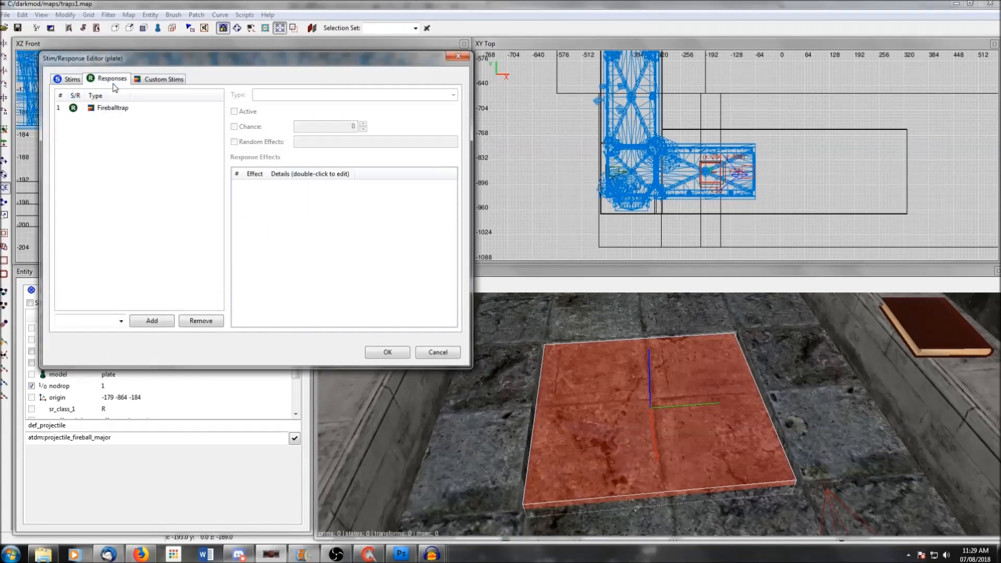
click(113, 107)
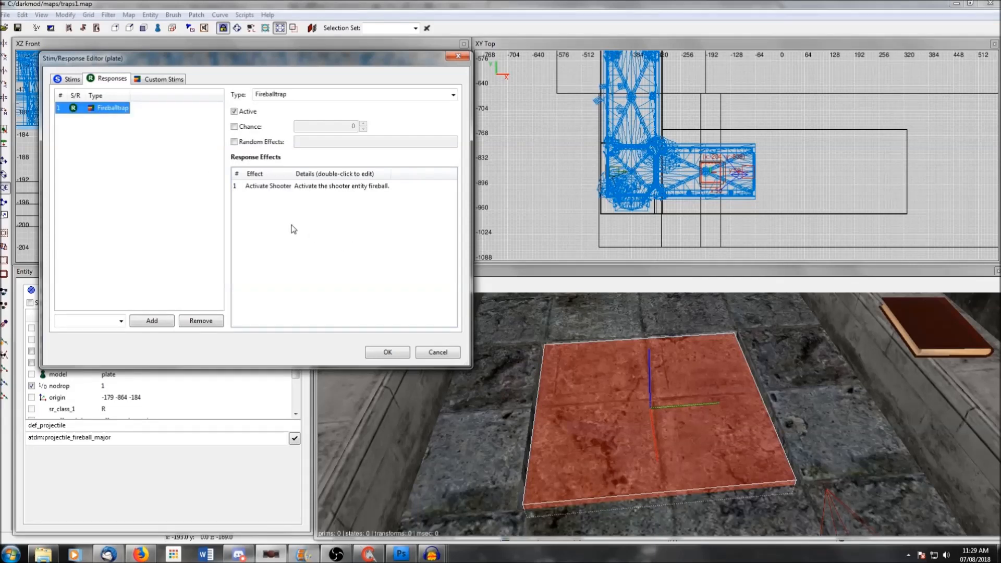
right_click(293, 230)
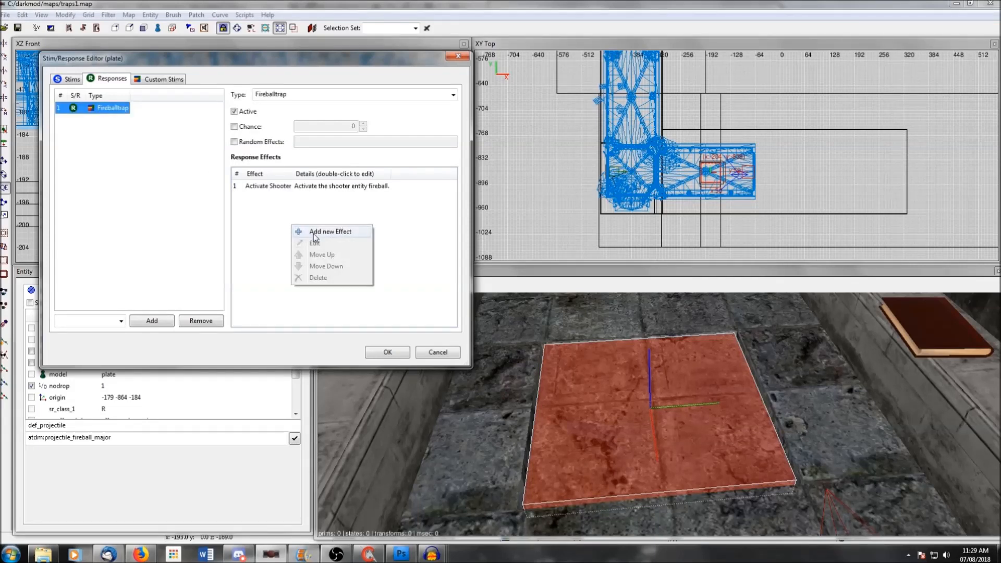
click(330, 231)
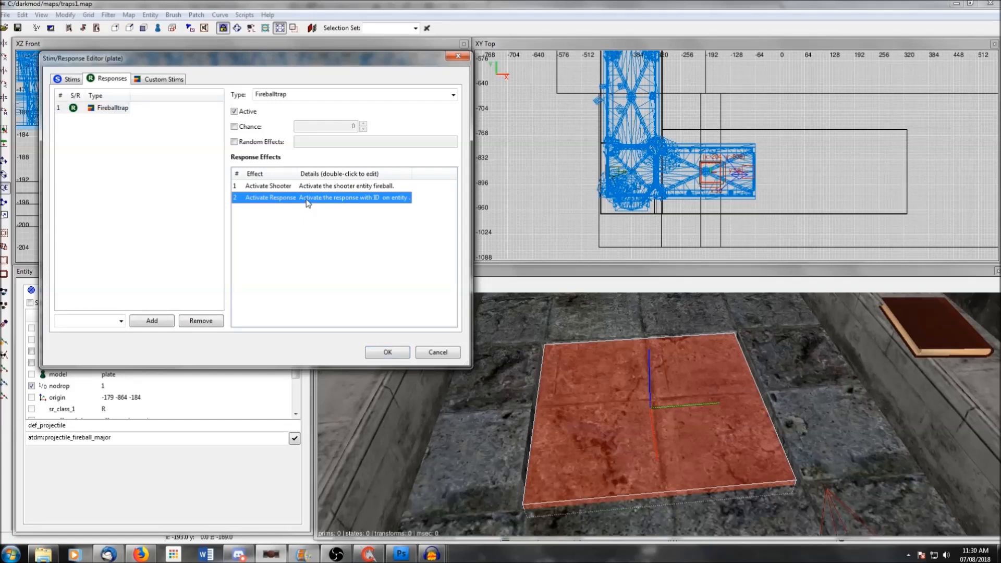
Make the new effect Remove with plate_trigger as its target
double_click(323, 197)
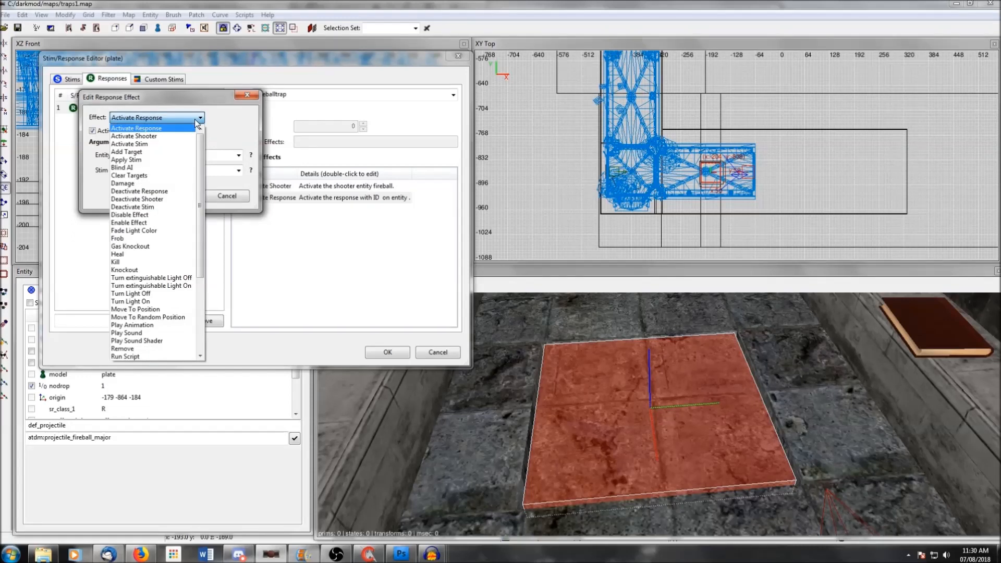
mouse_move(162, 254)
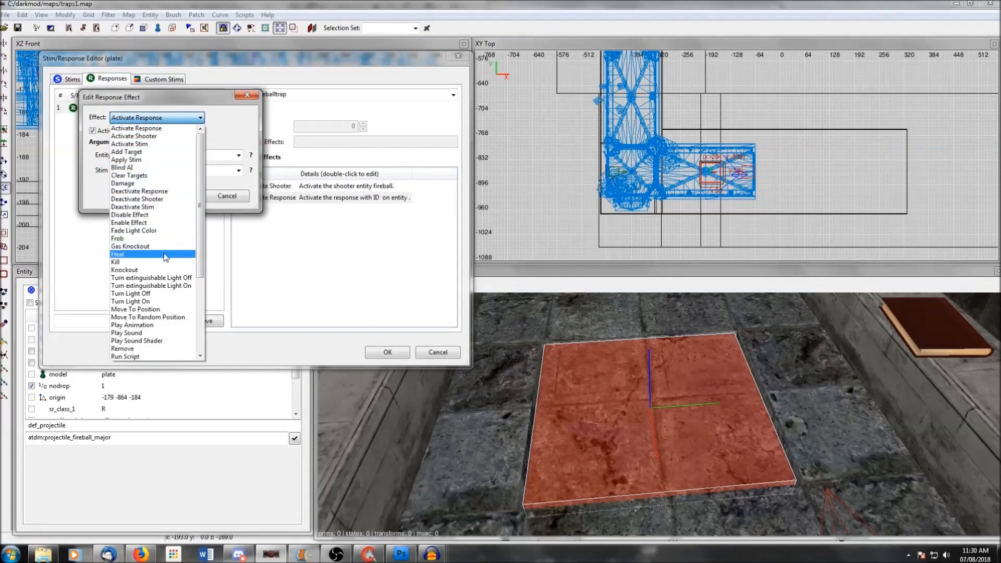
scroll(down, 3)
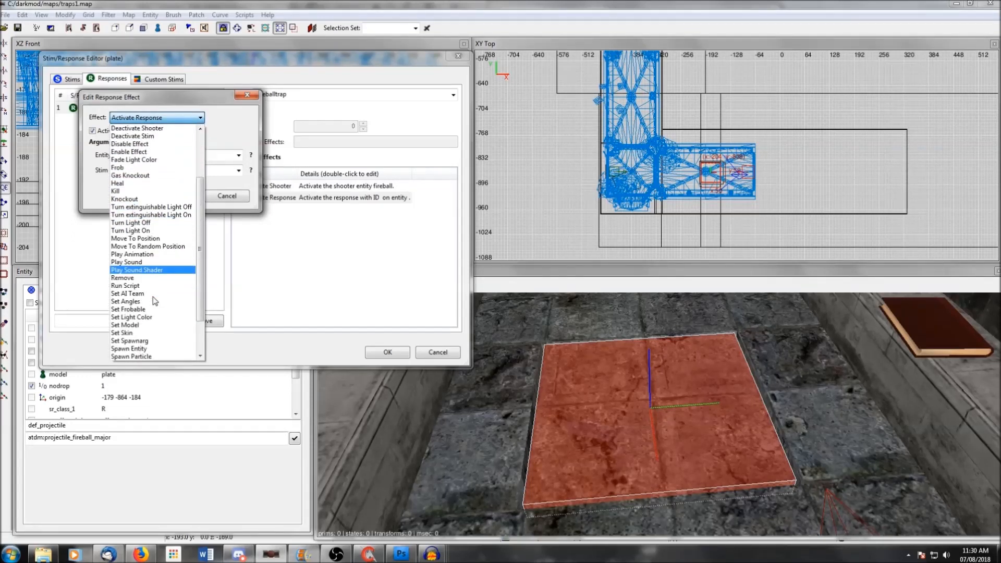
click(122, 278)
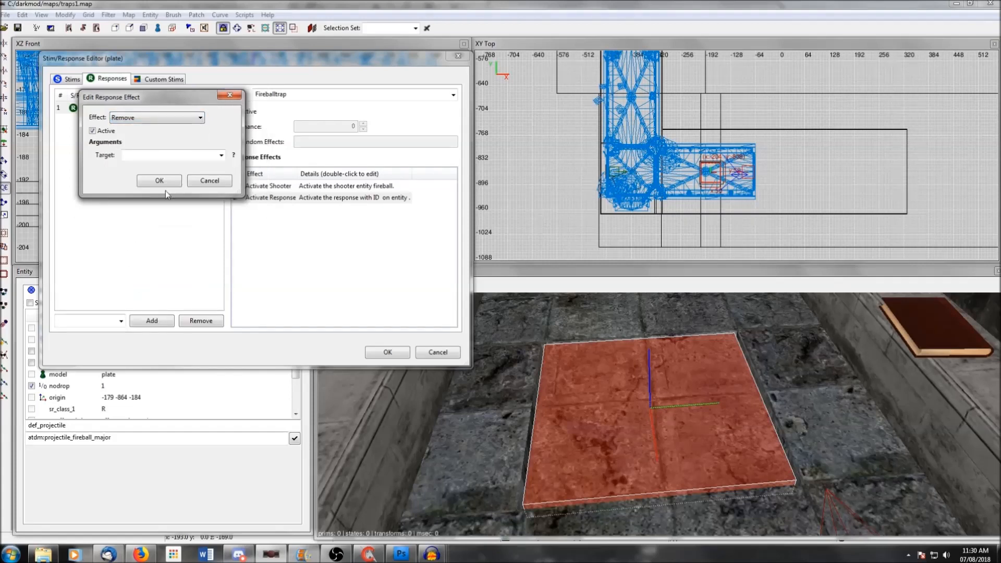
click(222, 156)
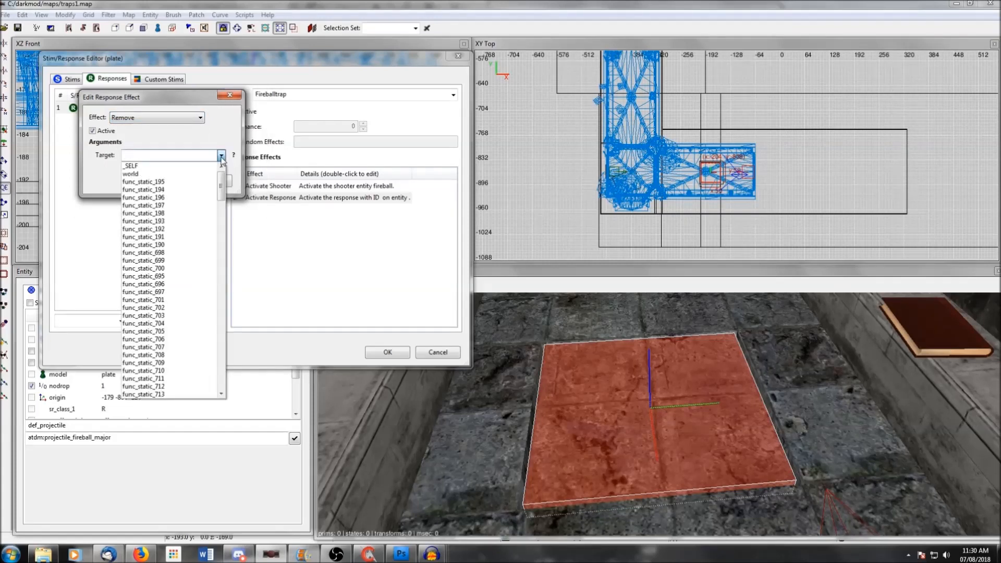
scroll(down, 3)
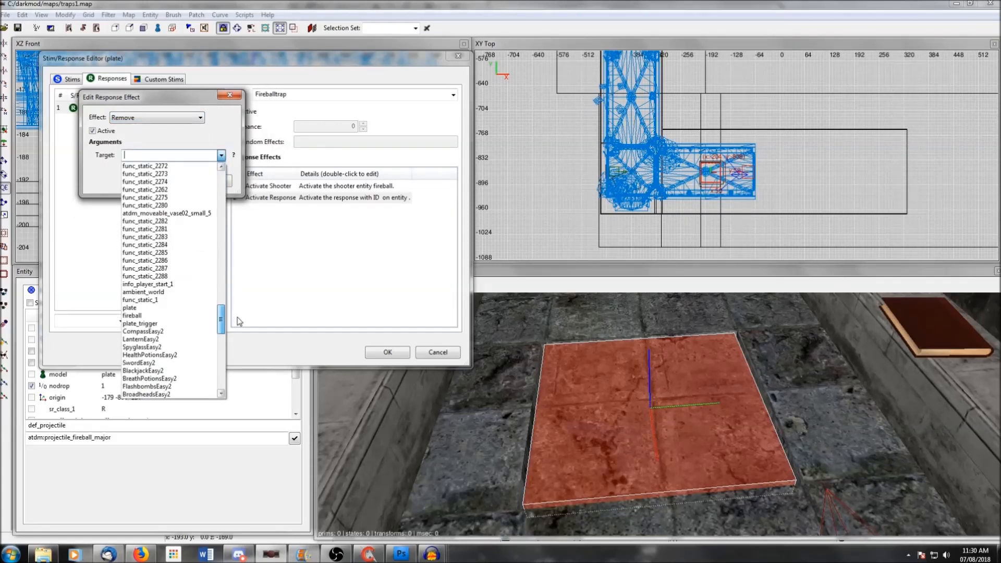
click(140, 324)
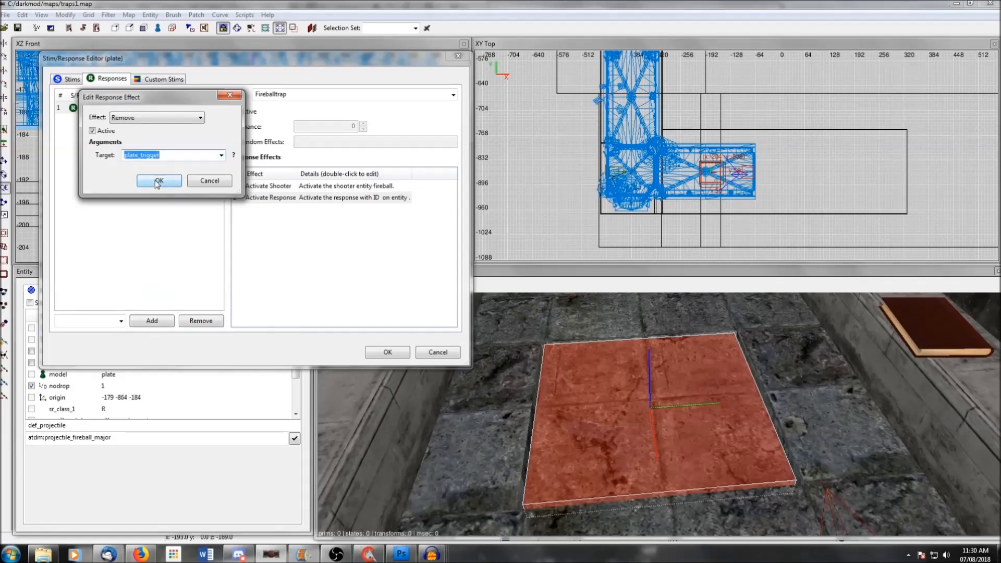
click(159, 181)
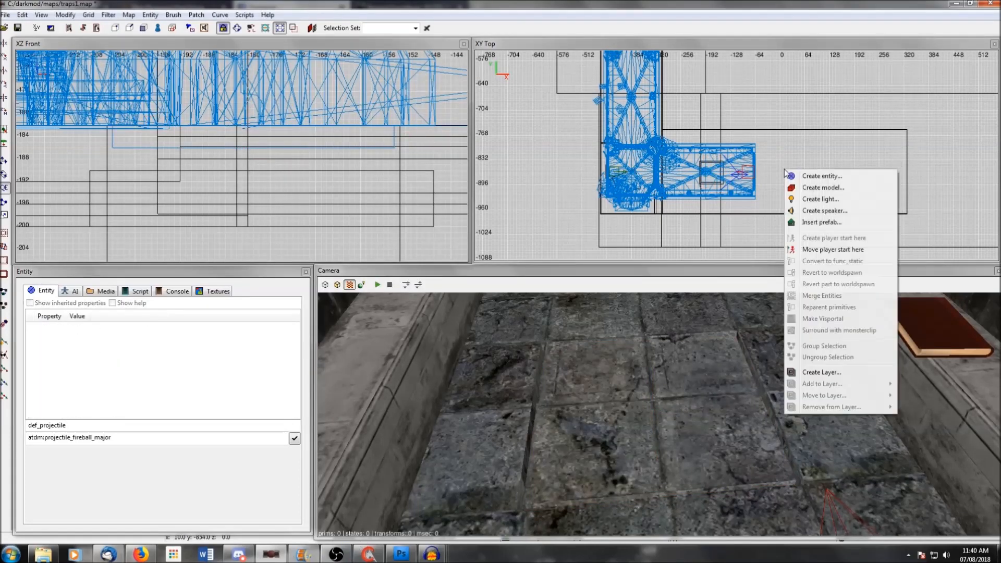
Set the speaker's sound shader to tdm_impact_plate and select the value to copy
click(824, 211)
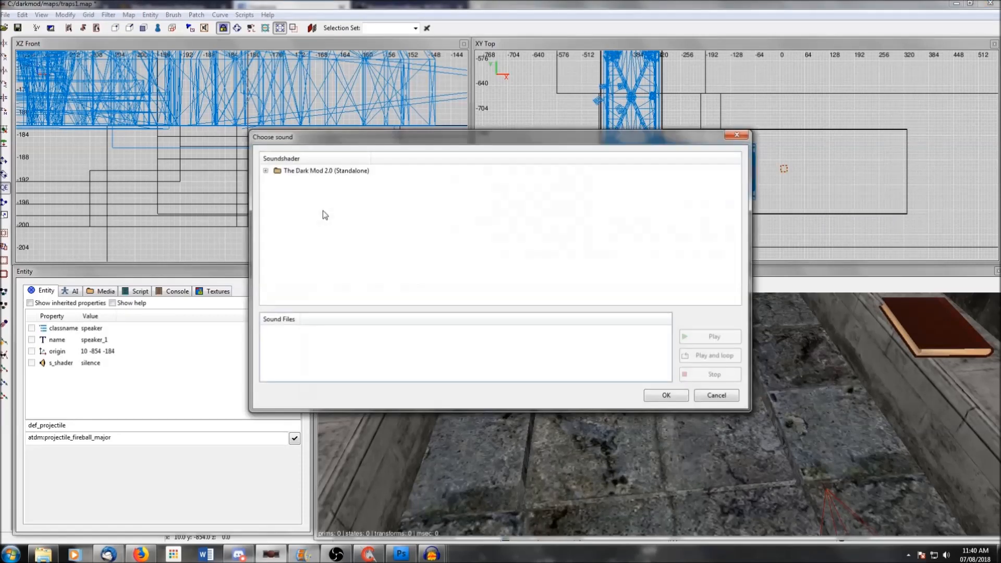
click(266, 170)
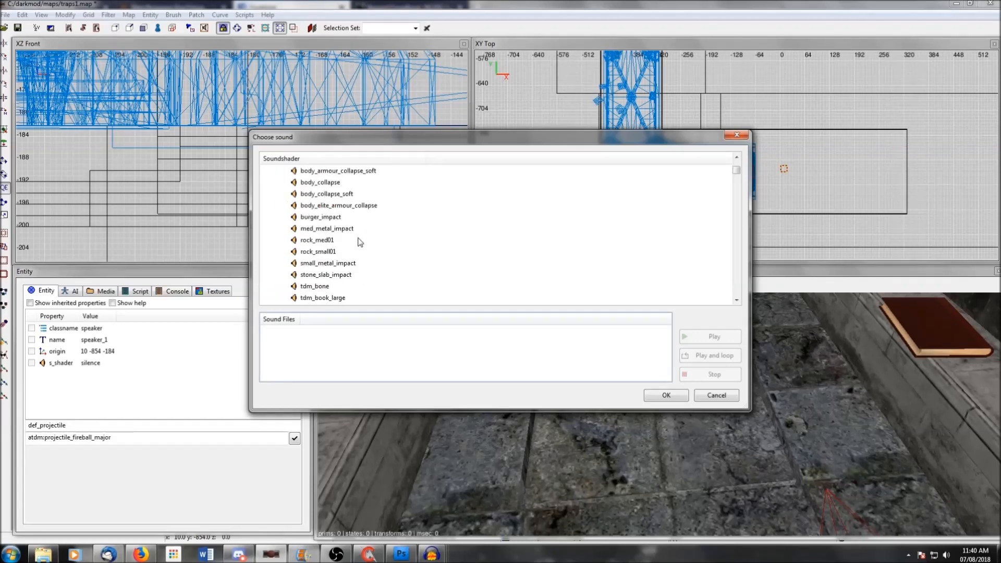
click(325, 204)
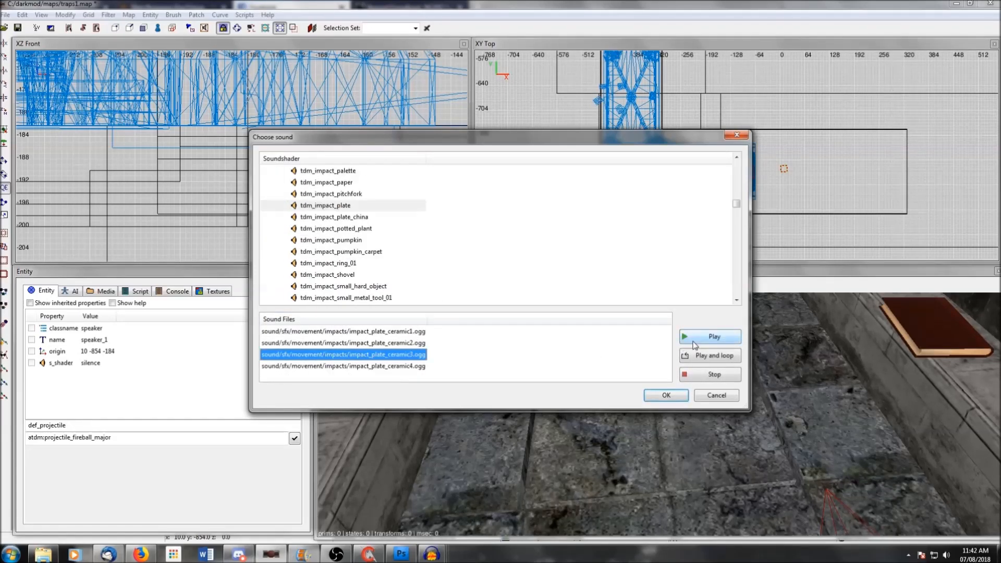
click(666, 396)
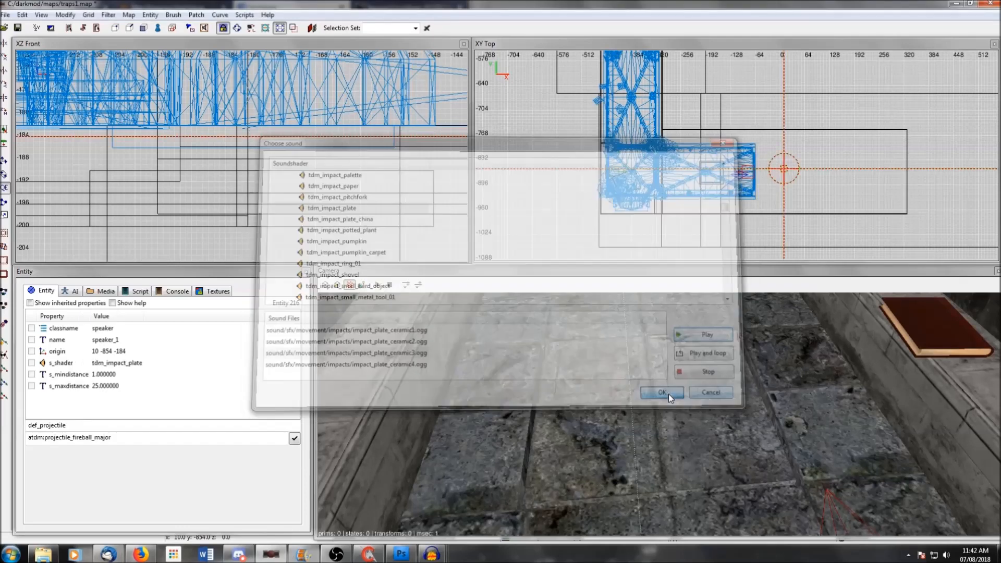
click(662, 392)
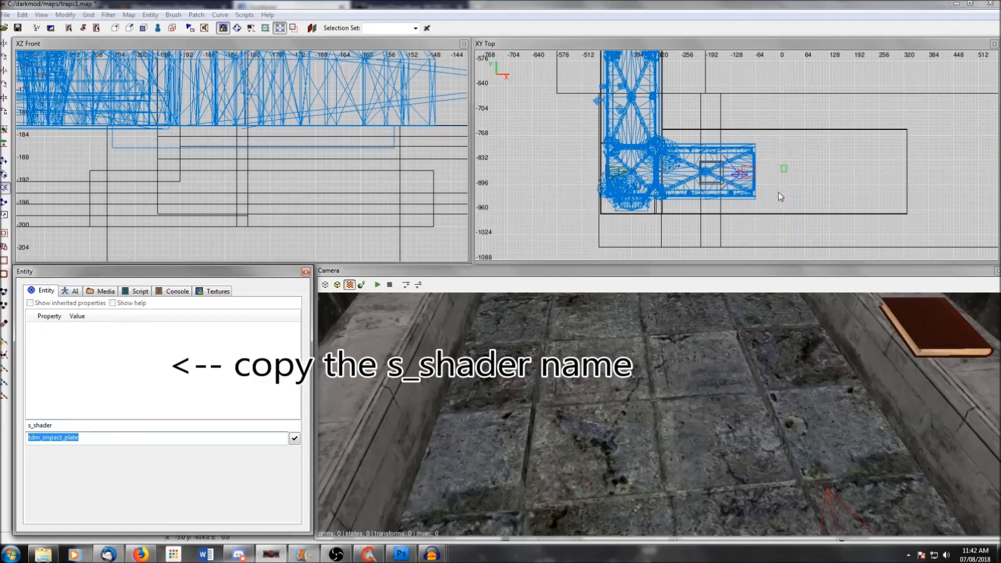
Add a Play Sound Shader effect using tdm_impact_plate to the plate's Fireballtrap response
click(150, 14)
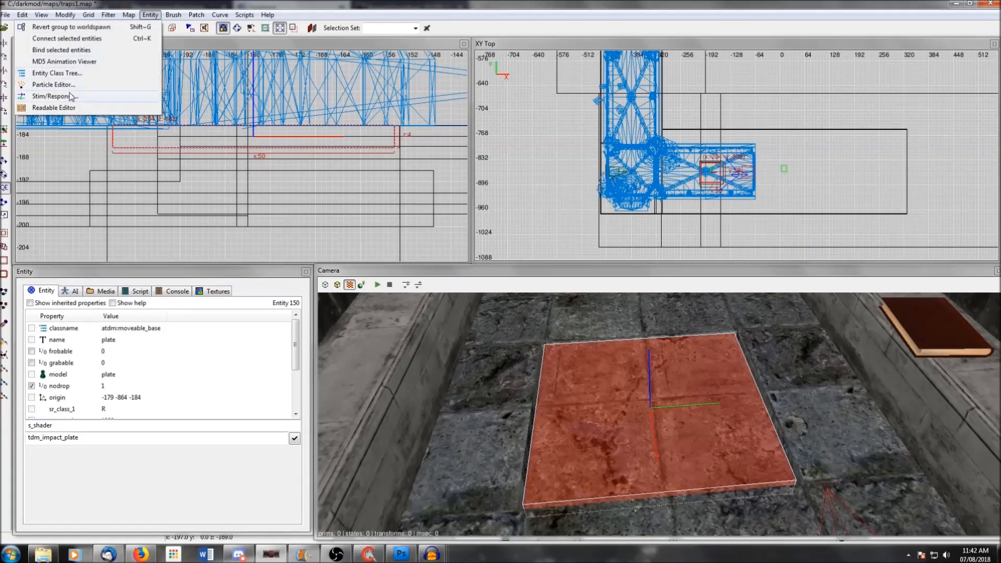
click(52, 96)
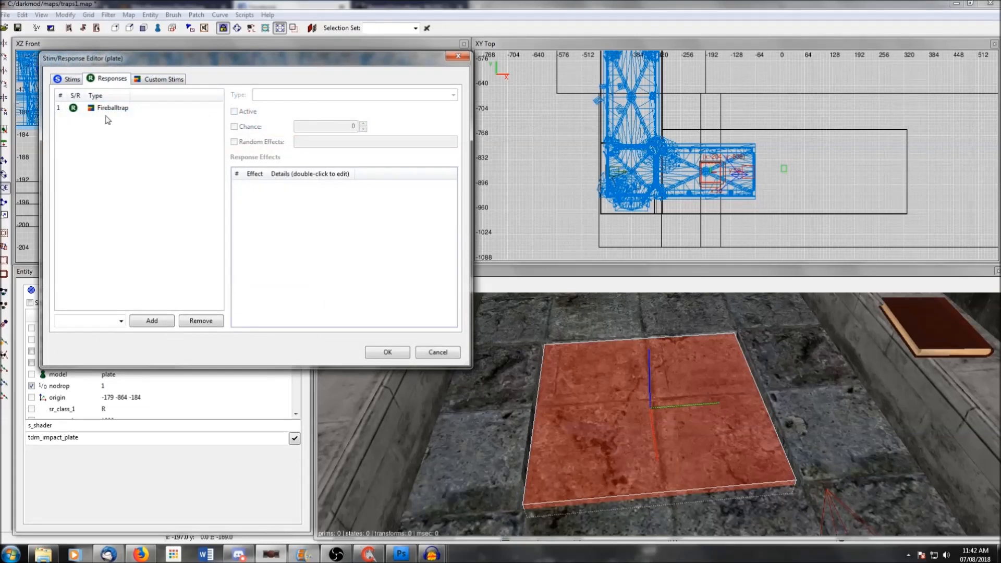
right_click(319, 230)
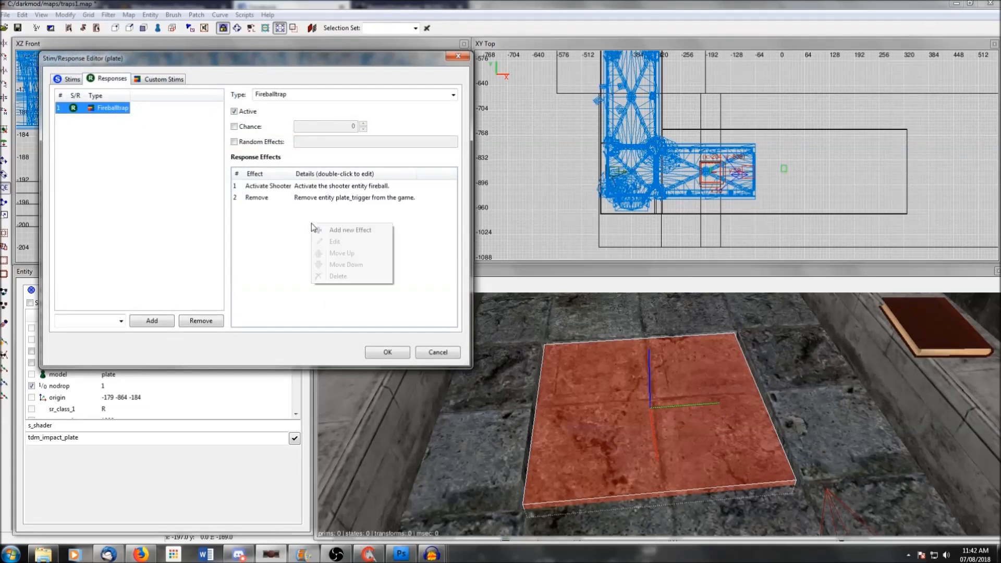
click(350, 230)
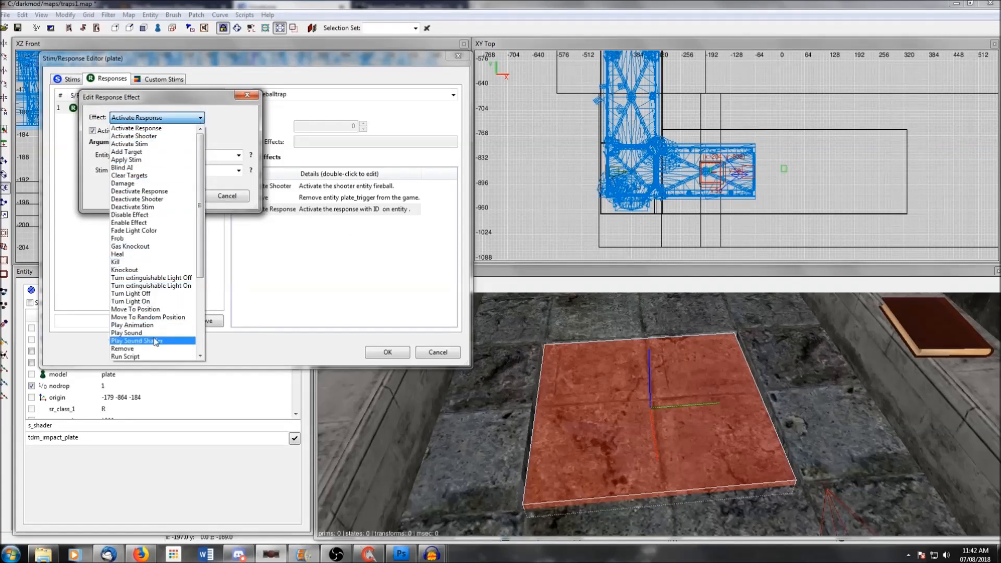
click(136, 341)
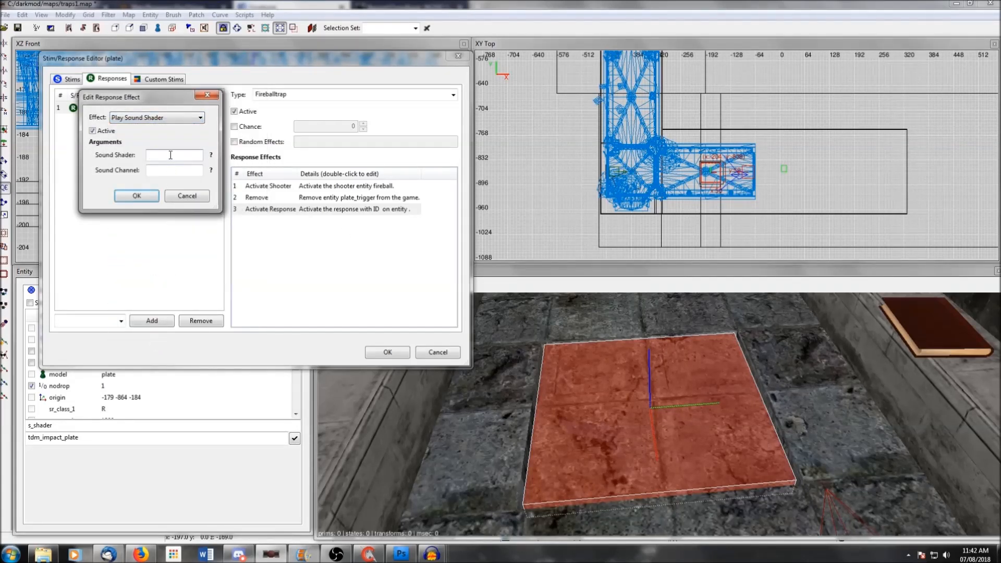
text(tdm_impact_plate)
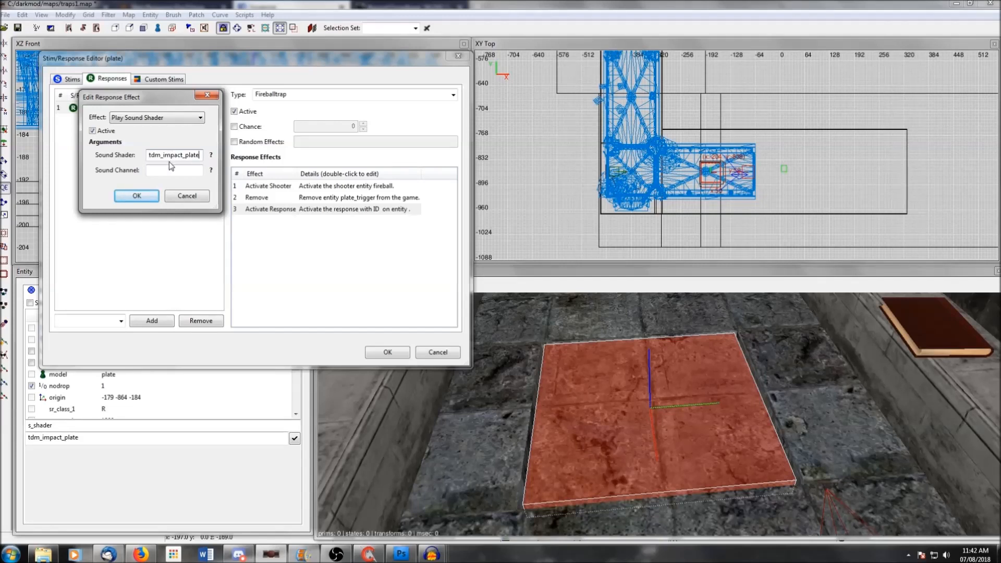
click(136, 196)
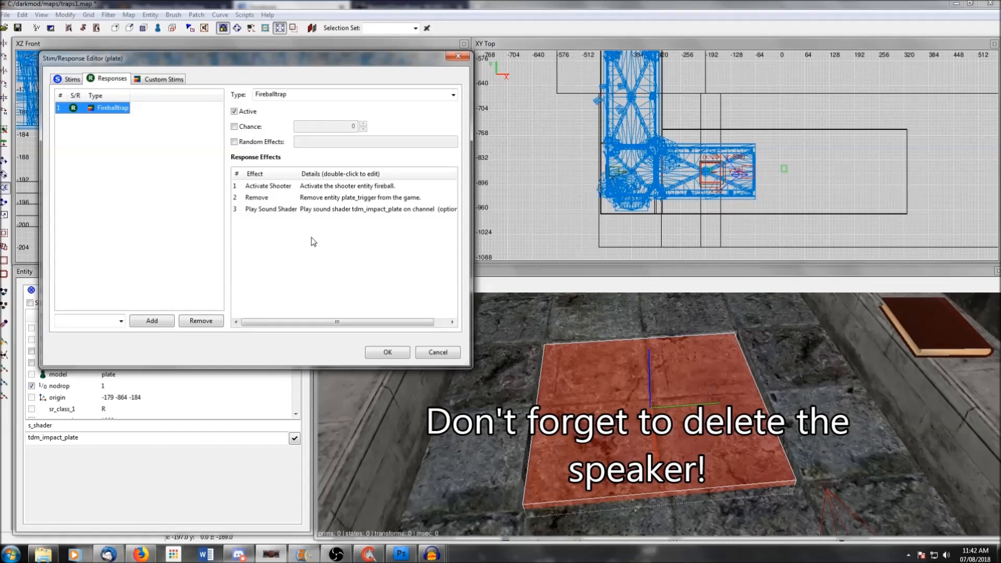
click(387, 352)
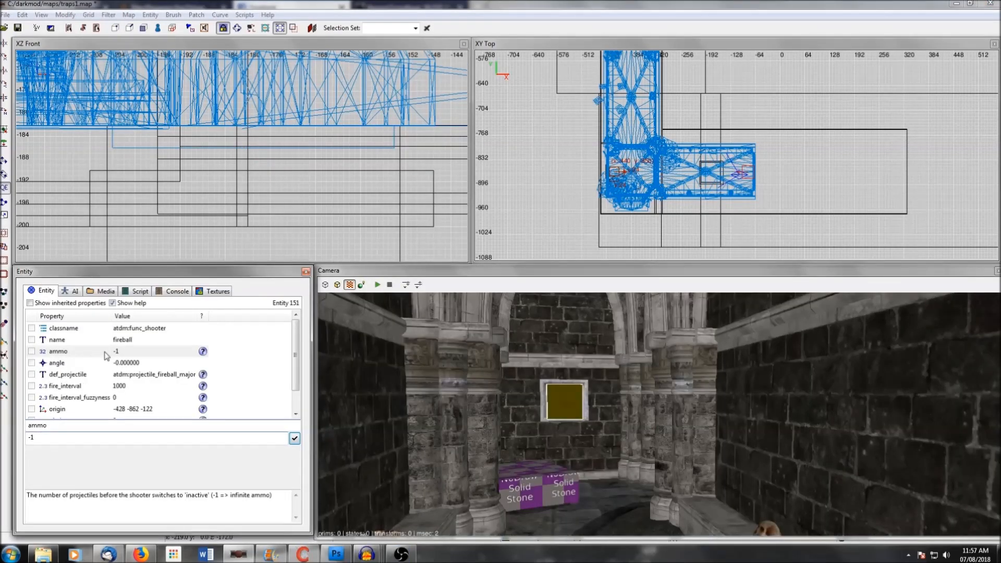
mouse_move(583, 402)
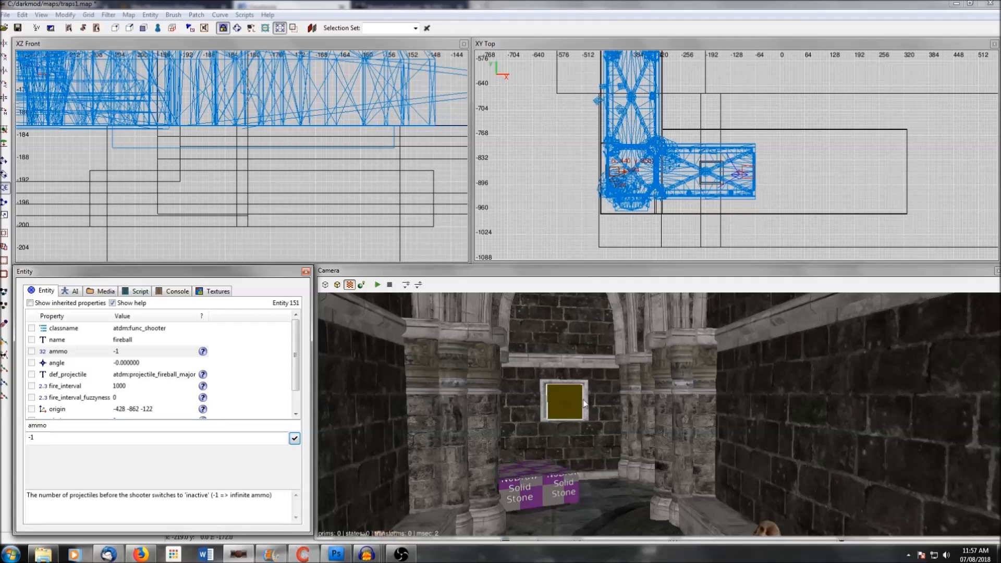
mouse_move(566, 402)
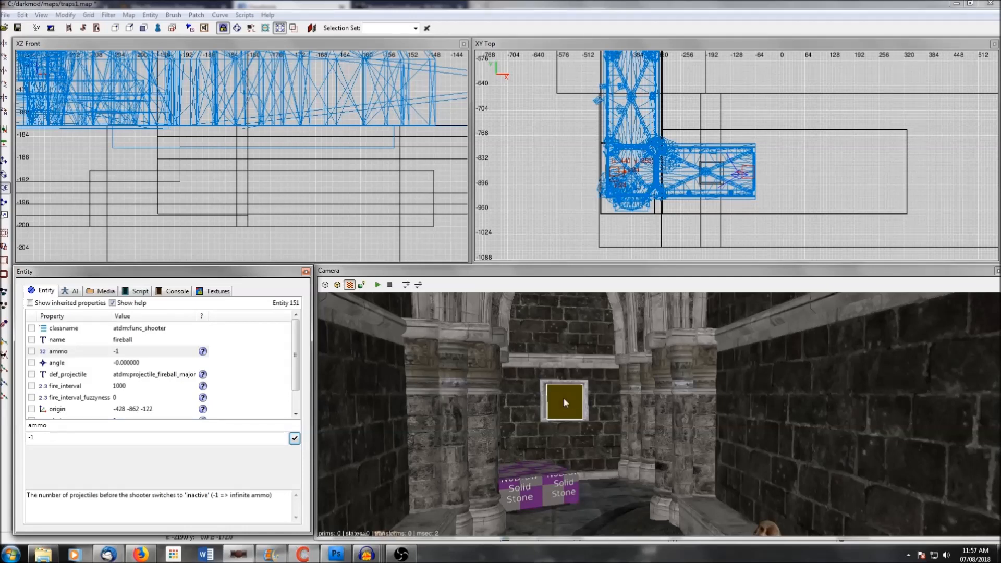
mouse_move(408, 412)
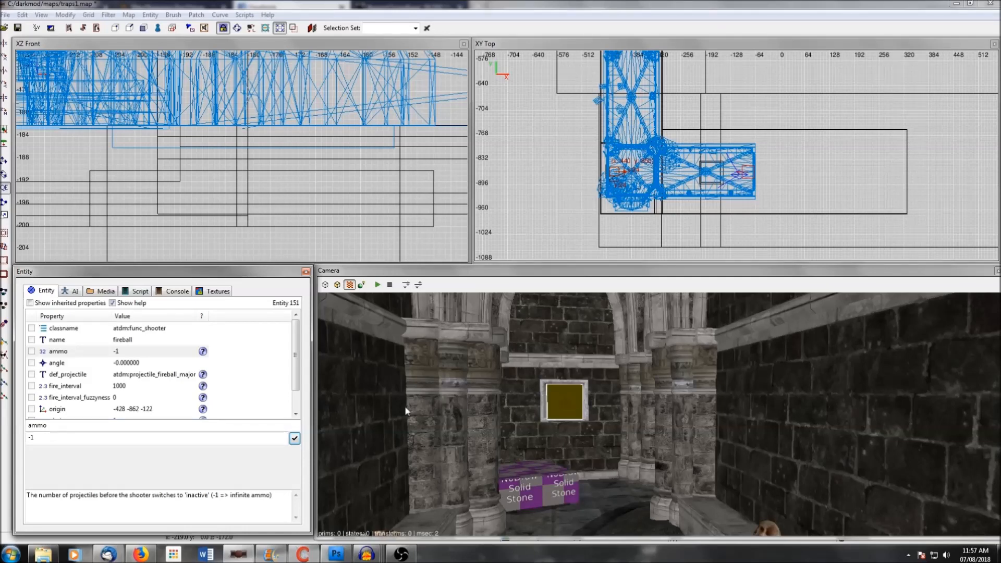
mouse_move(149, 375)
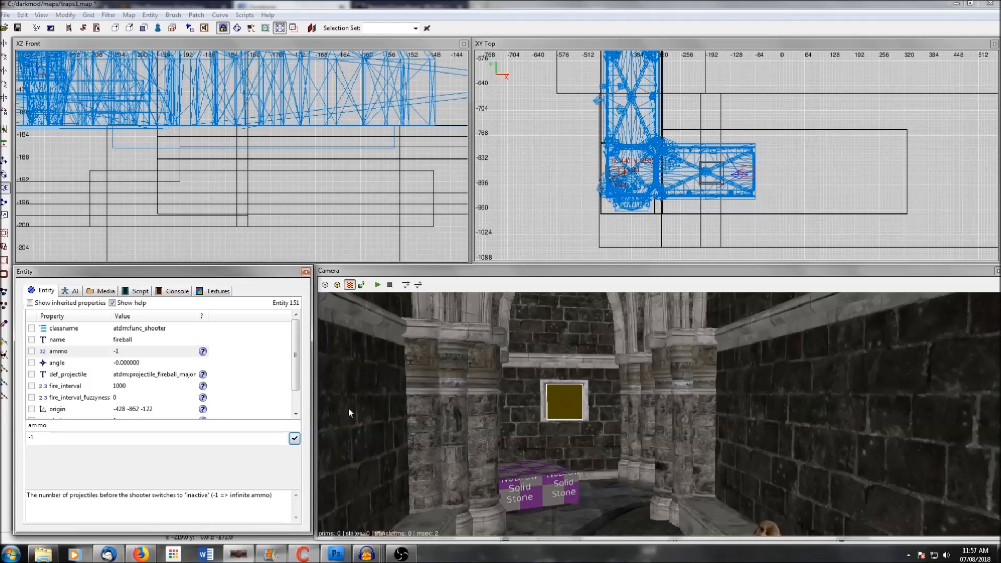
mouse_move(102, 353)
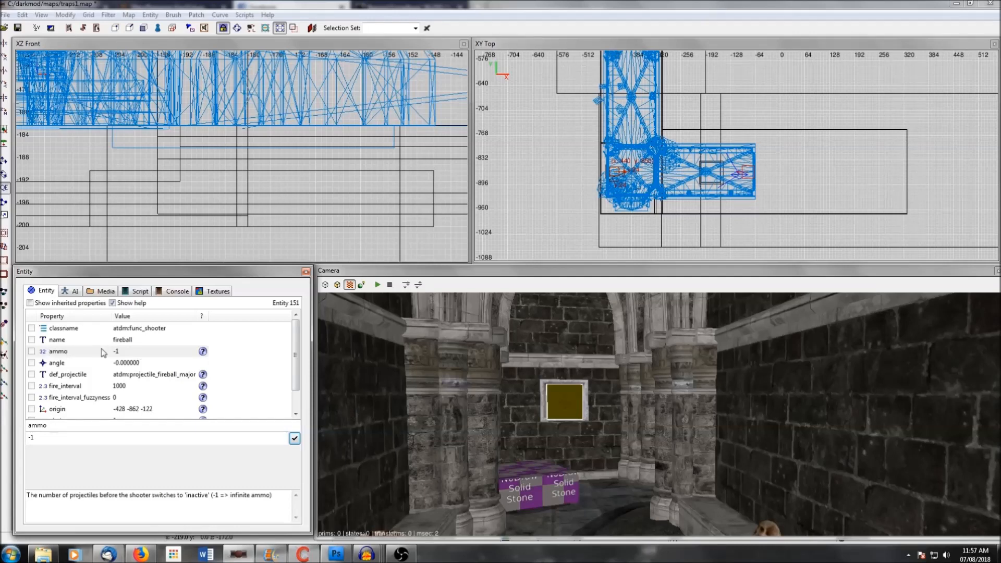
mouse_move(210, 503)
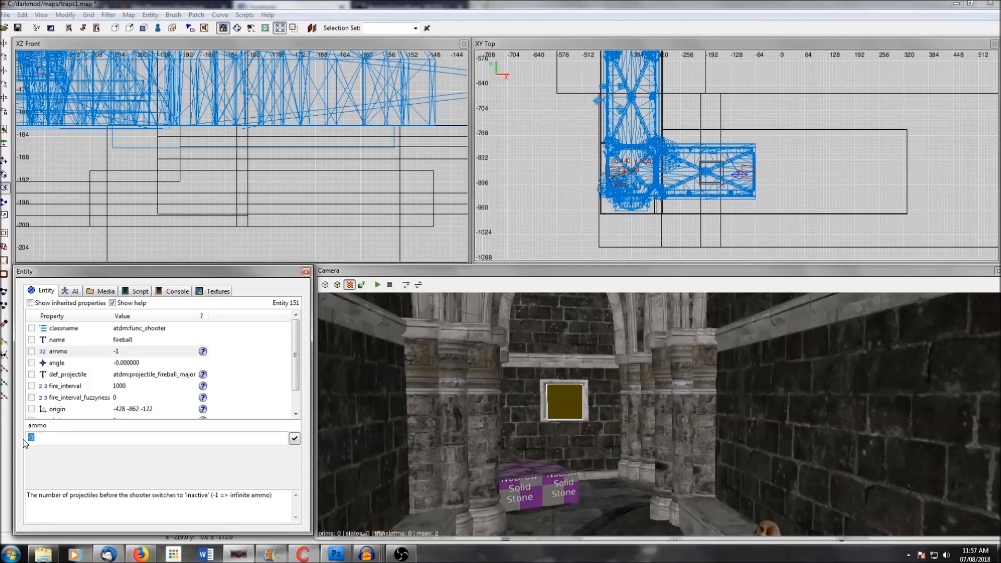
Change the fireball shooter's ammo value from -1 to 1
text(1)
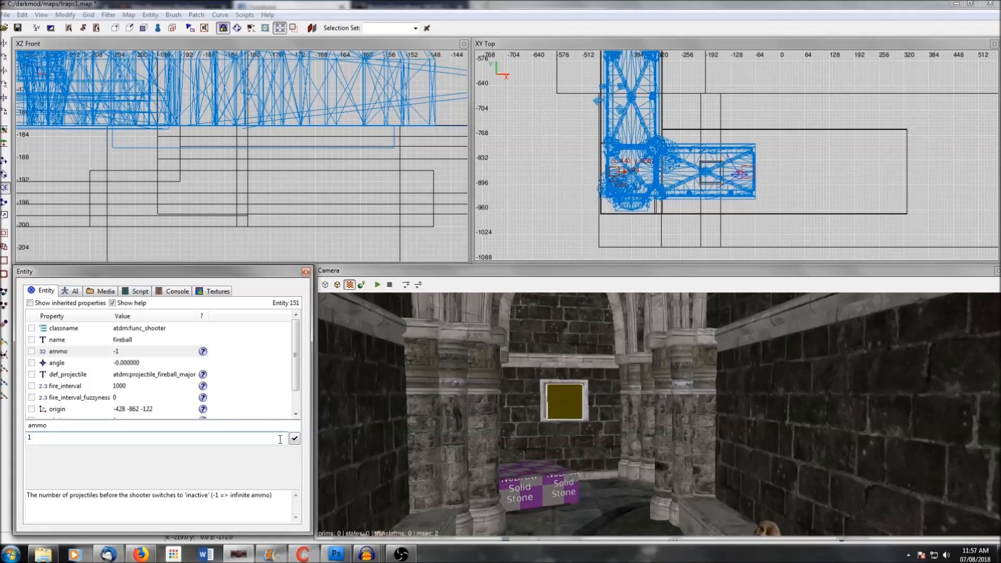
click(294, 438)
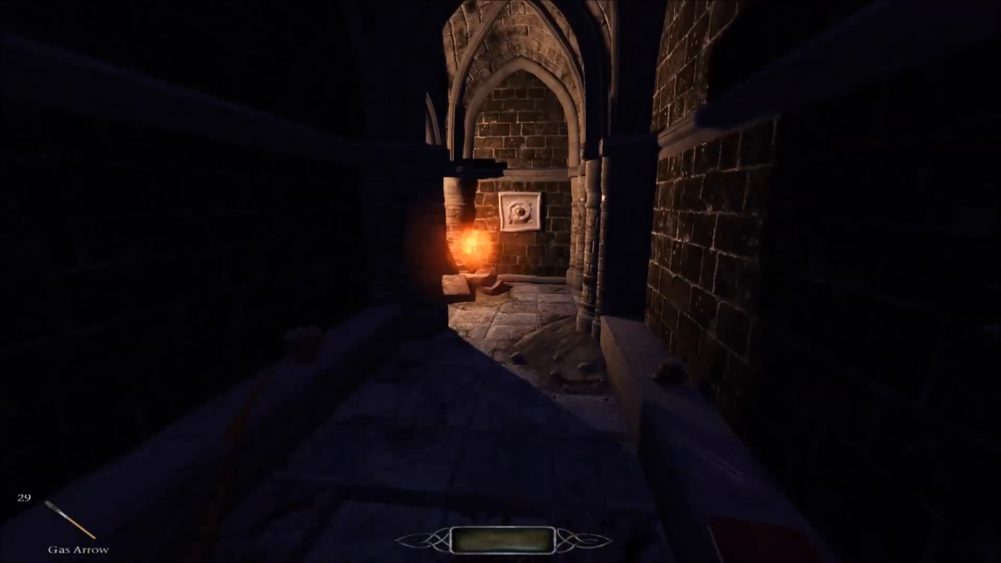
mouse_move(500, 281)
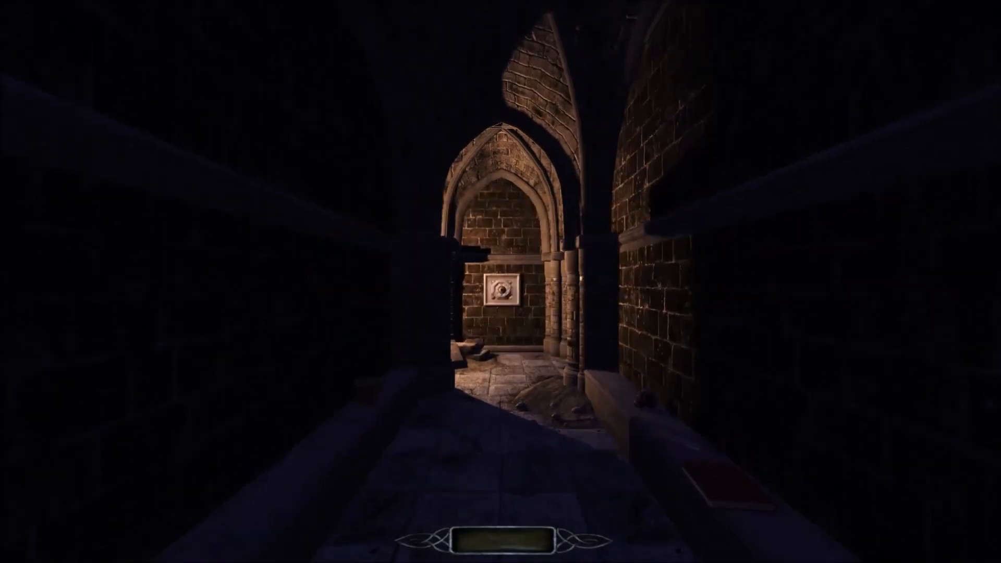
Walk forward along the stone walkway toward the carved panel to approach the pressure plate
key(w)
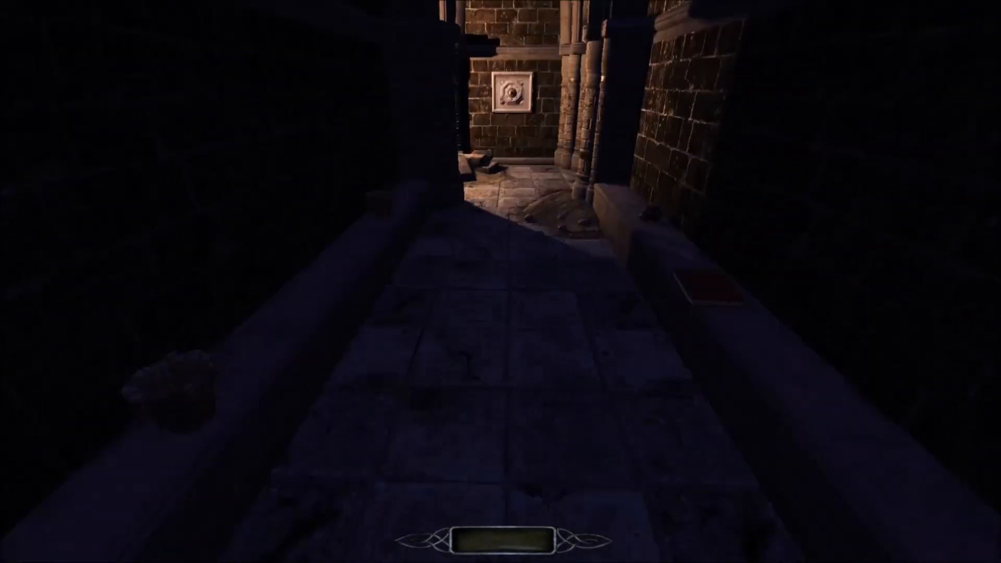